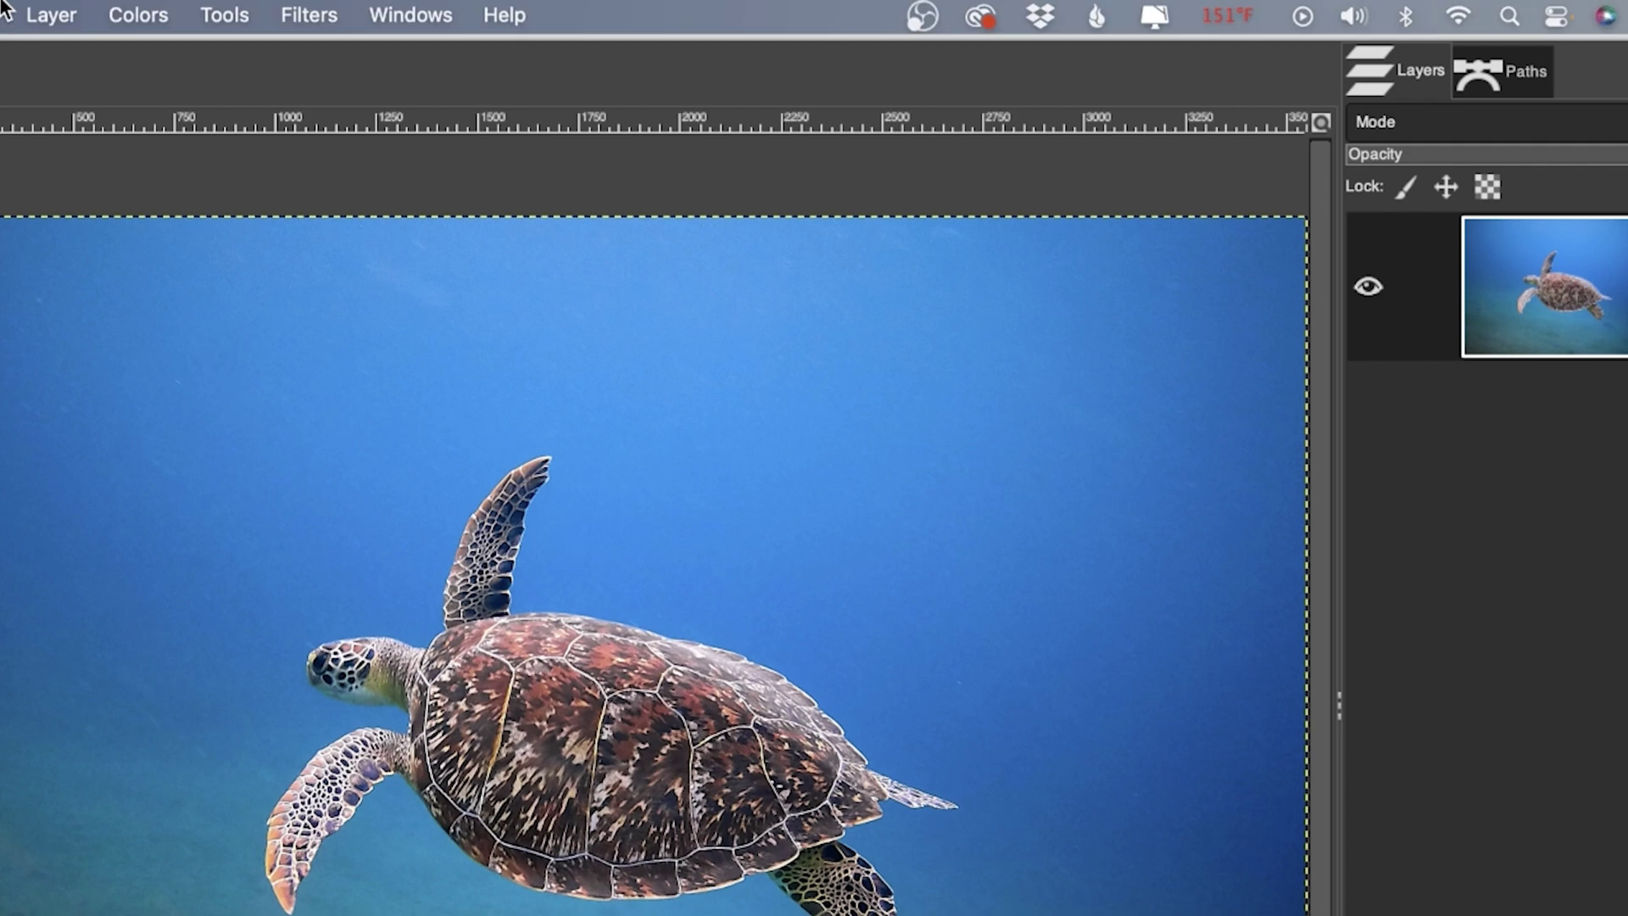
Browse the Colors menu entries, glance at the Tools menu, and return to Colors.
click(137, 15)
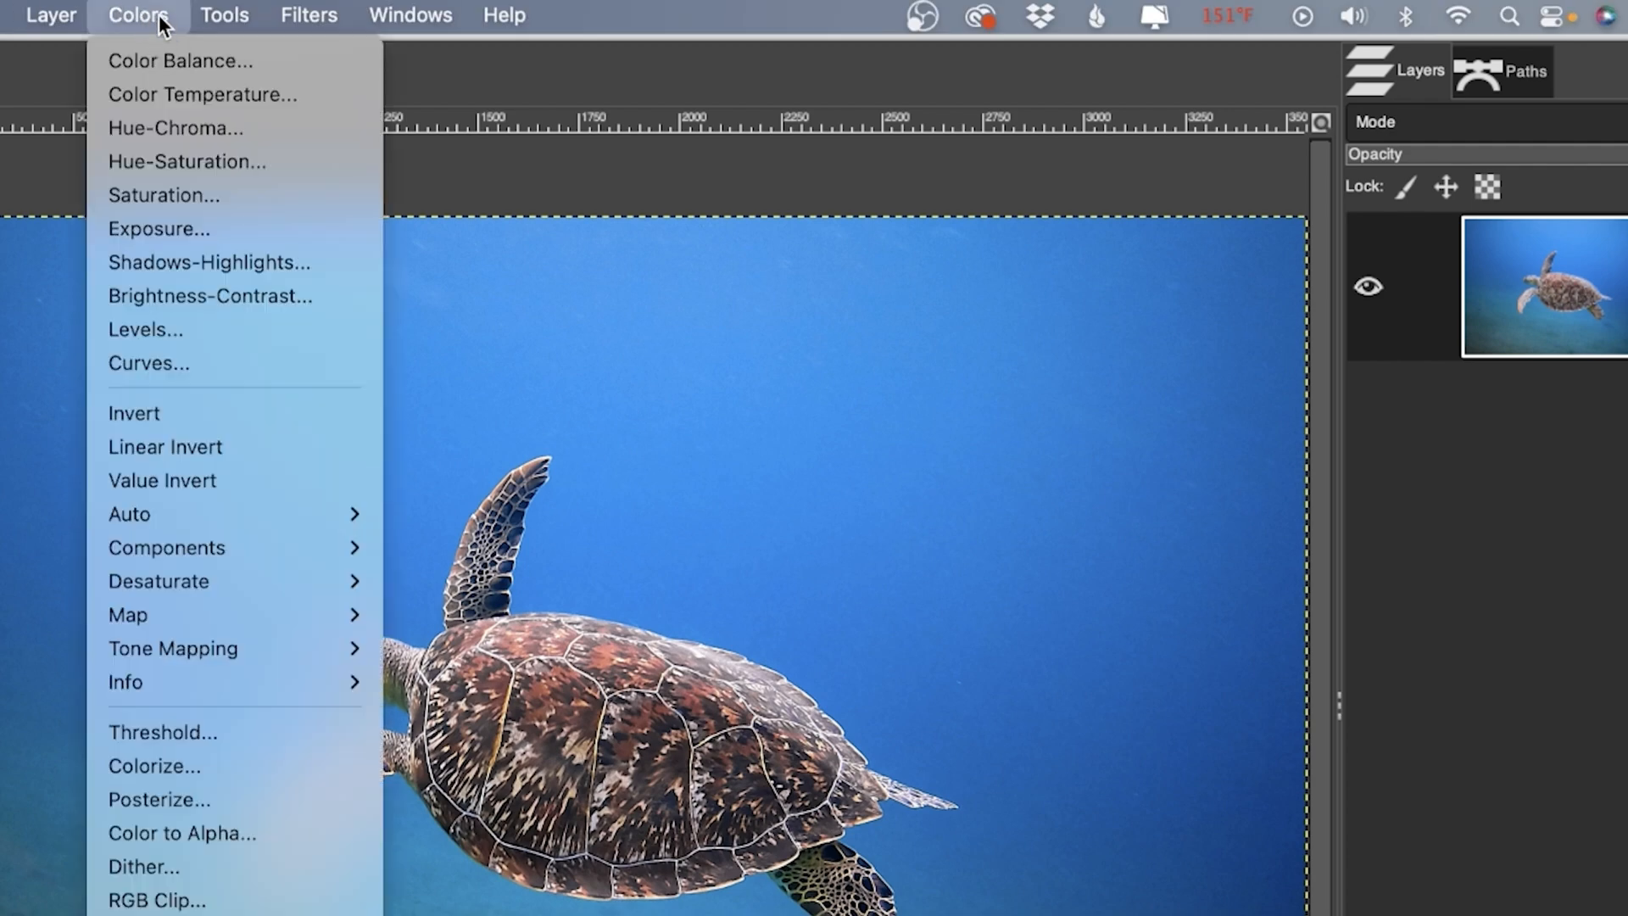
mouse_move(163, 195)
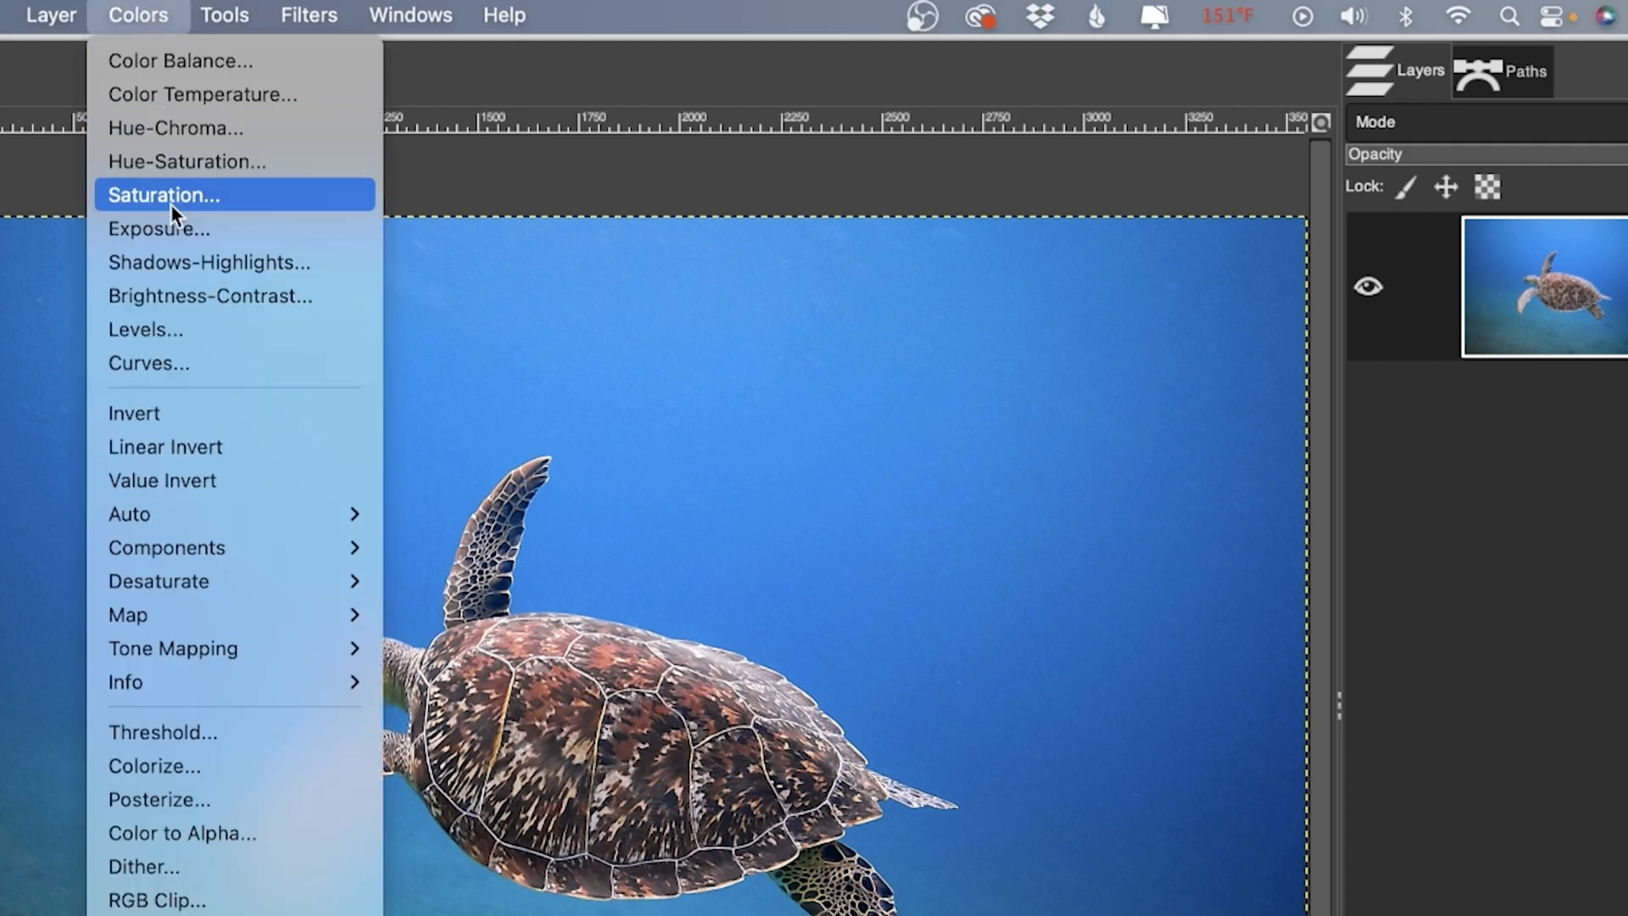
mouse_move(207, 261)
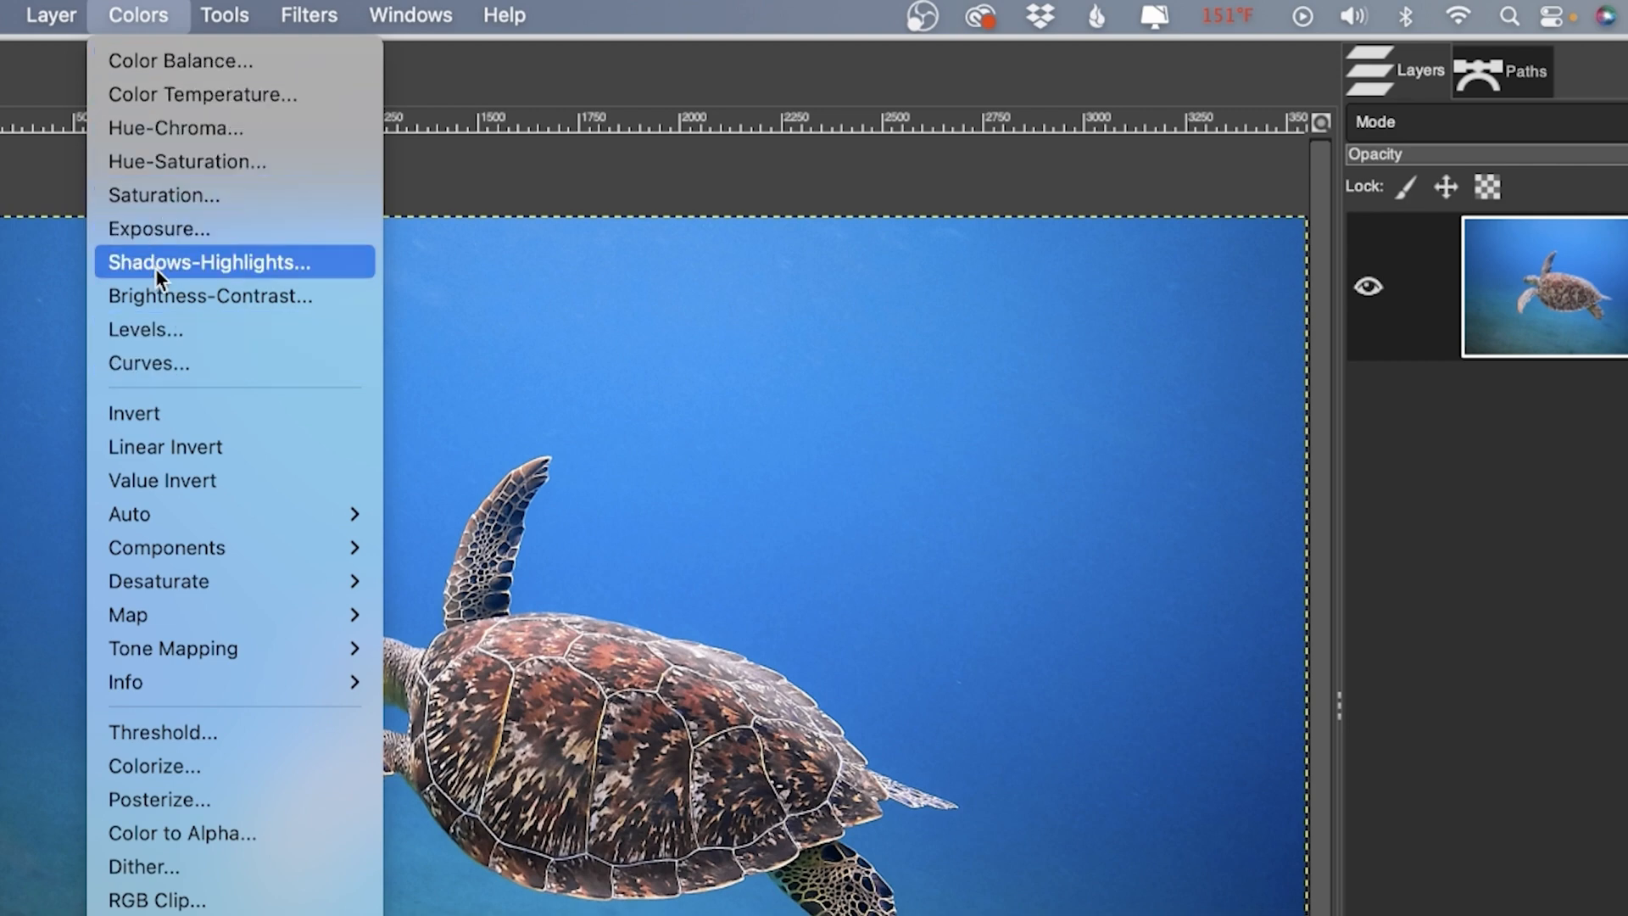
mouse_move(150, 362)
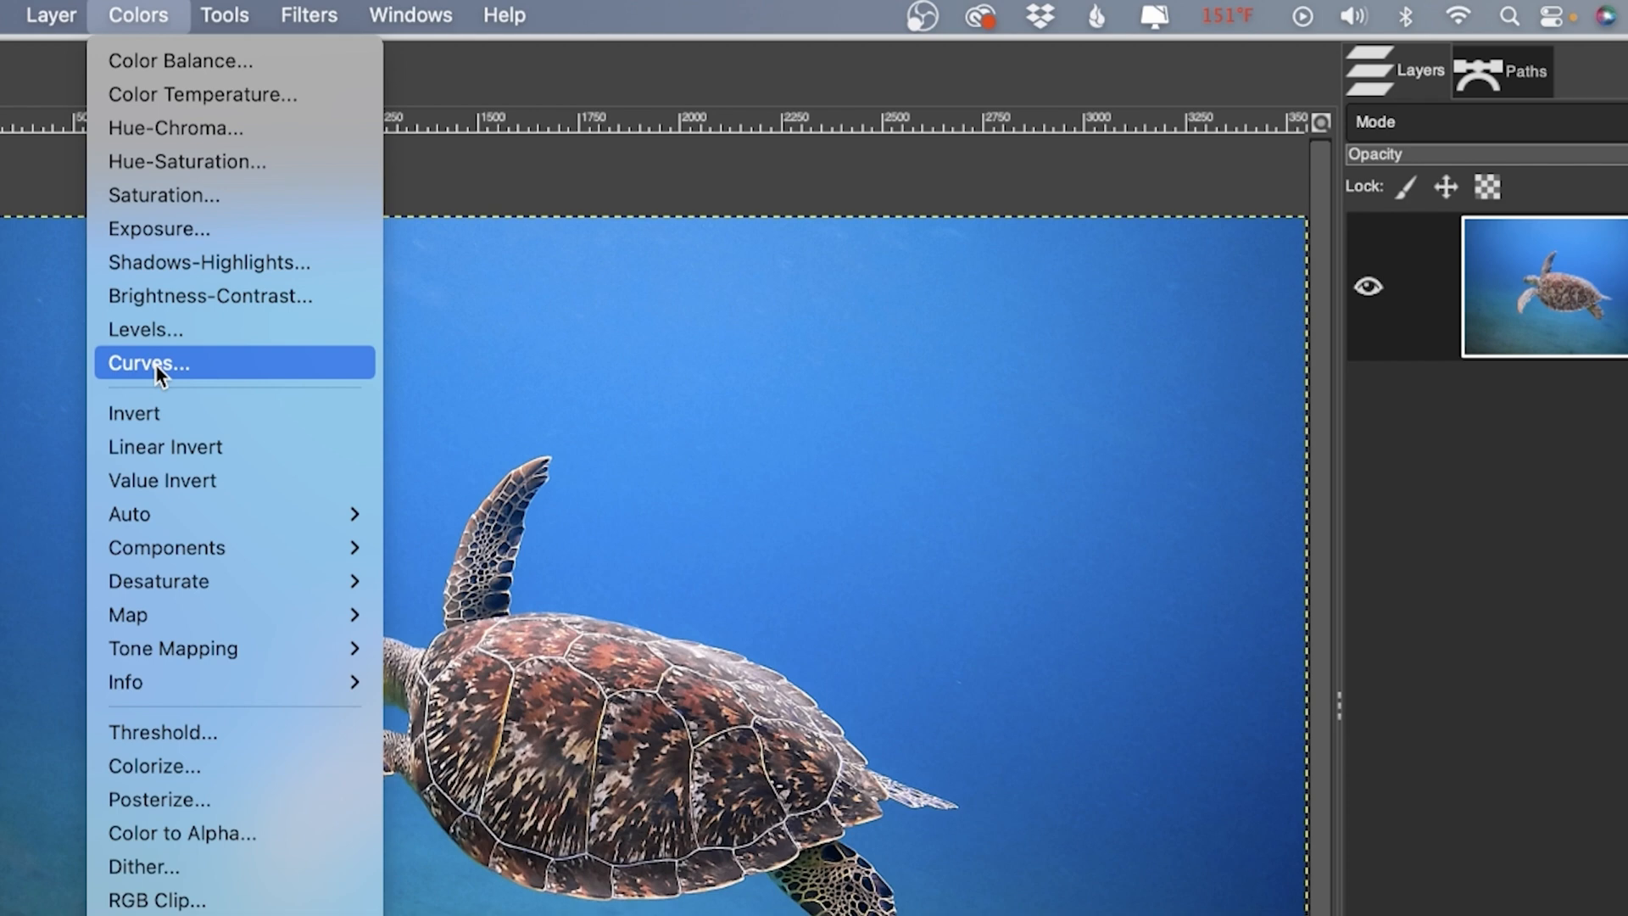
mouse_move(166, 373)
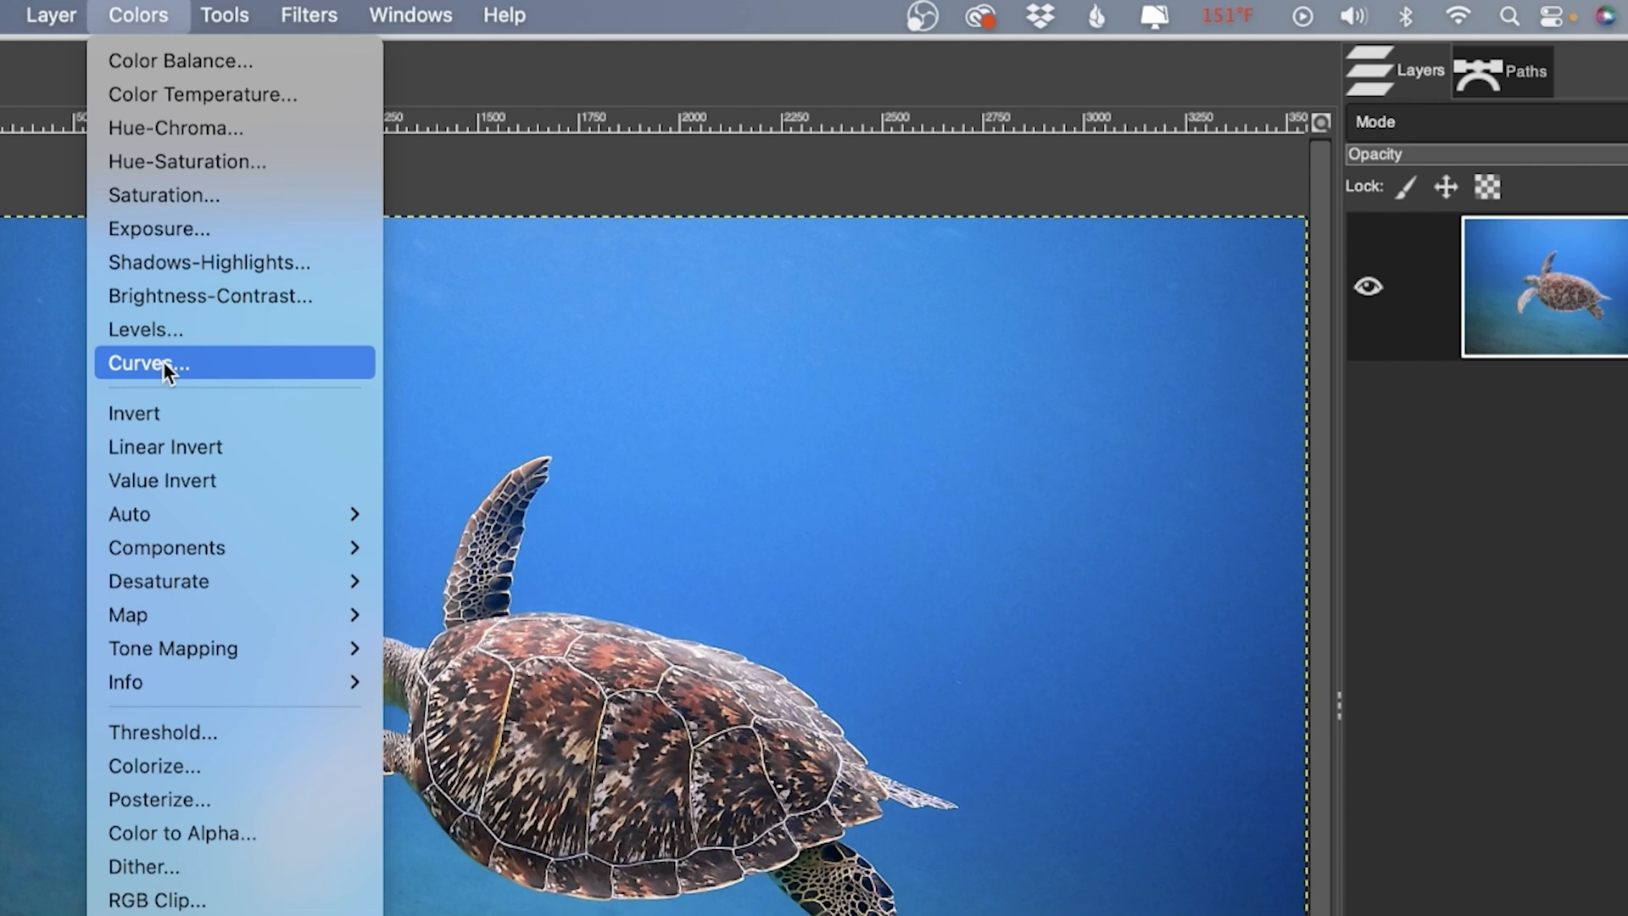
click(224, 16)
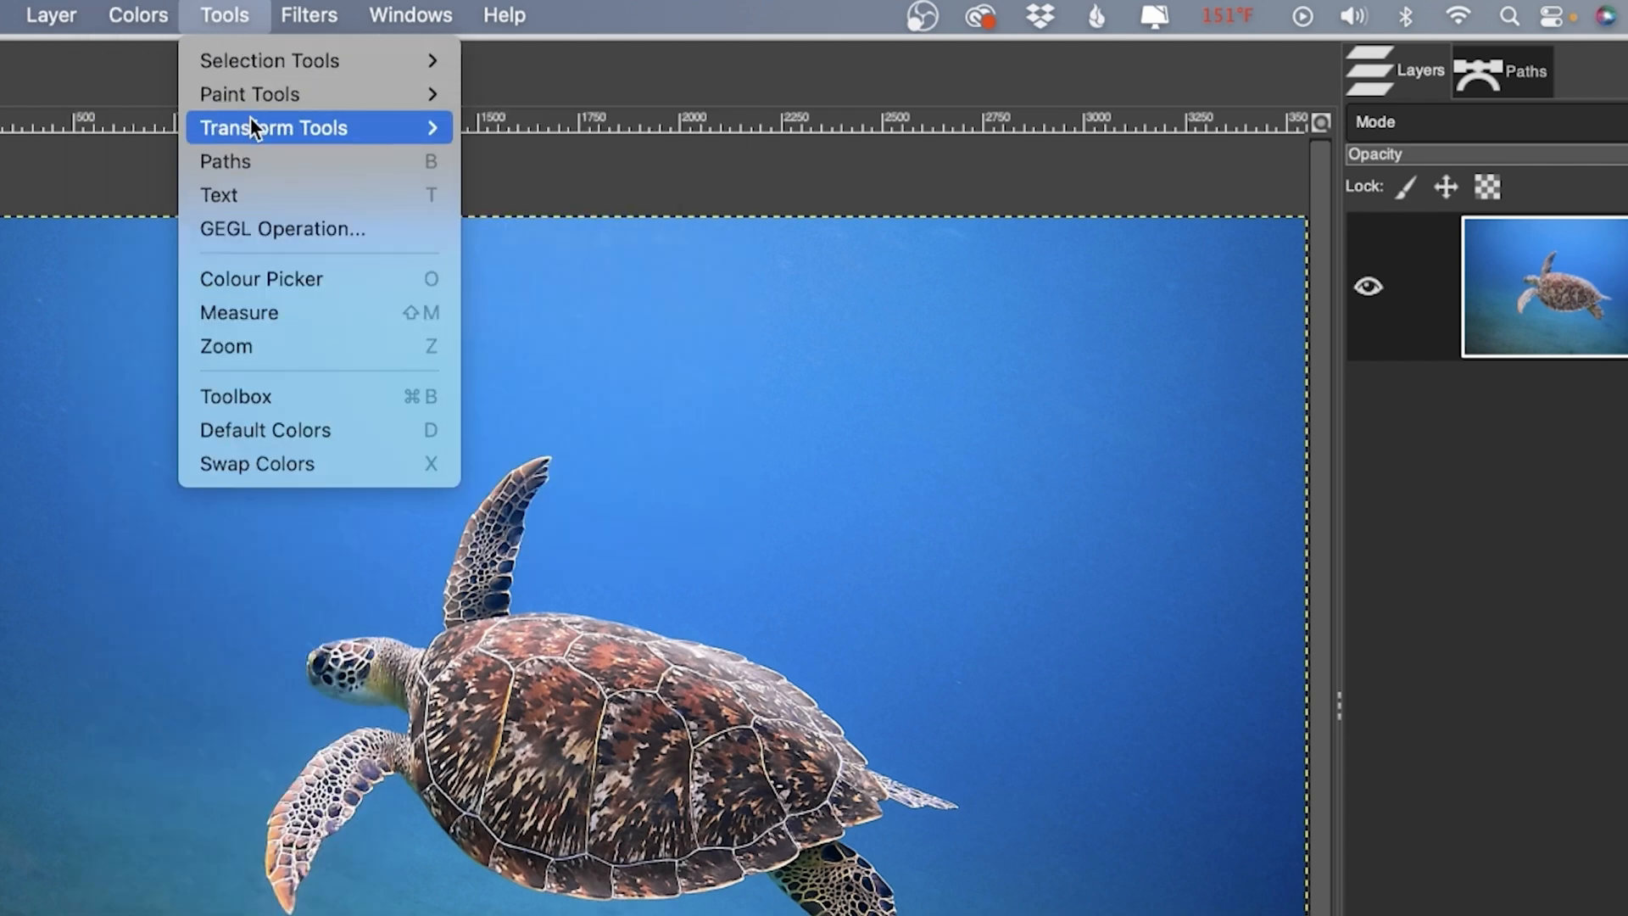
mouse_move(249, 94)
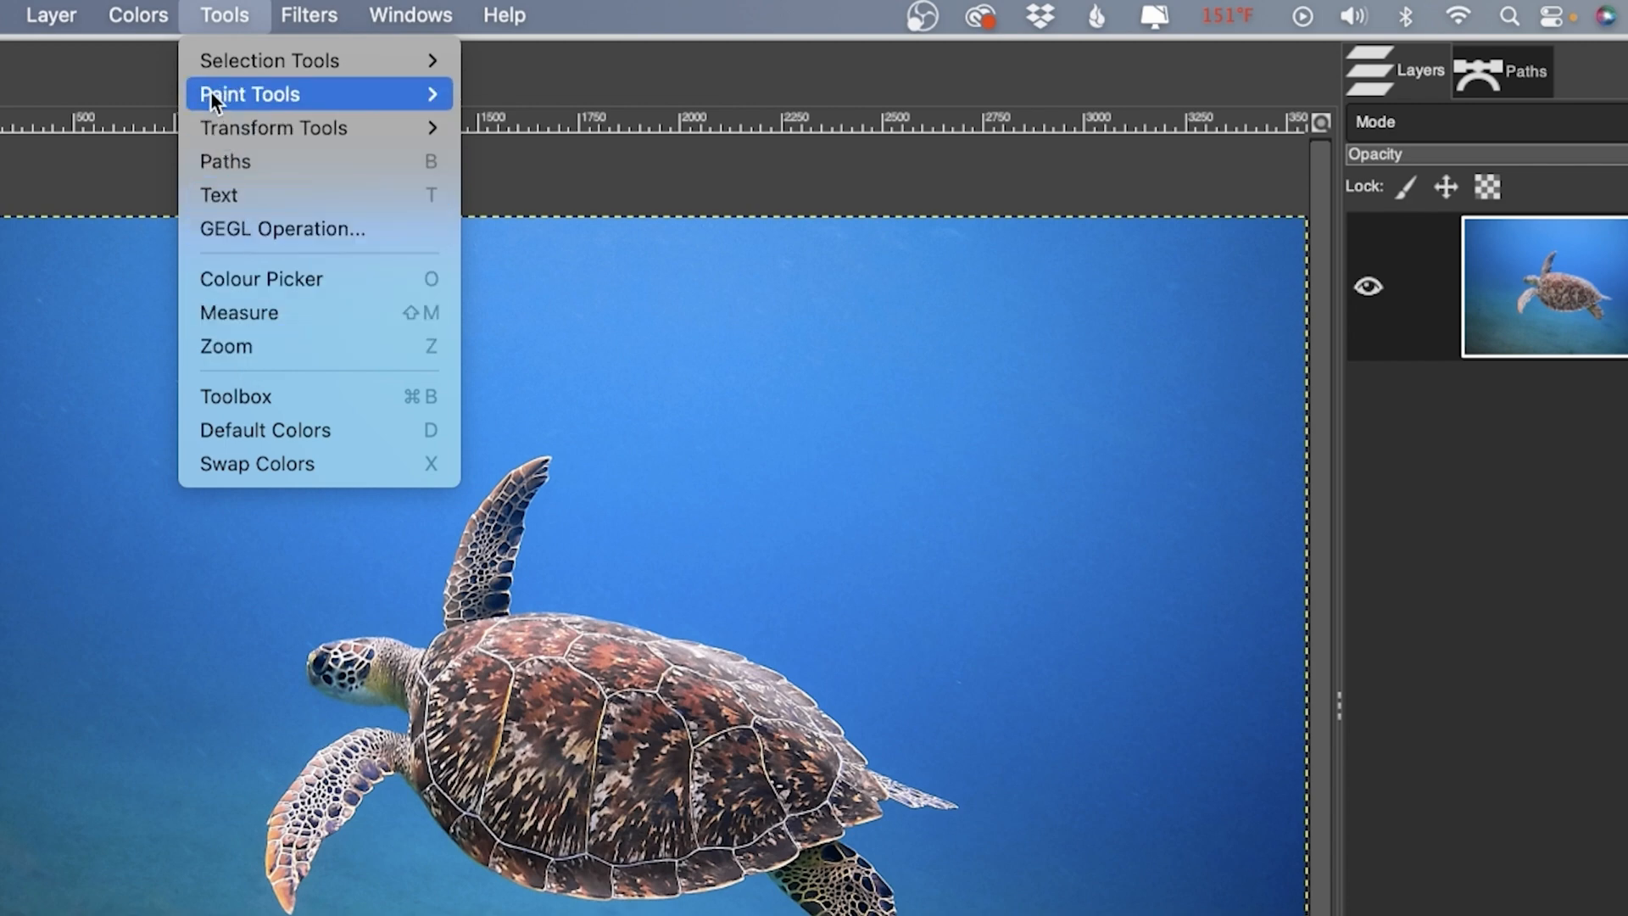
click(138, 15)
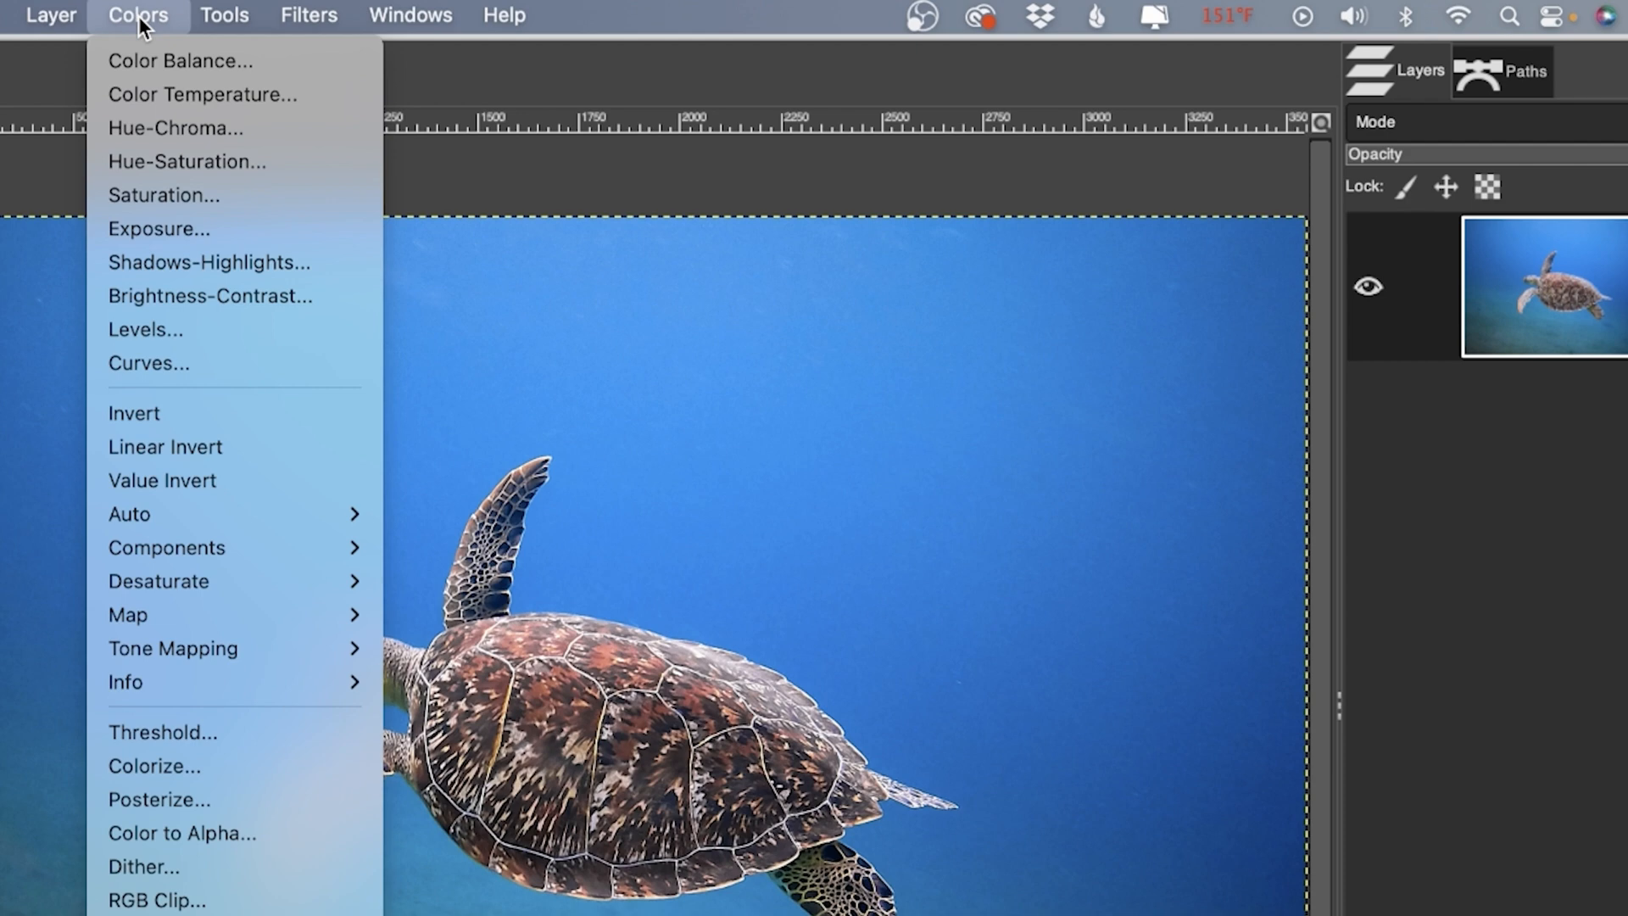
mouse_move(194, 67)
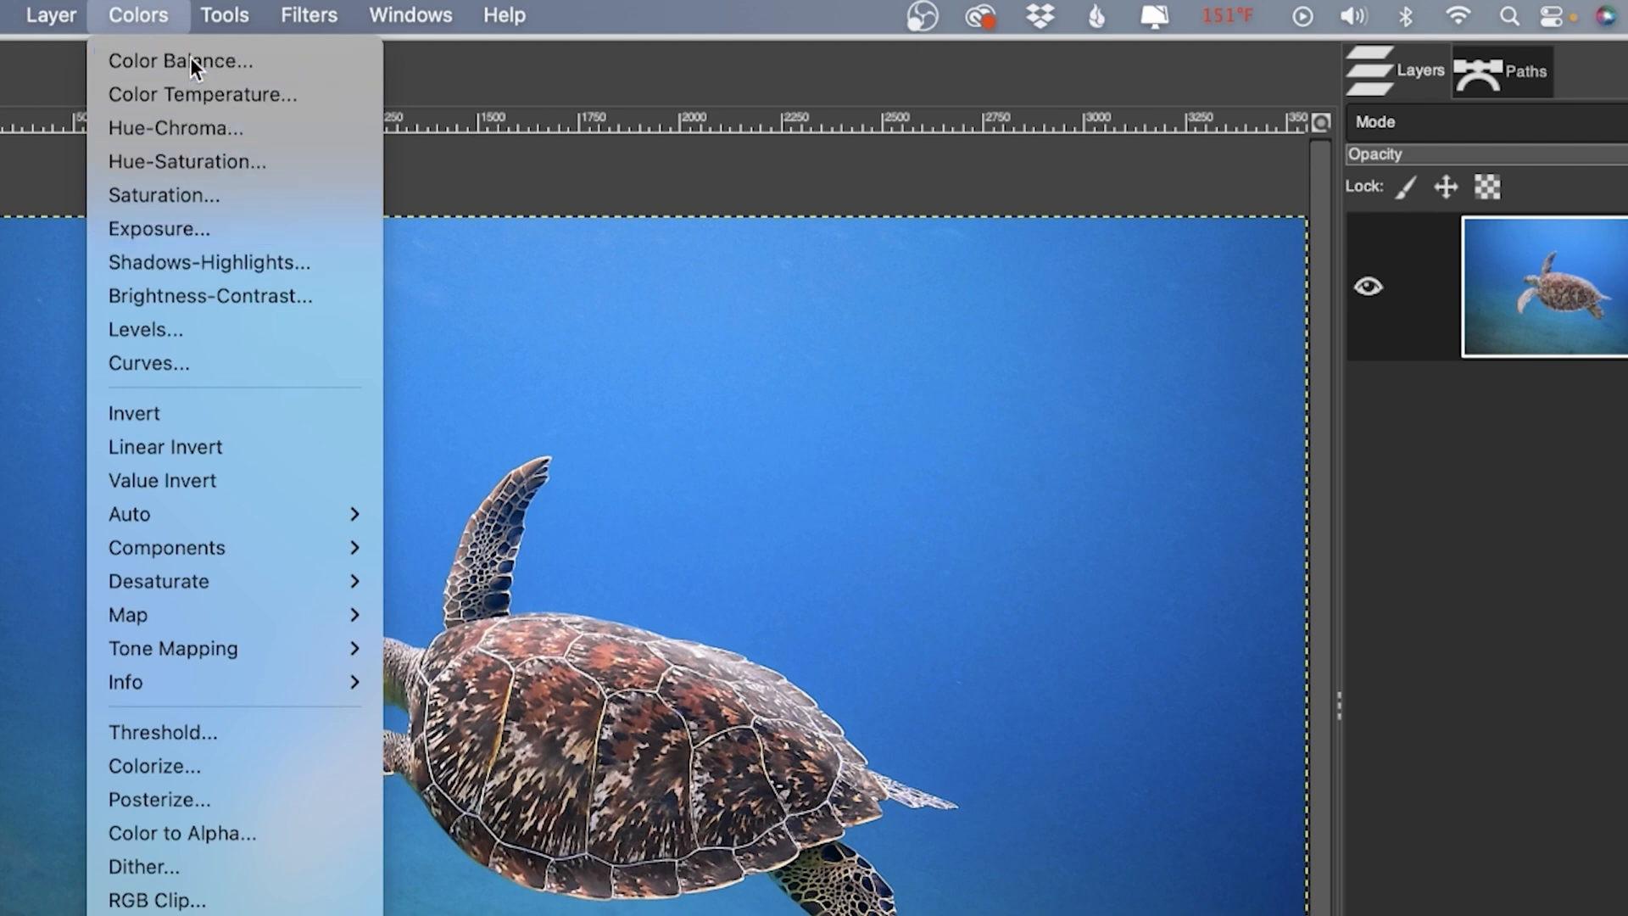
Apply a Color Balance shift pushing shadows toward red and highlights toward blue, then close the dialog.
click(181, 61)
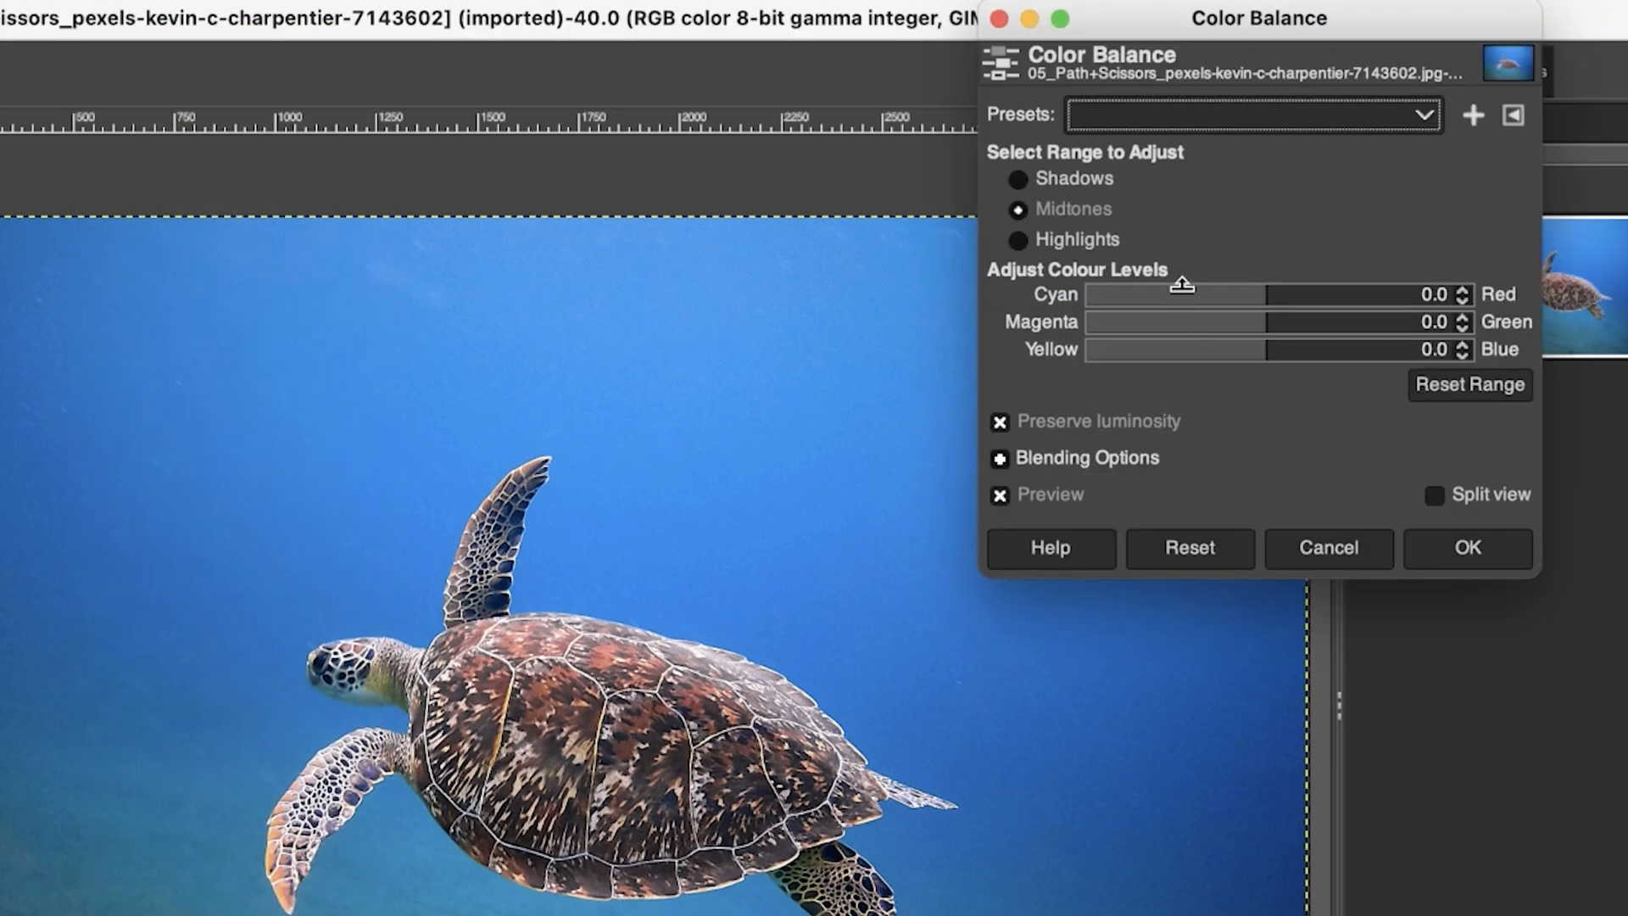
mouse_move(1187, 280)
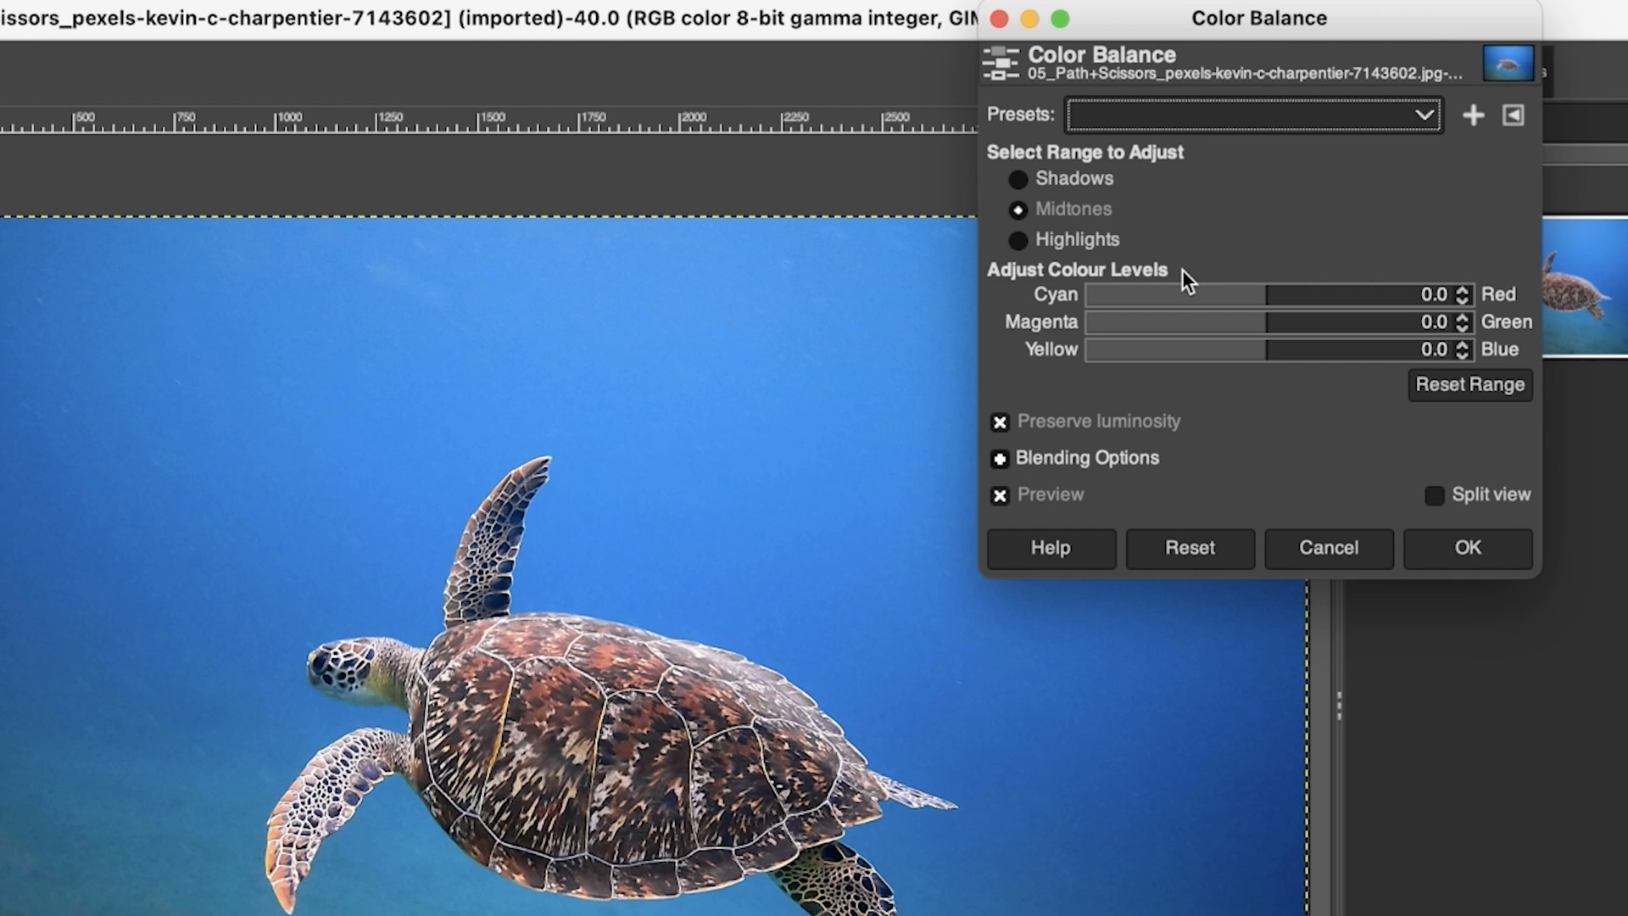
mouse_move(1075, 178)
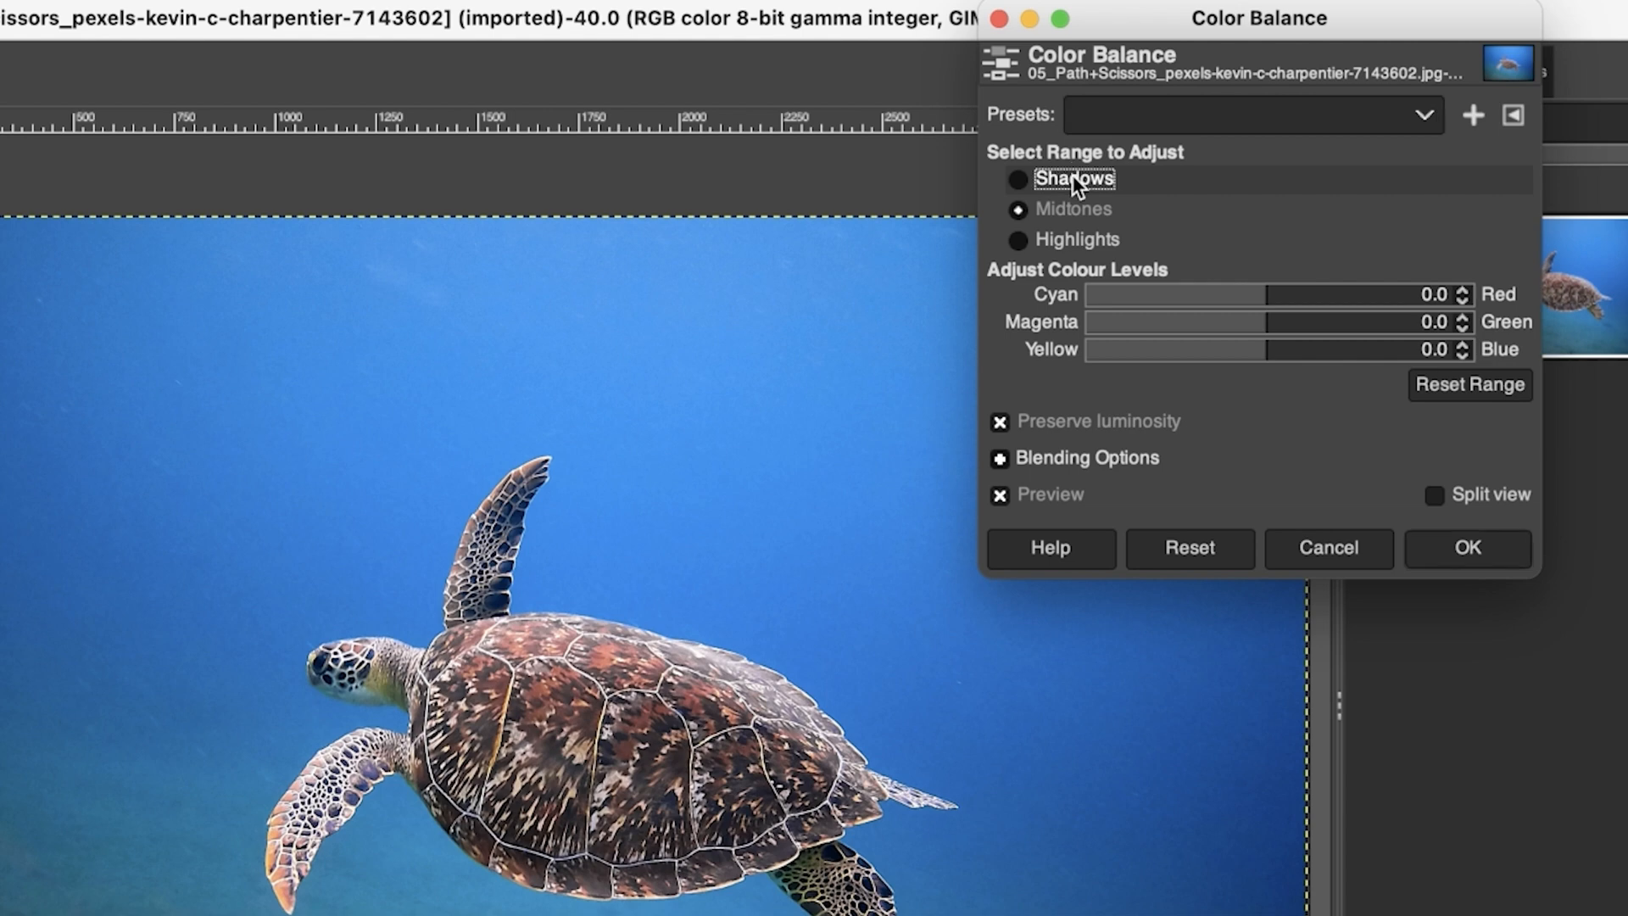
click(1019, 239)
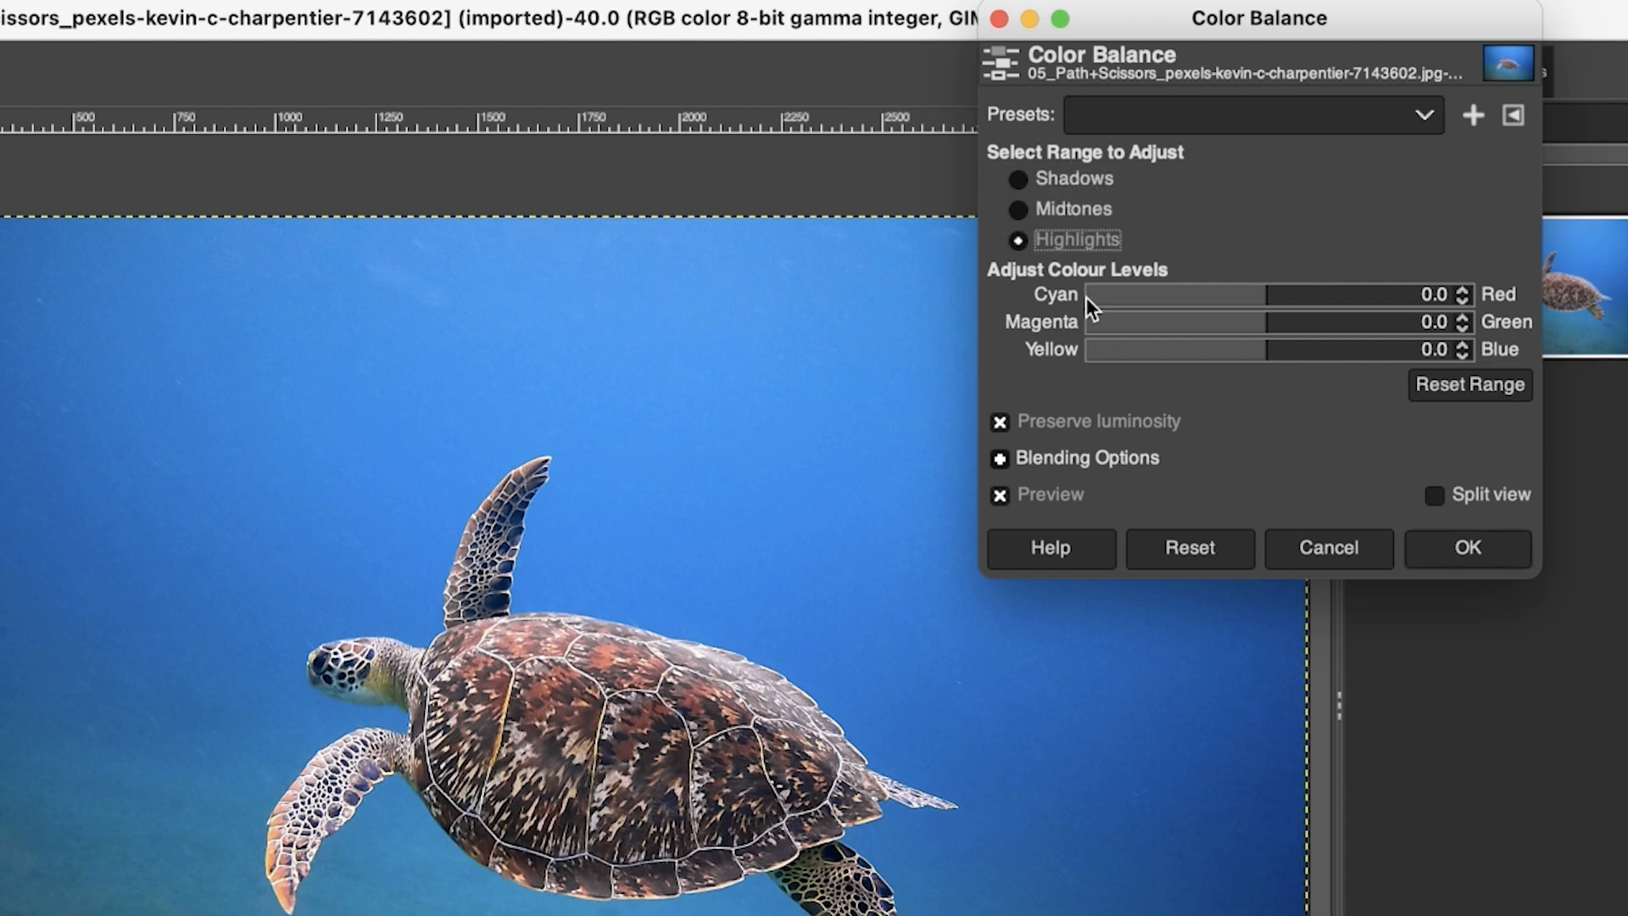
click(1017, 178)
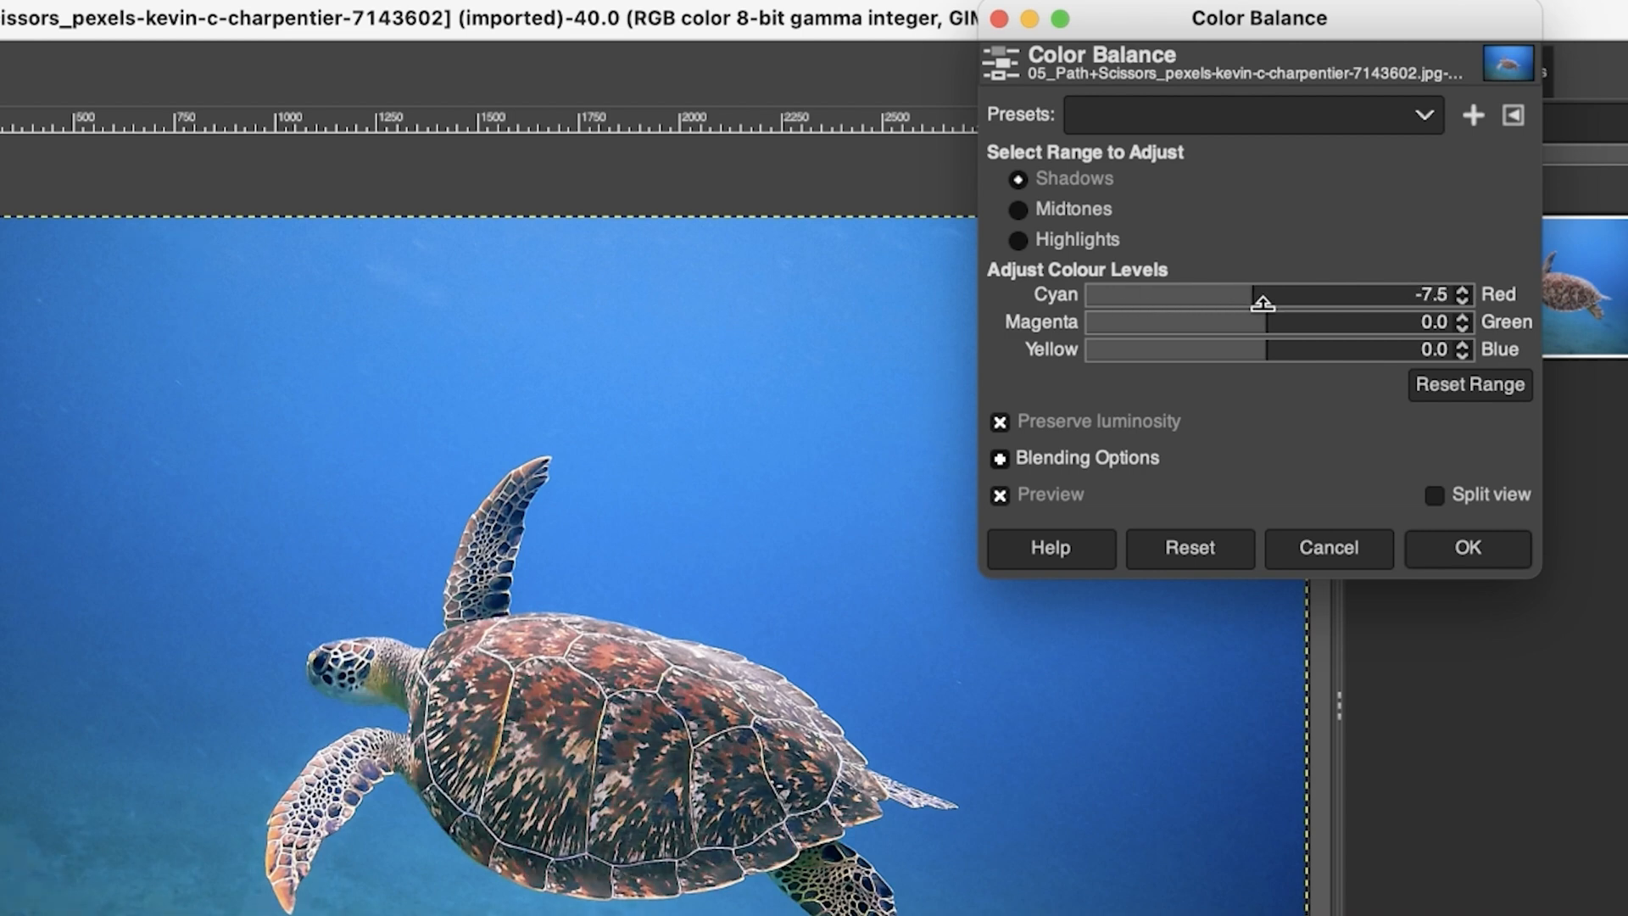
click(1017, 239)
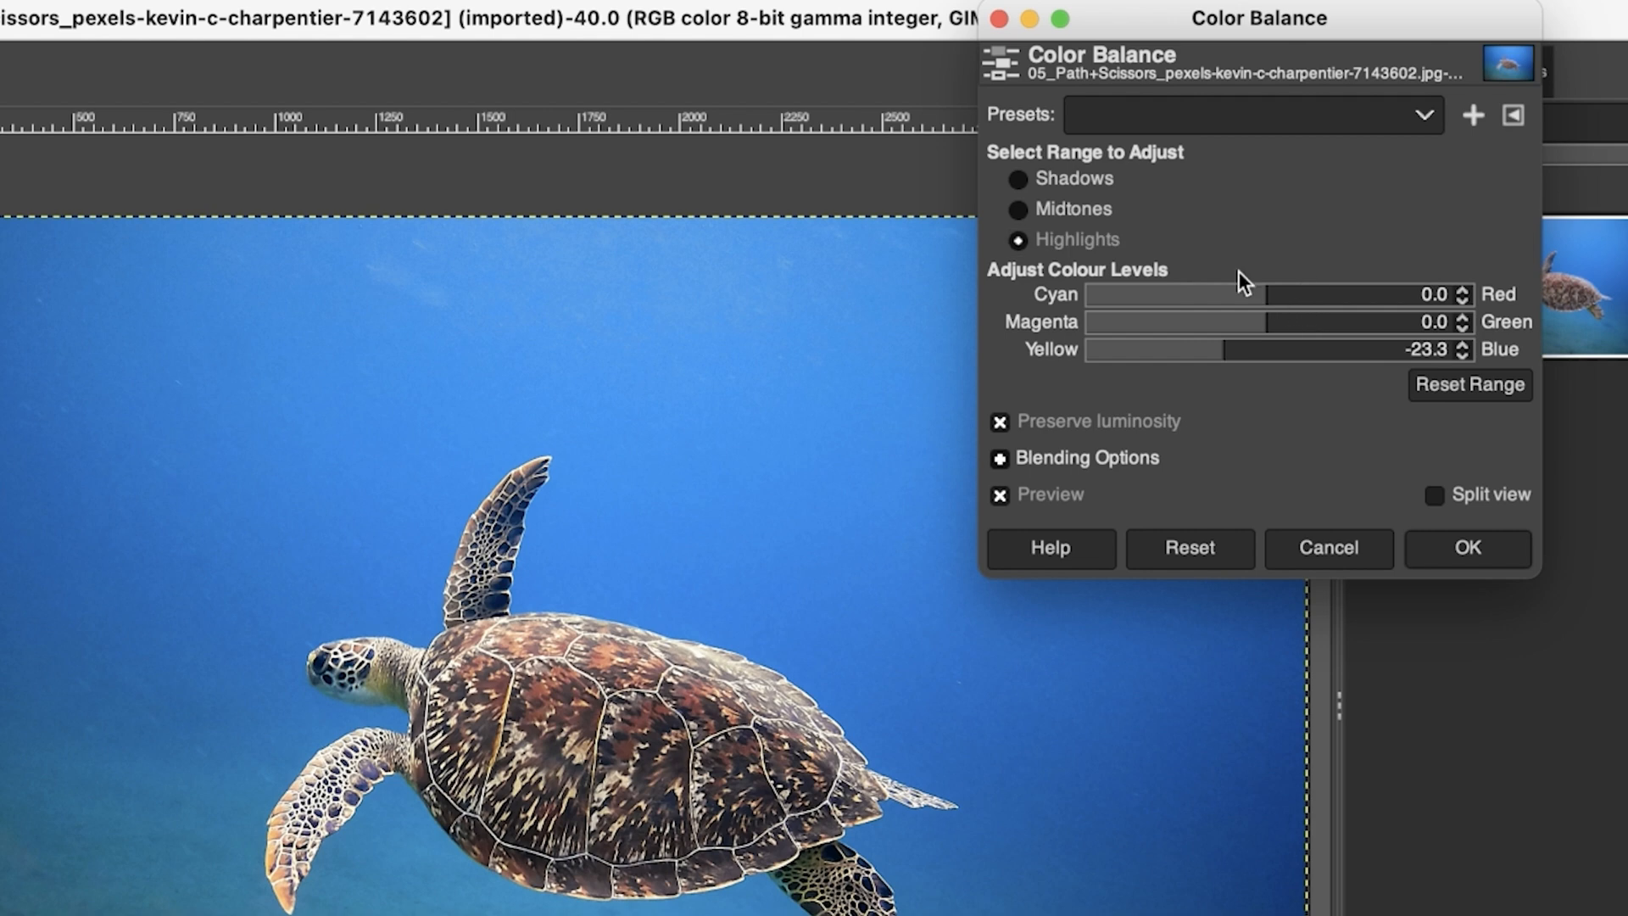
click(1465, 548)
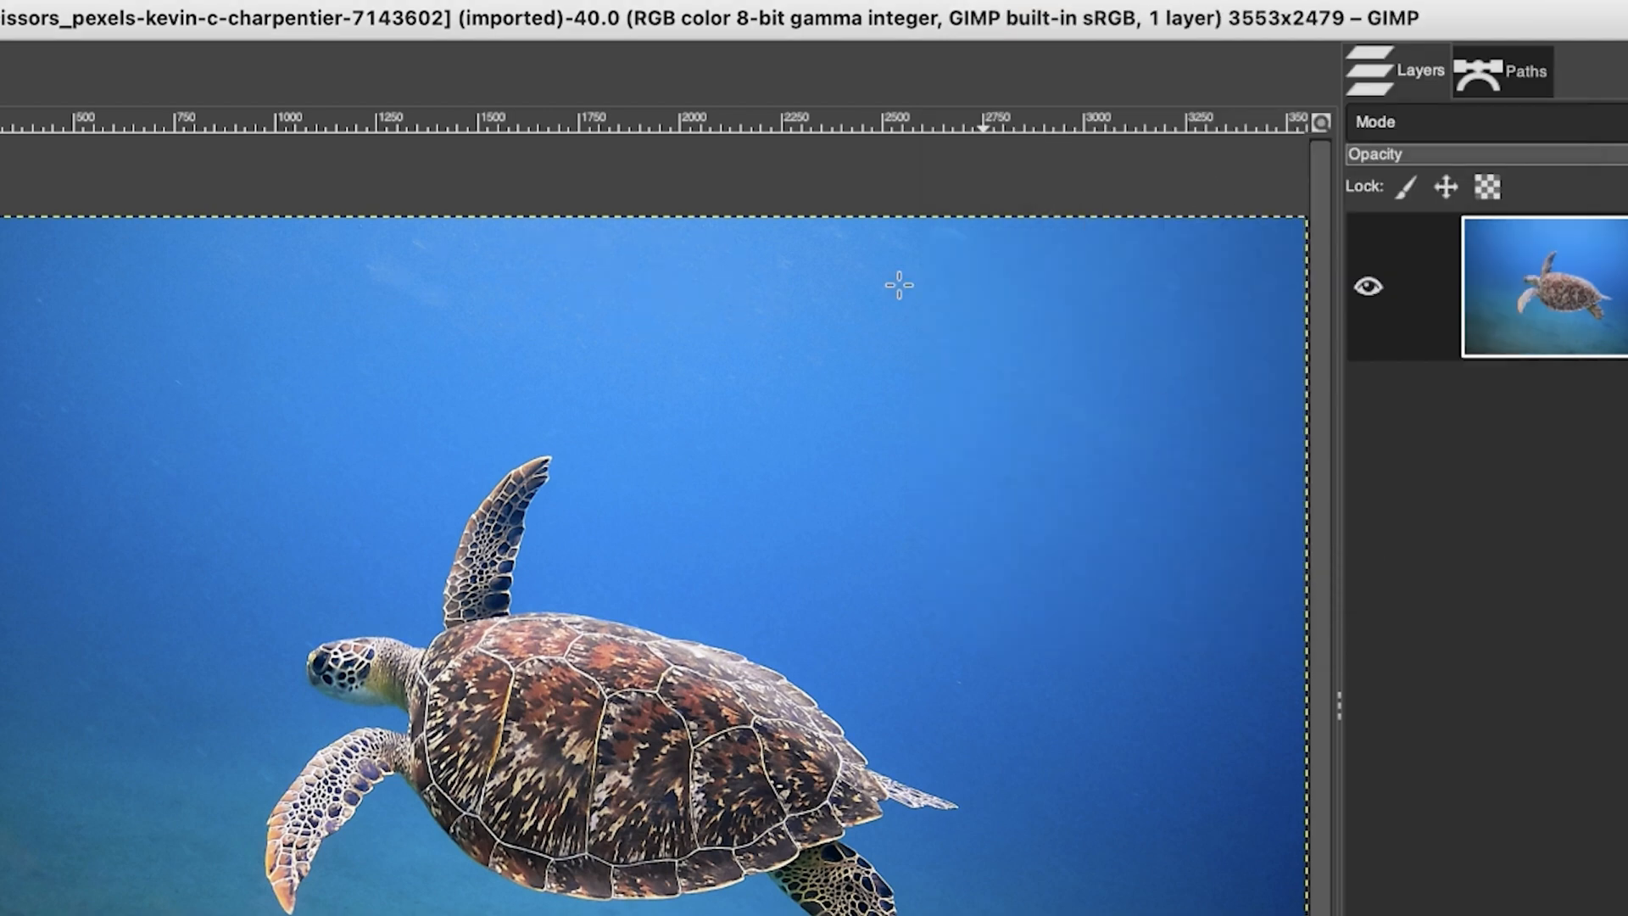
Bring up the Color Temperature adjustment from the Colors menu for the turtle photo.
click(138, 16)
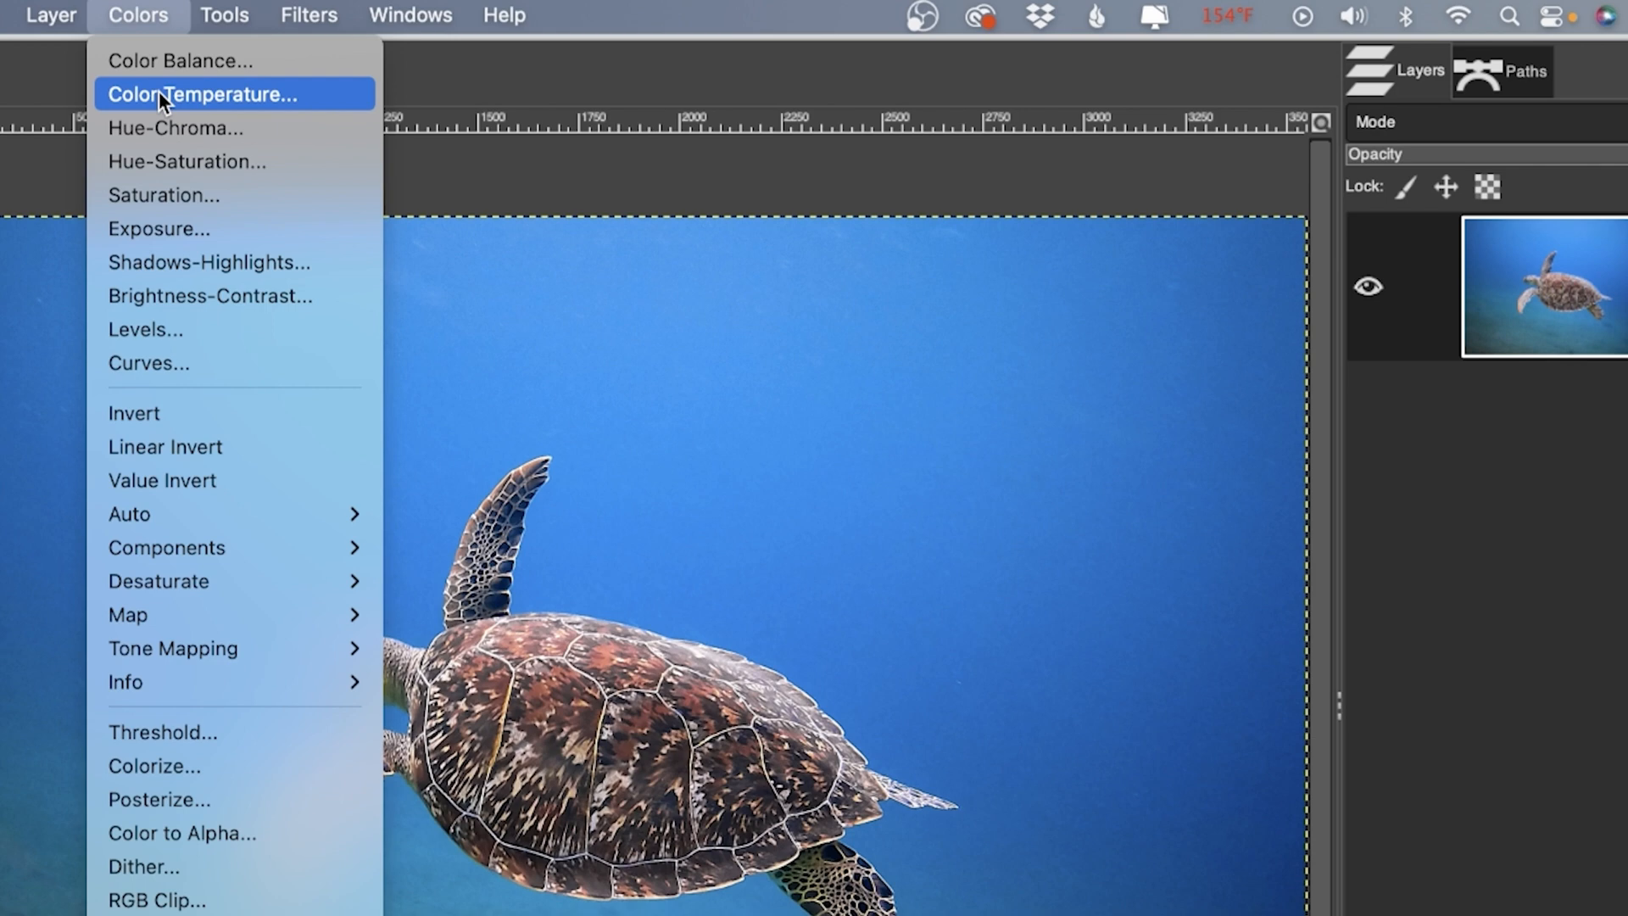
click(203, 94)
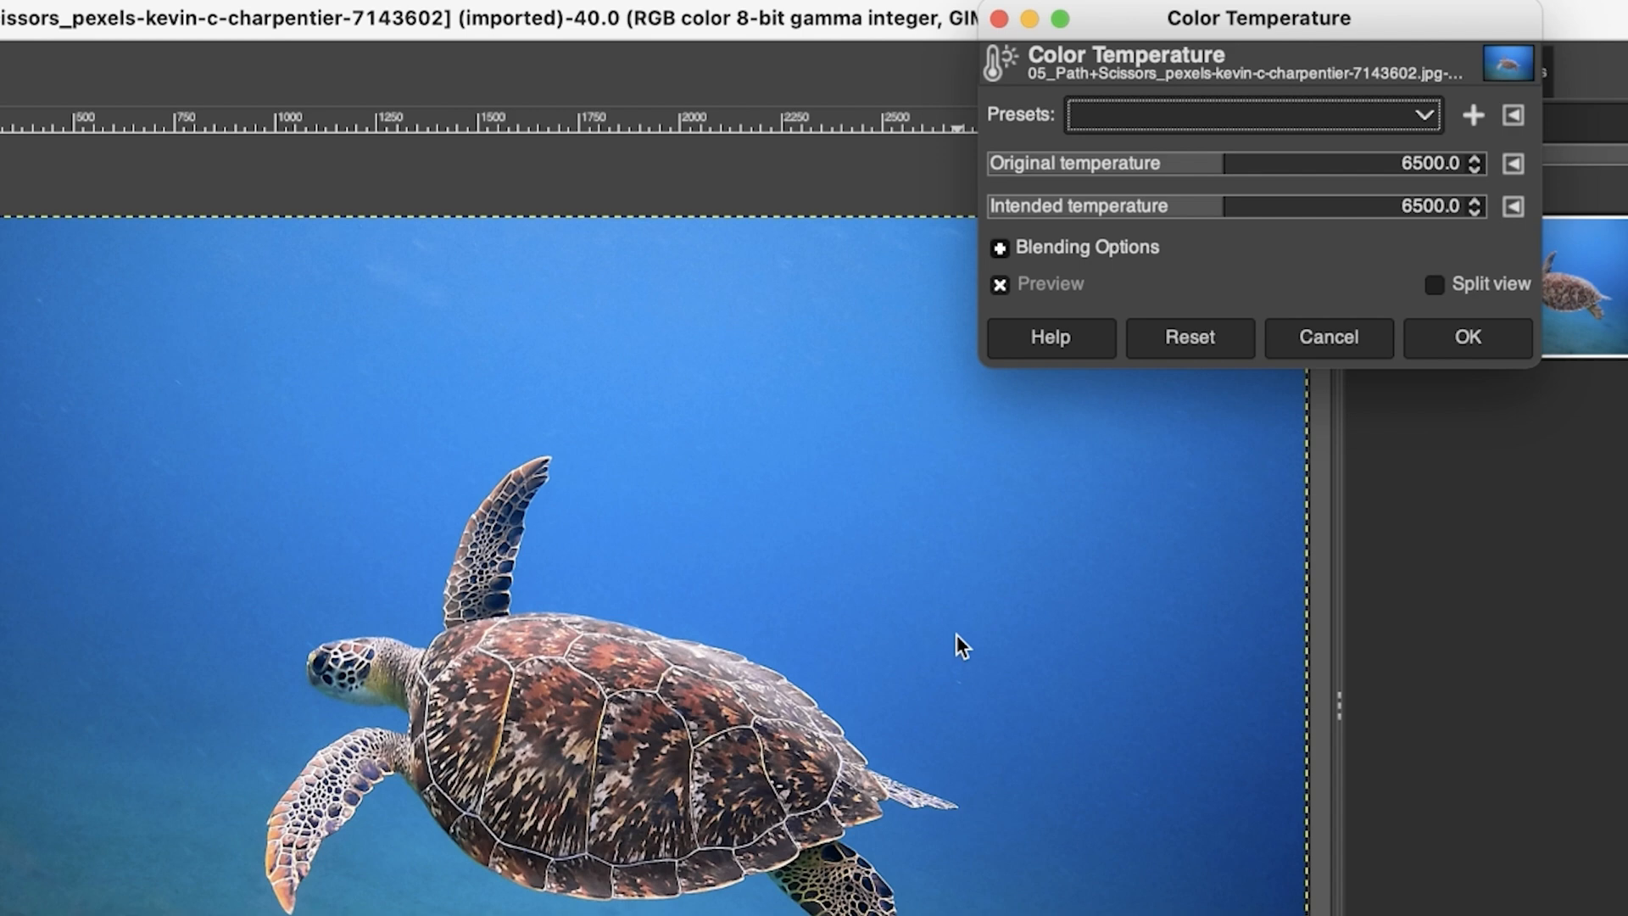
mouse_move(1203, 36)
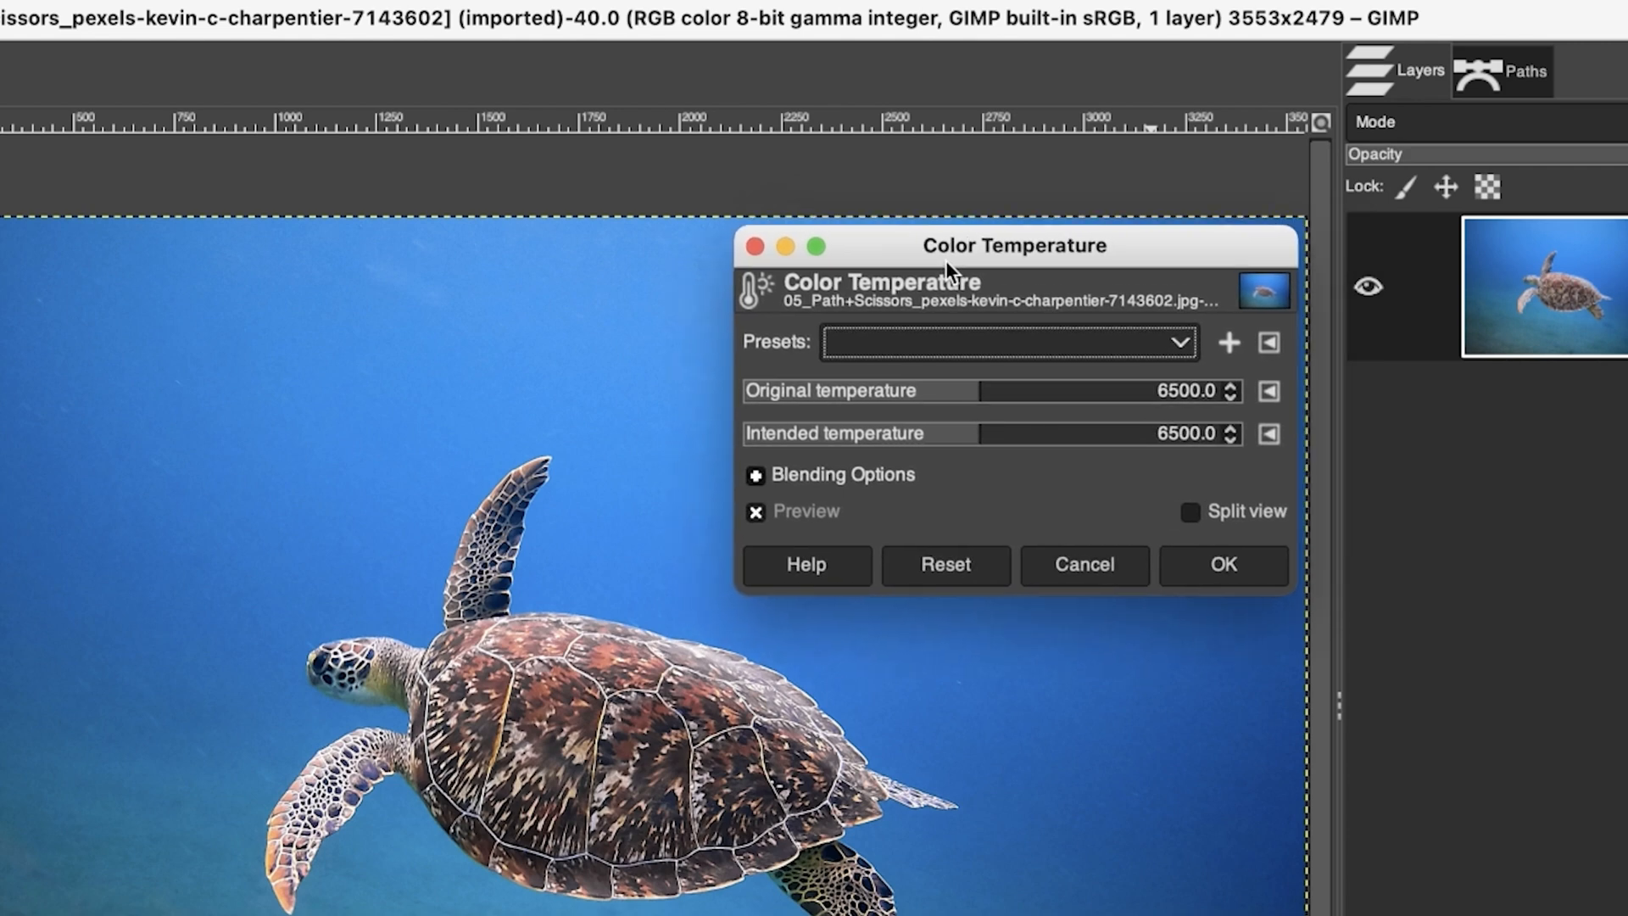
mouse_move(1169, 390)
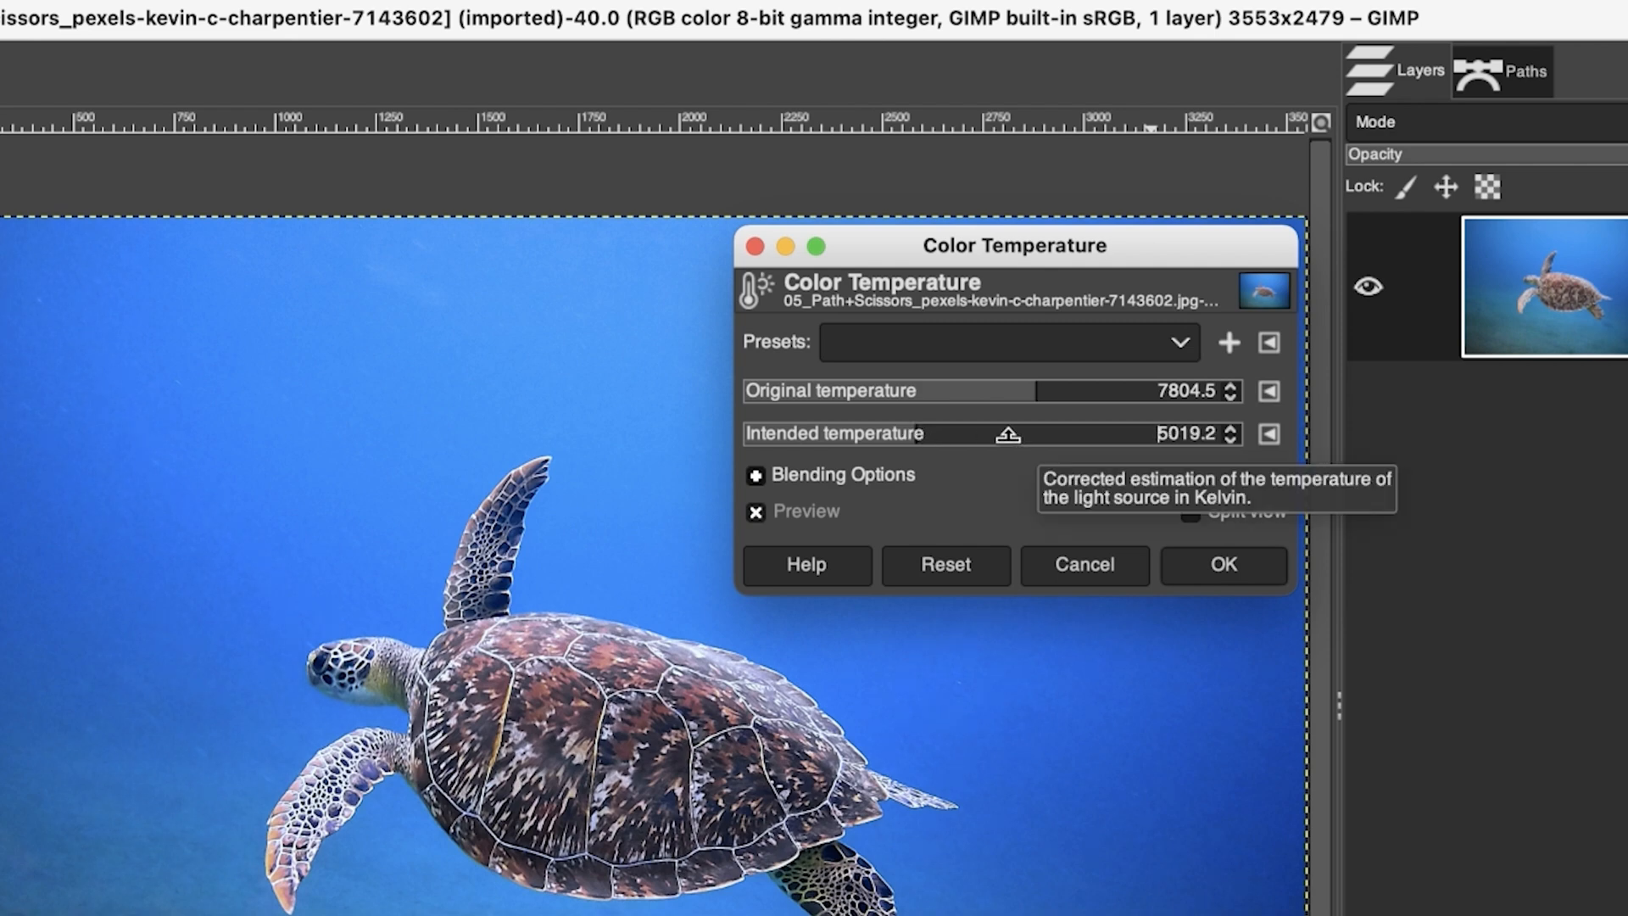
mouse_move(1002, 390)
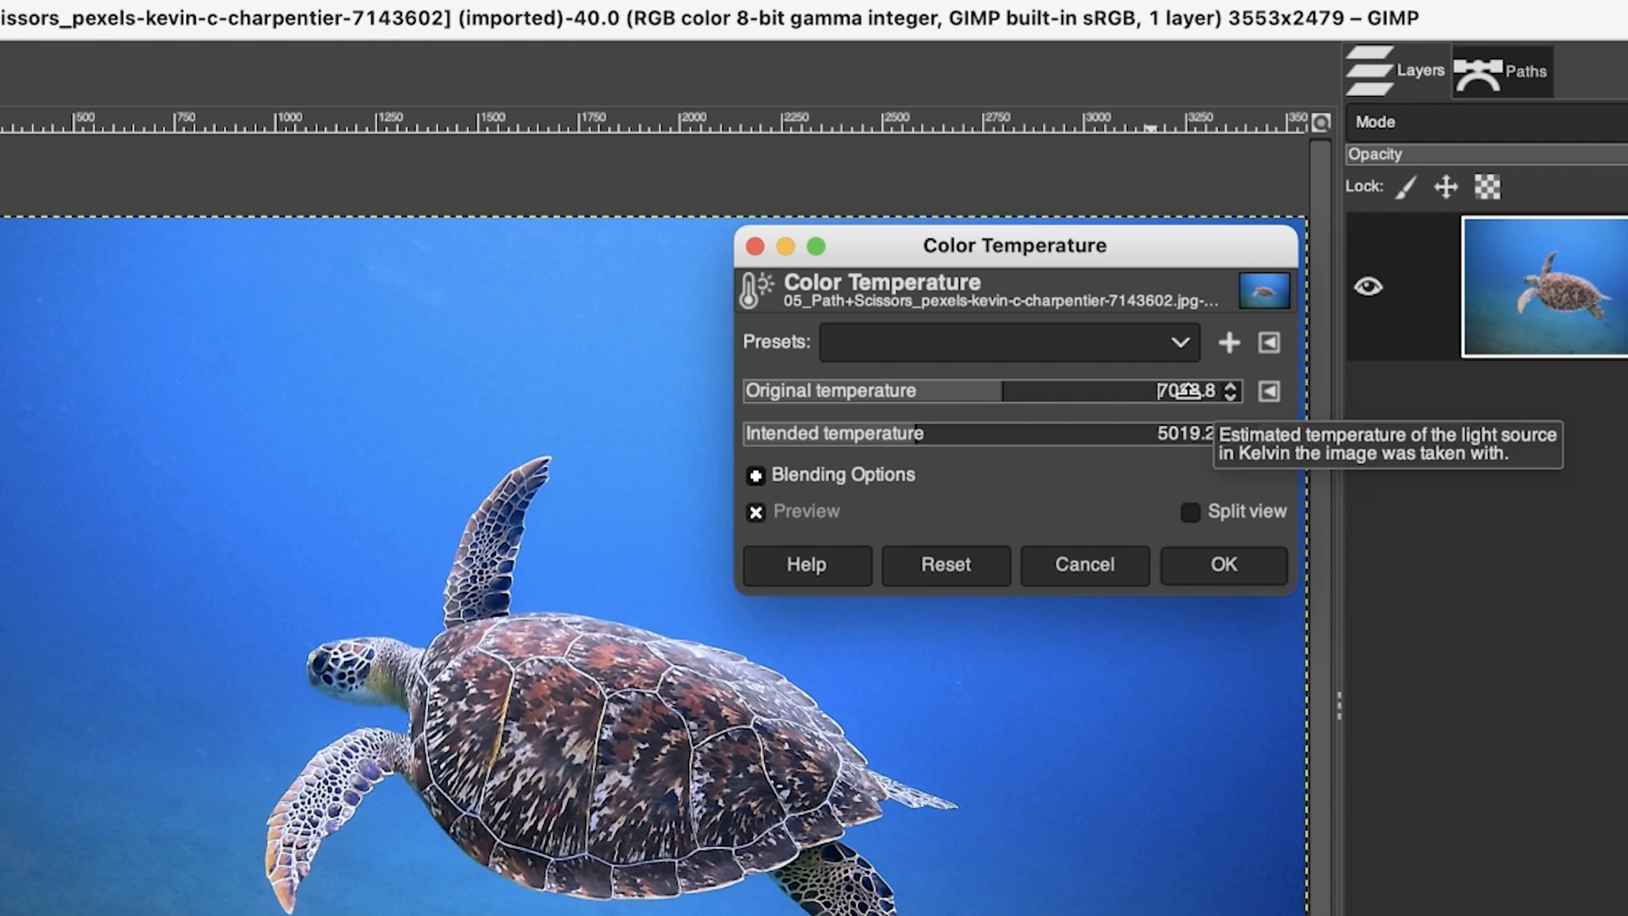
mouse_move(898, 433)
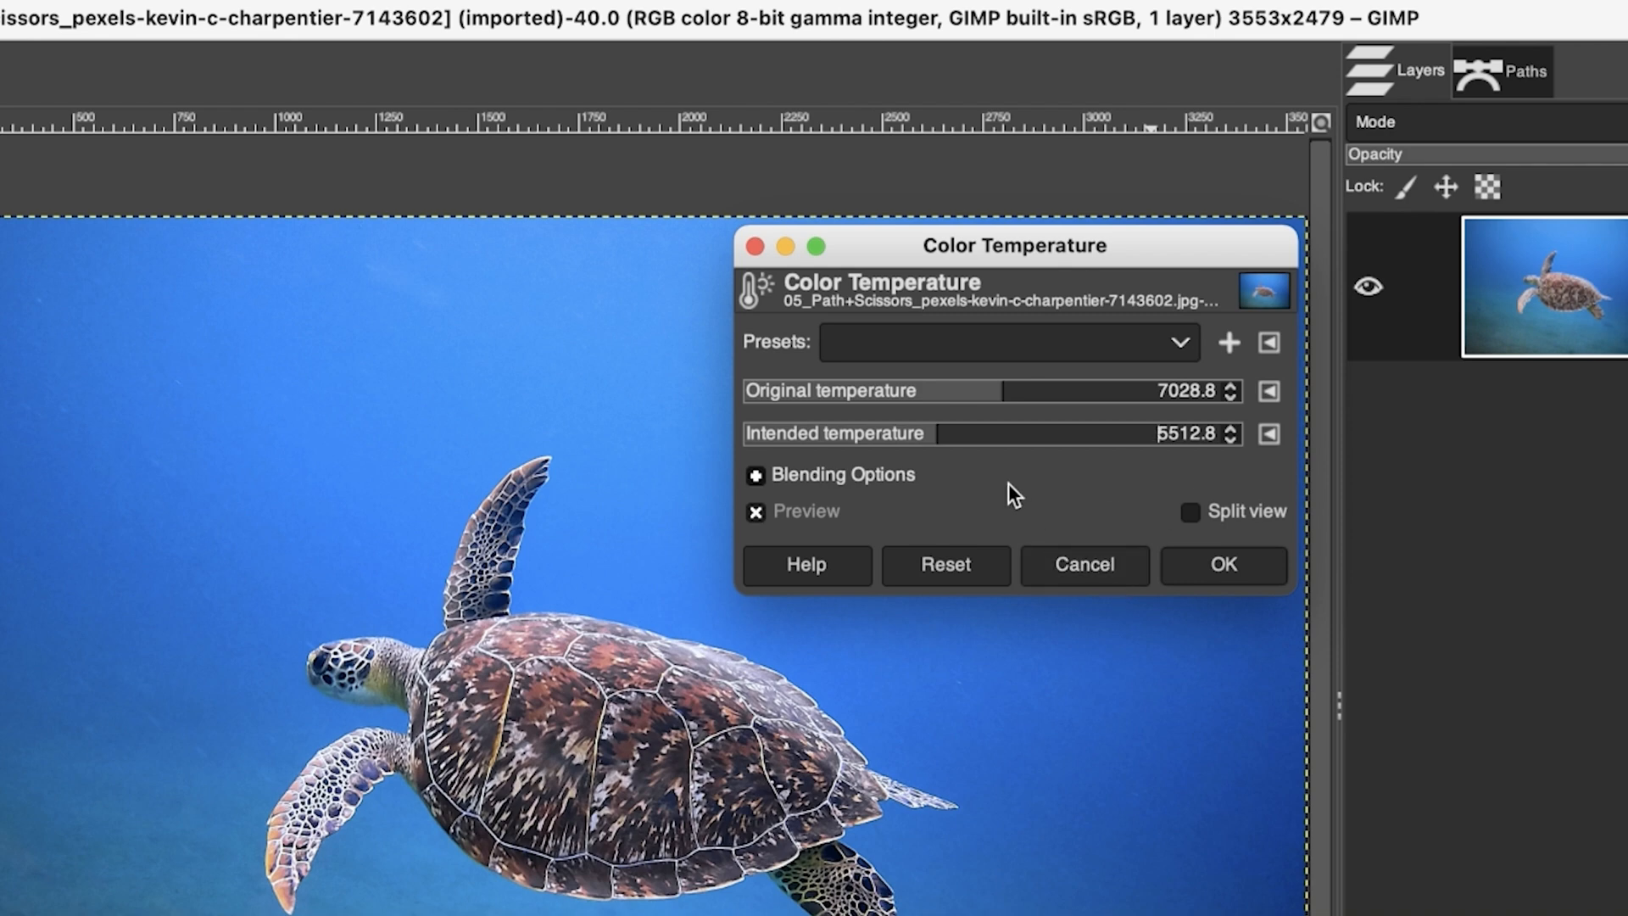
mouse_move(1008, 434)
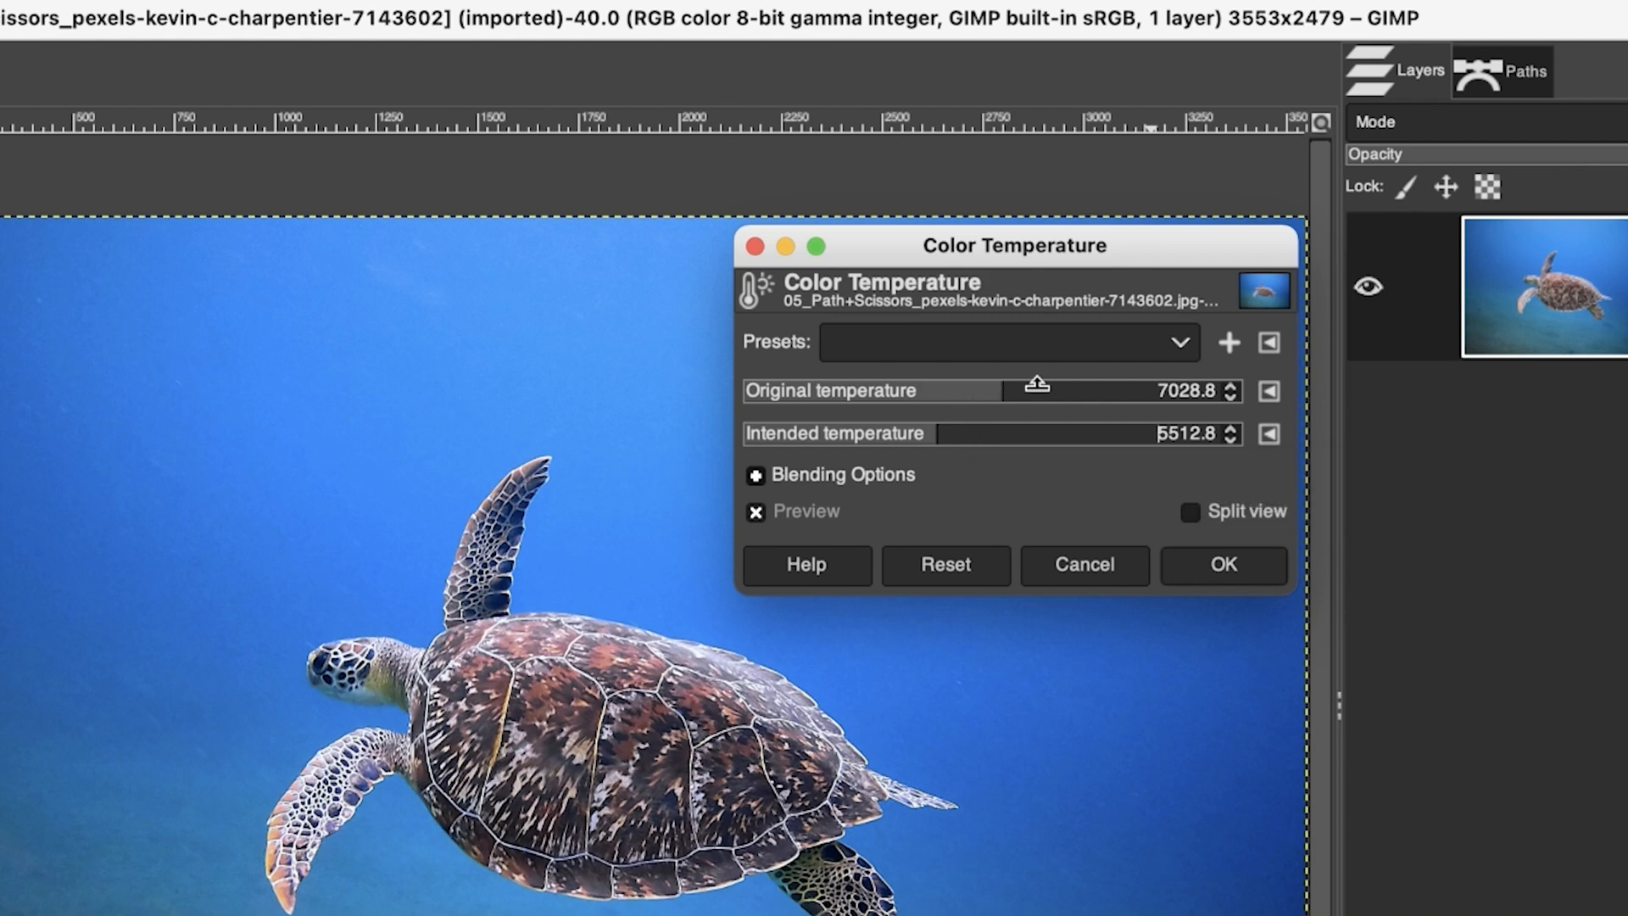
mouse_move(943, 426)
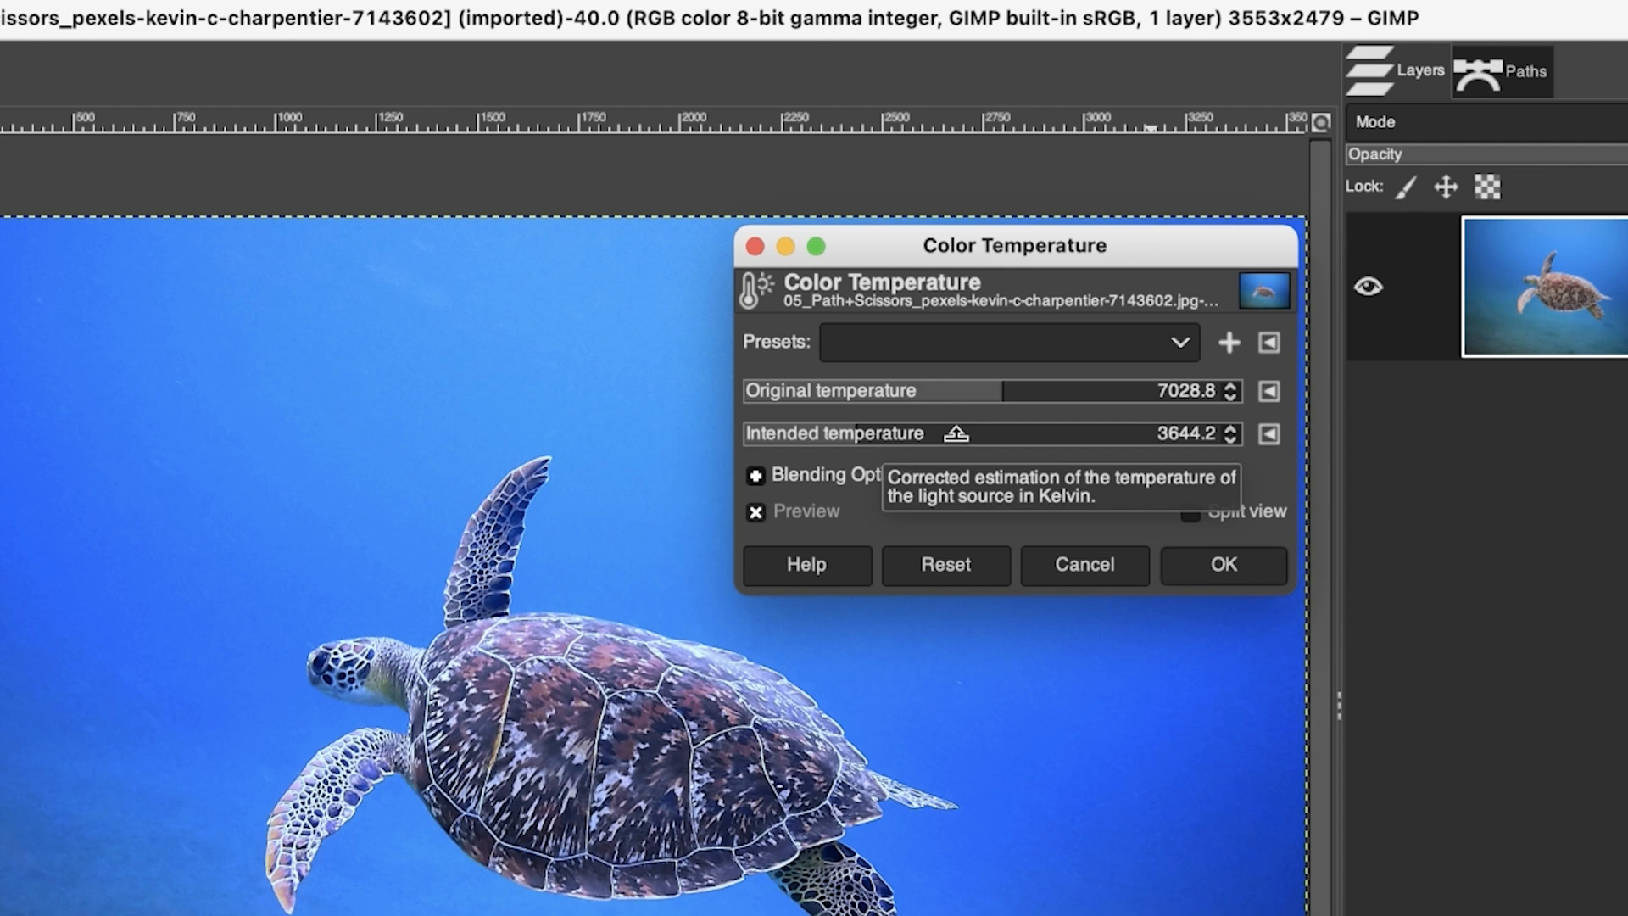
mouse_move(1084, 565)
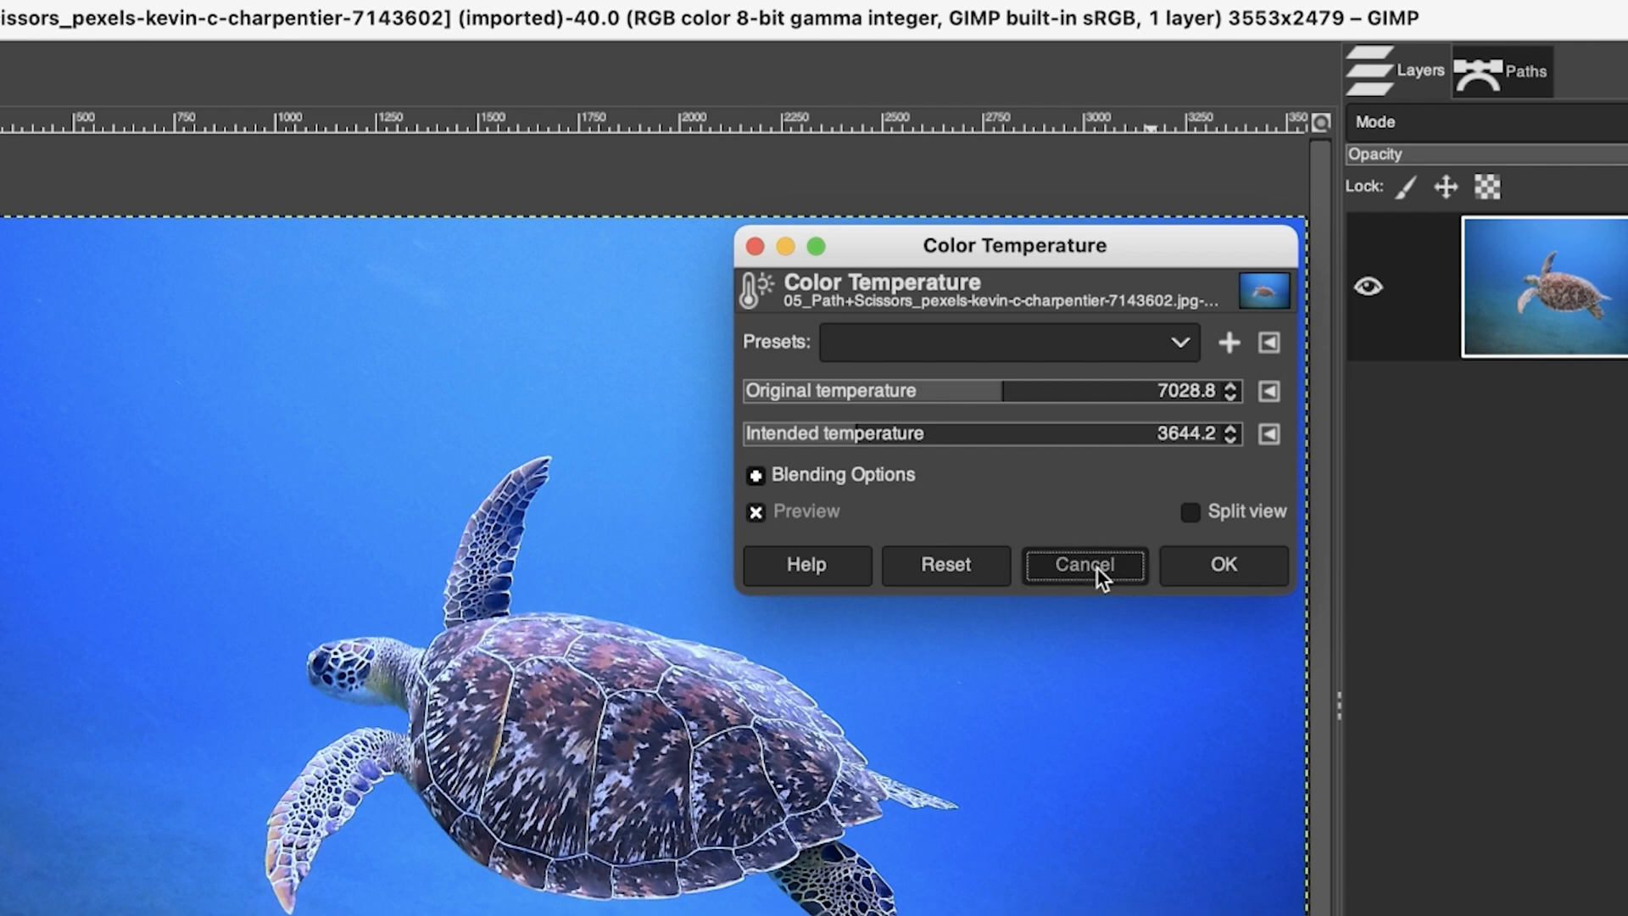
Cancel the Color Temperature dialog so the photo keeps its original colours.
click(1083, 565)
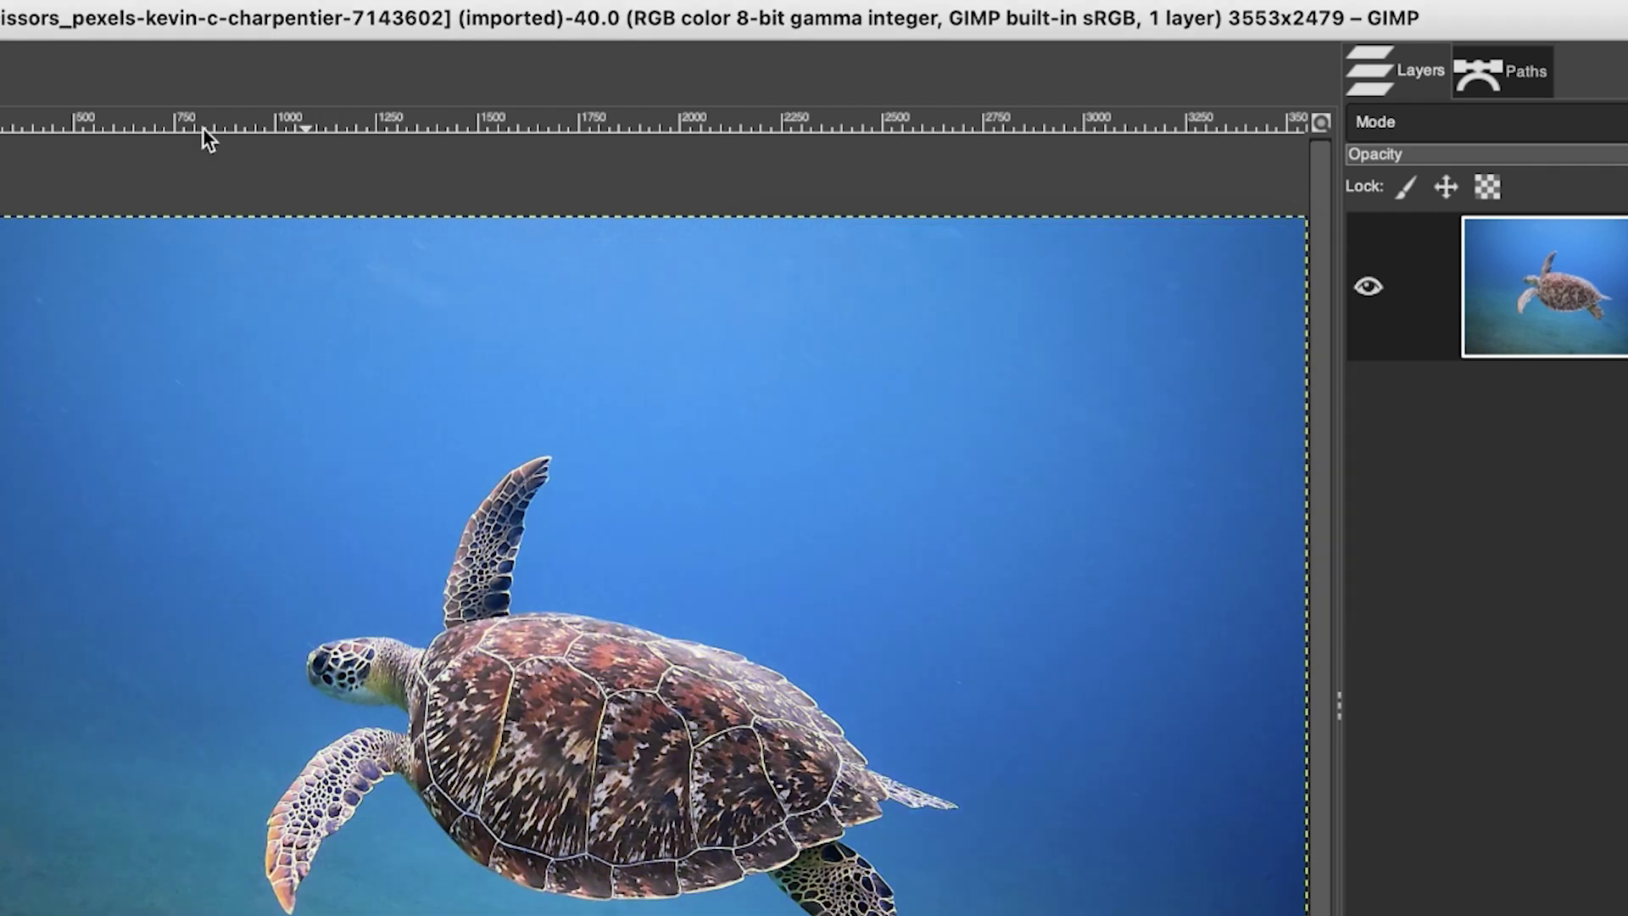
click(137, 15)
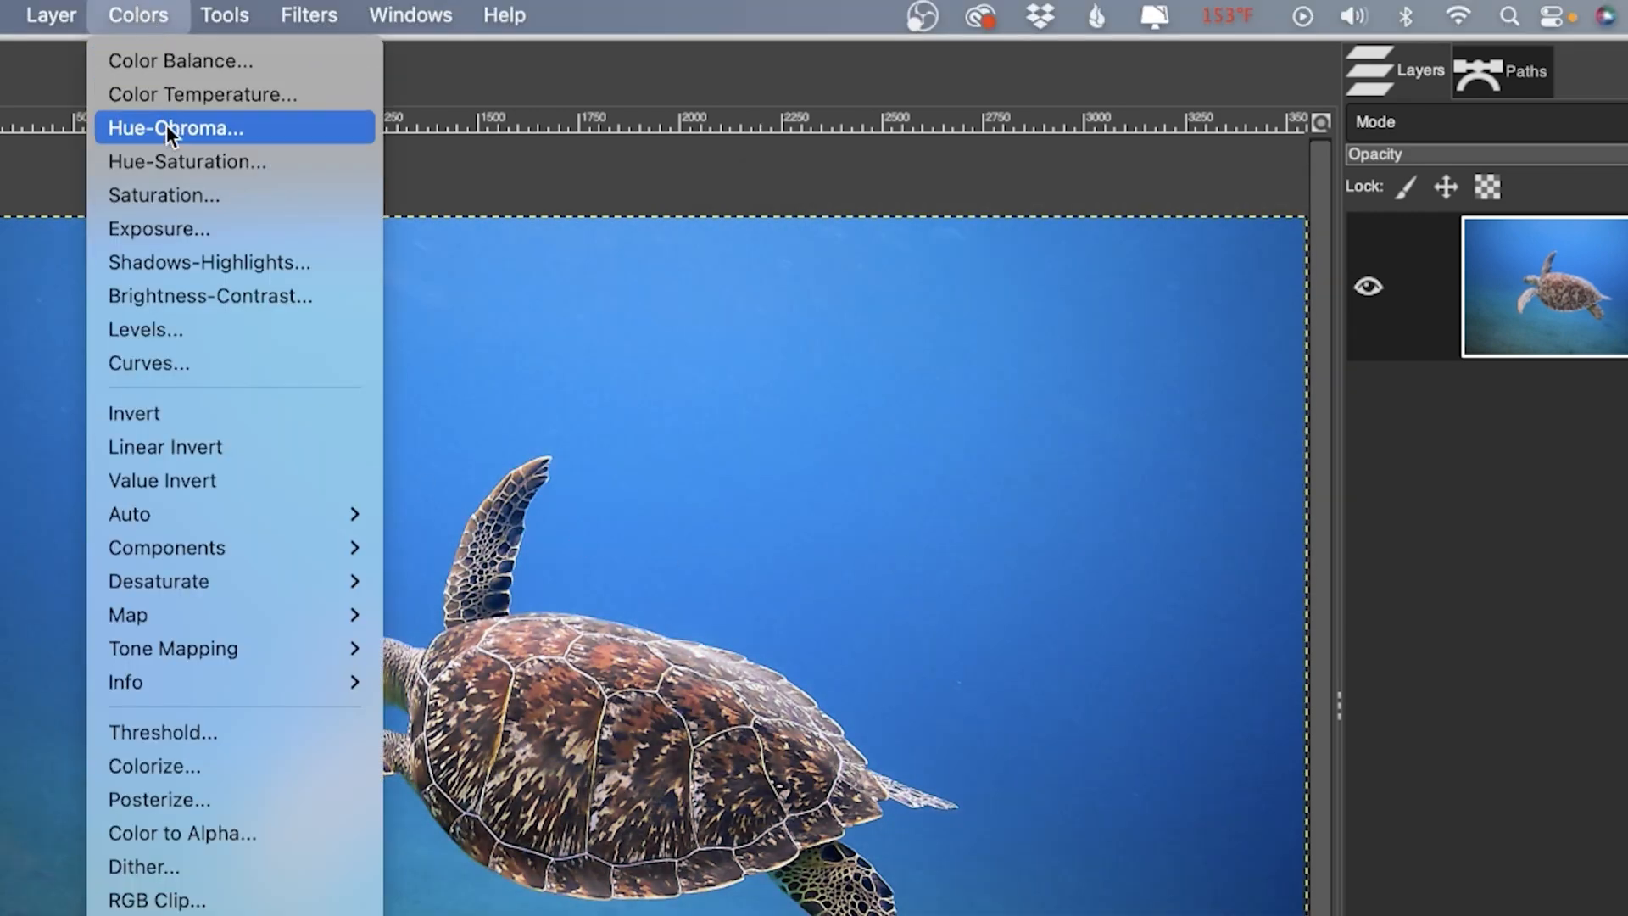
click(187, 161)
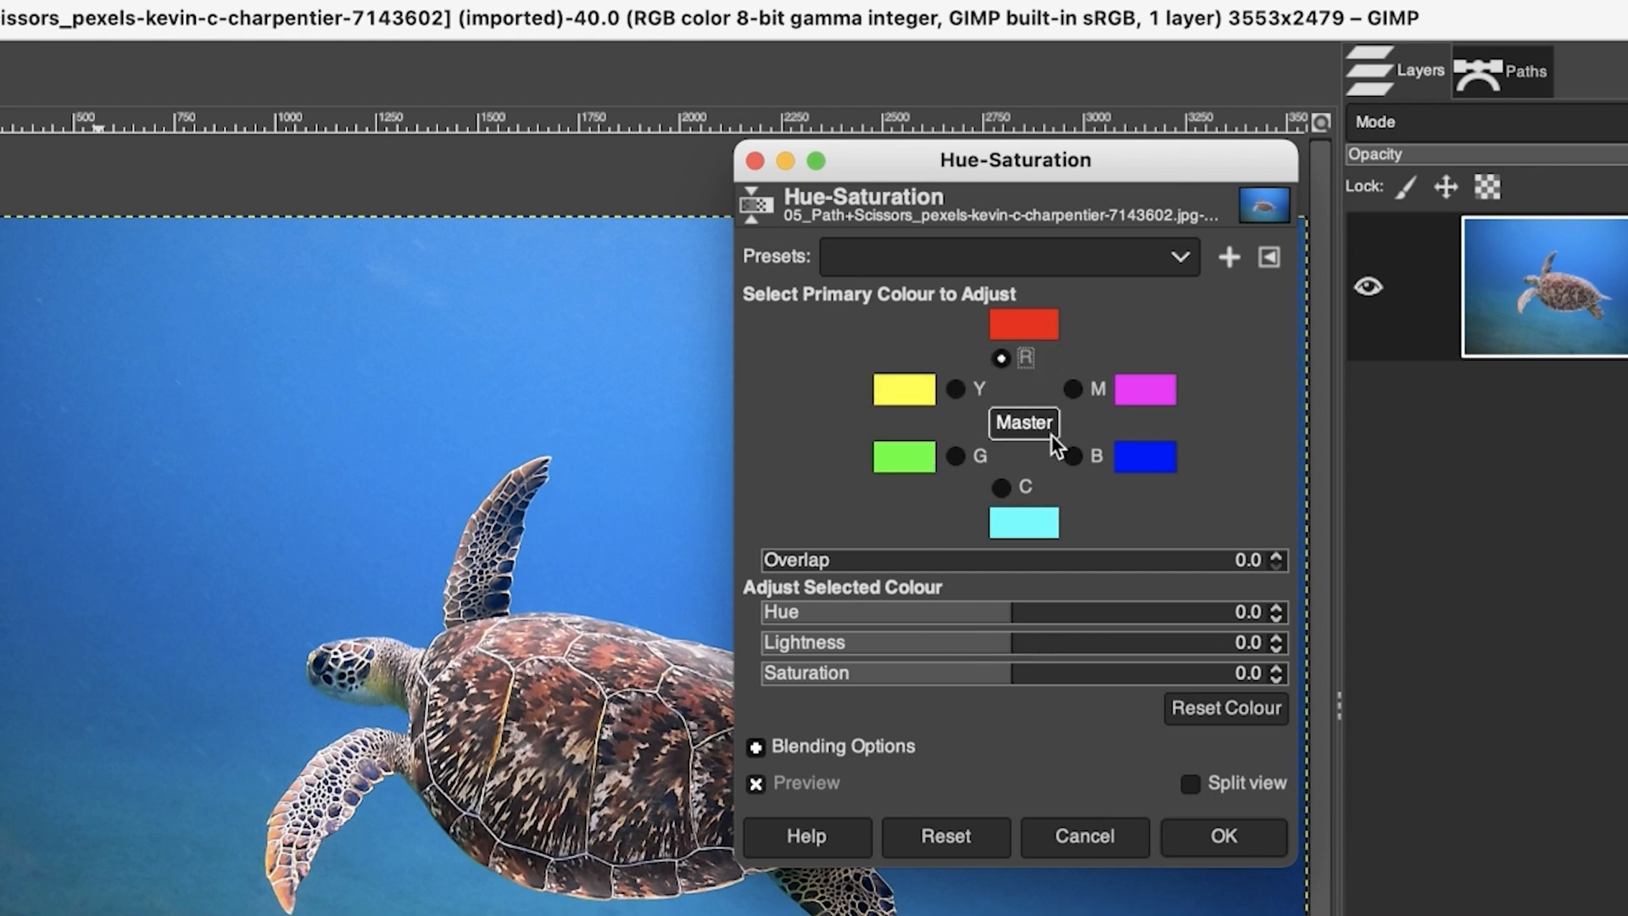
mouse_move(1036, 482)
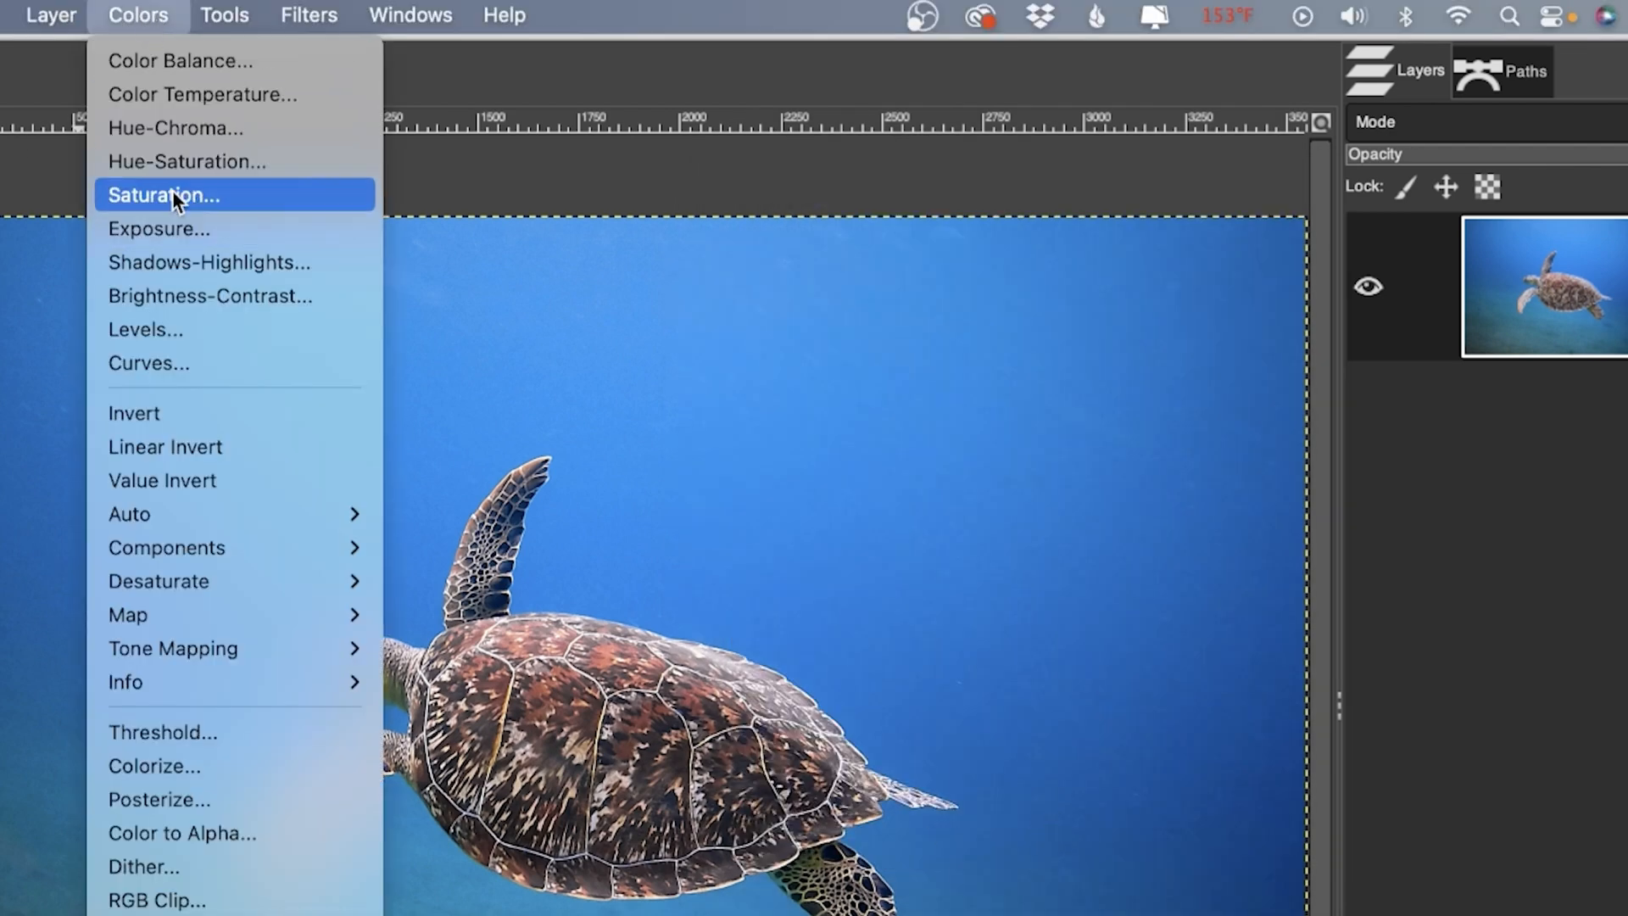
click(163, 195)
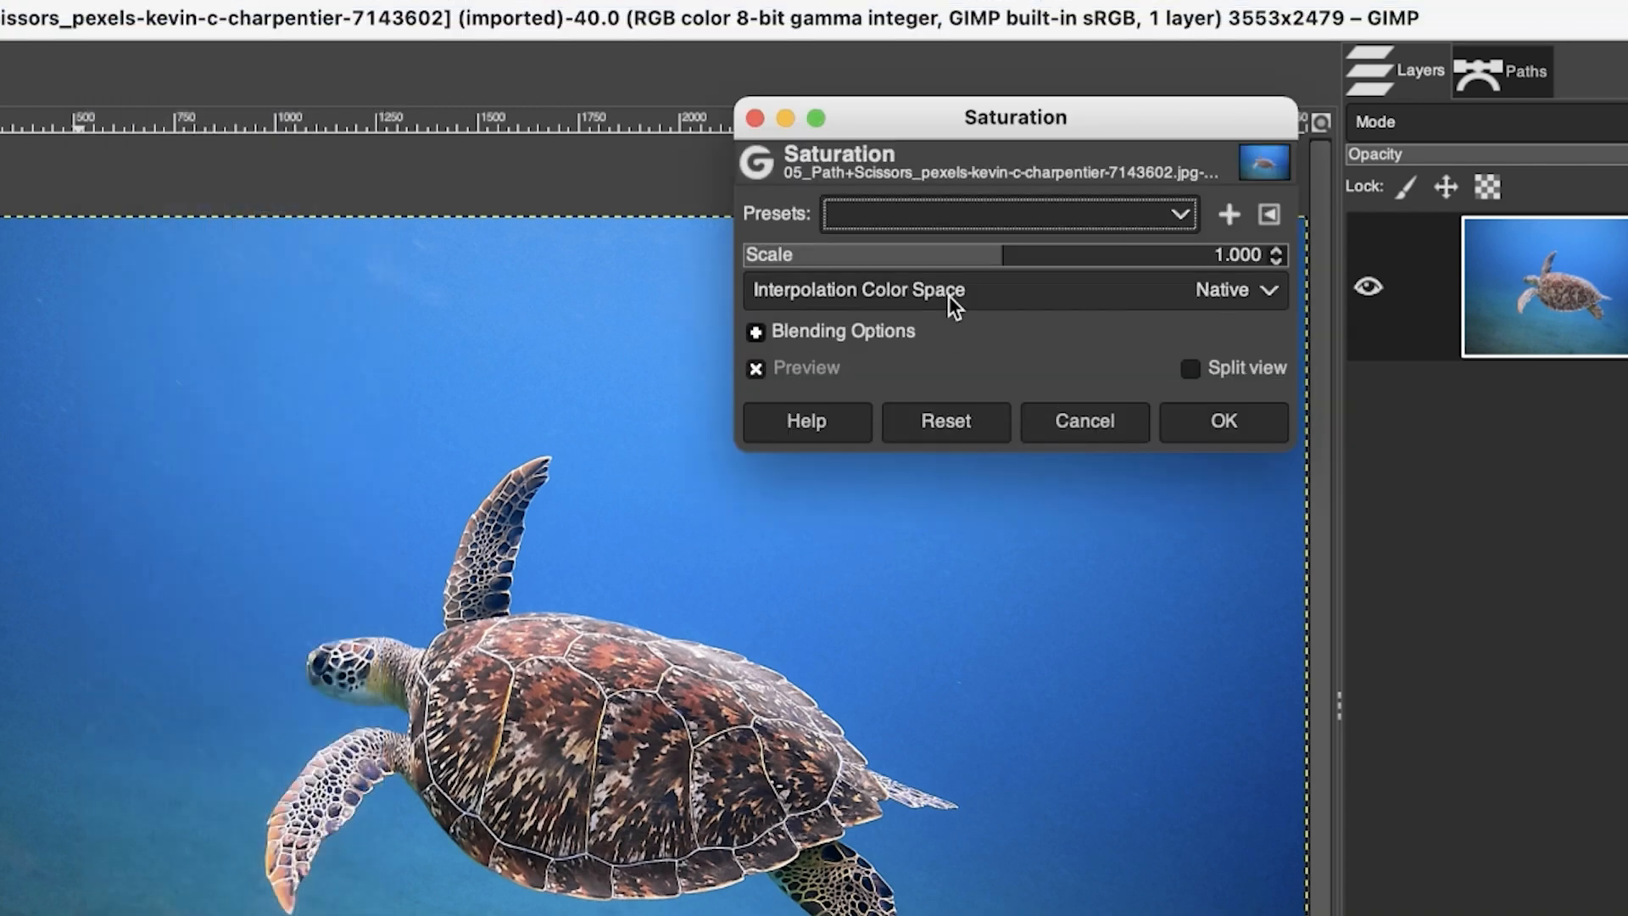
mouse_move(992, 253)
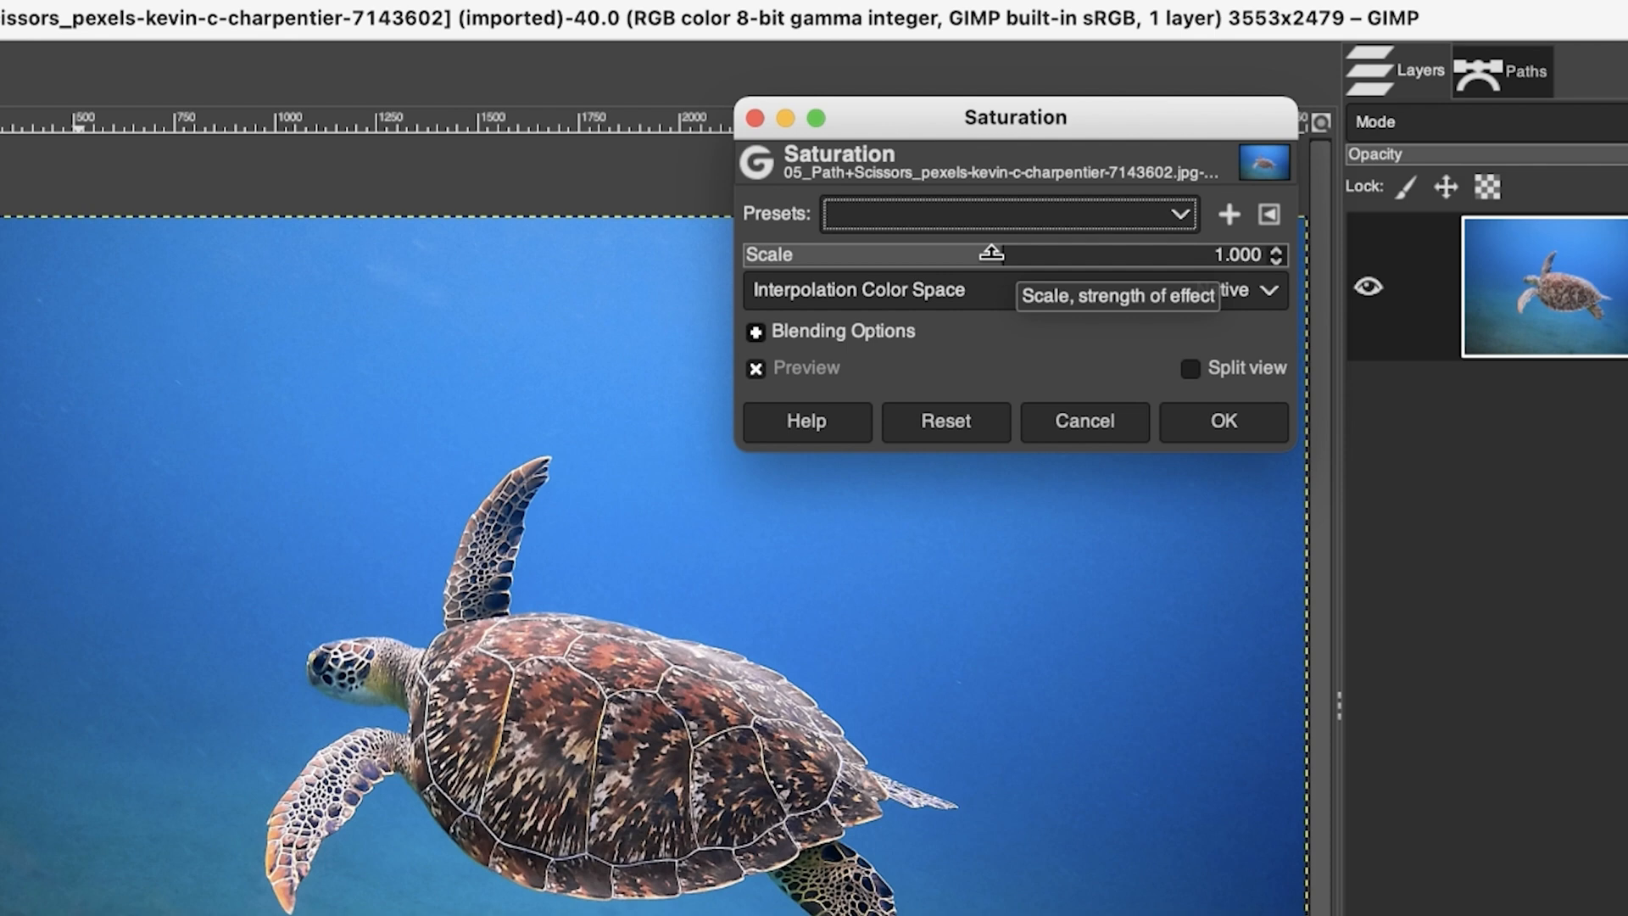
mouse_move(1024, 254)
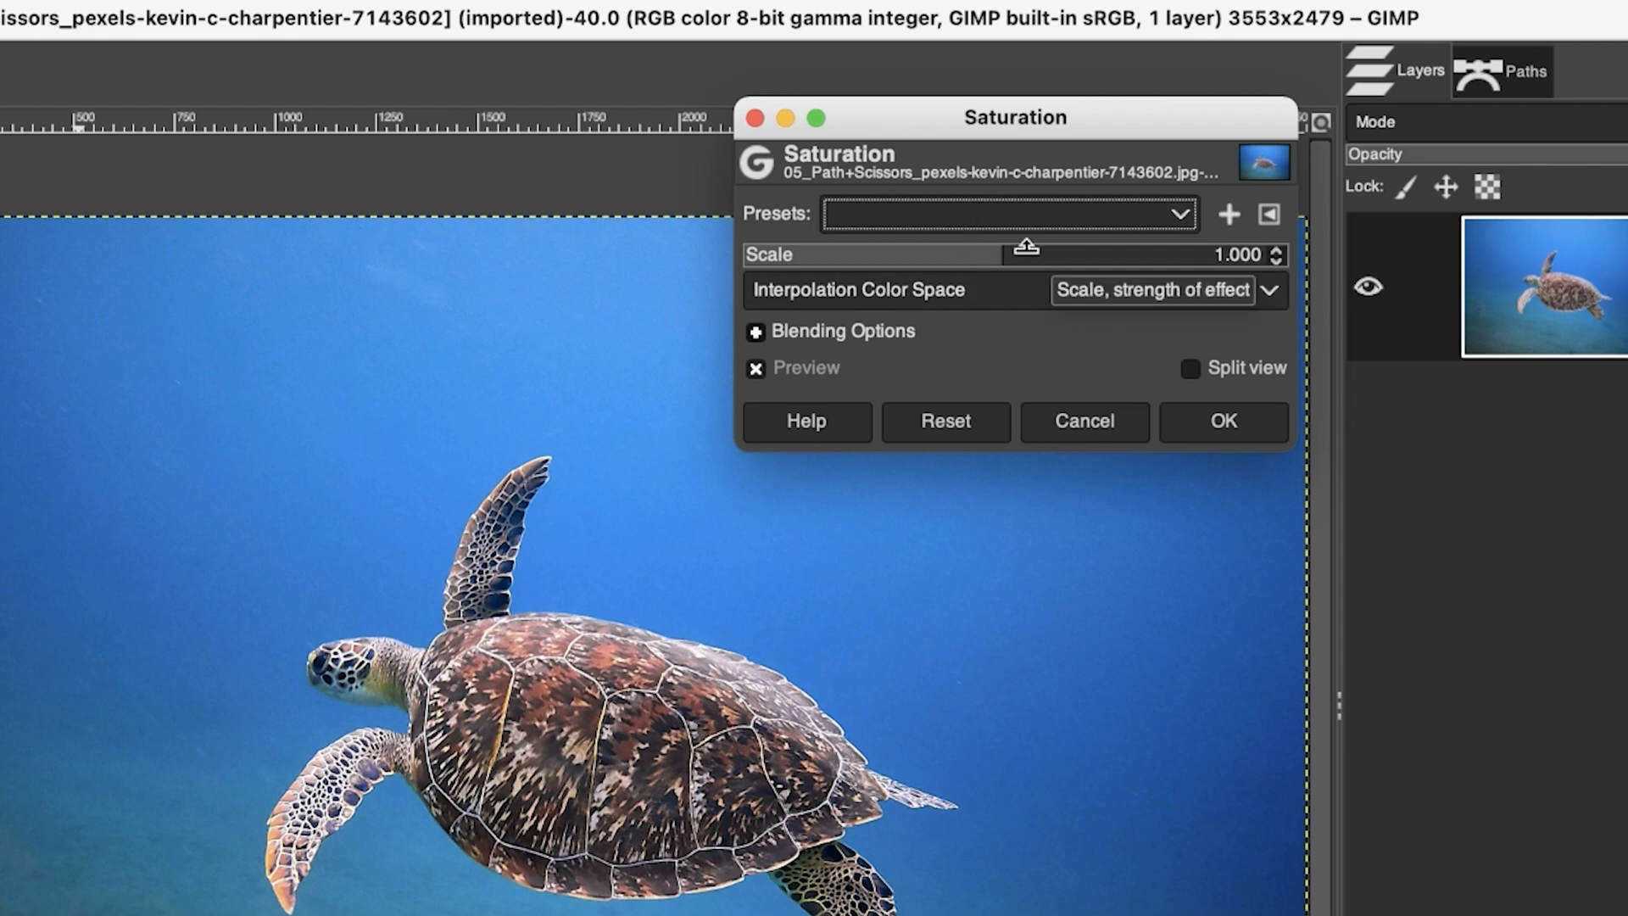
click(1150, 290)
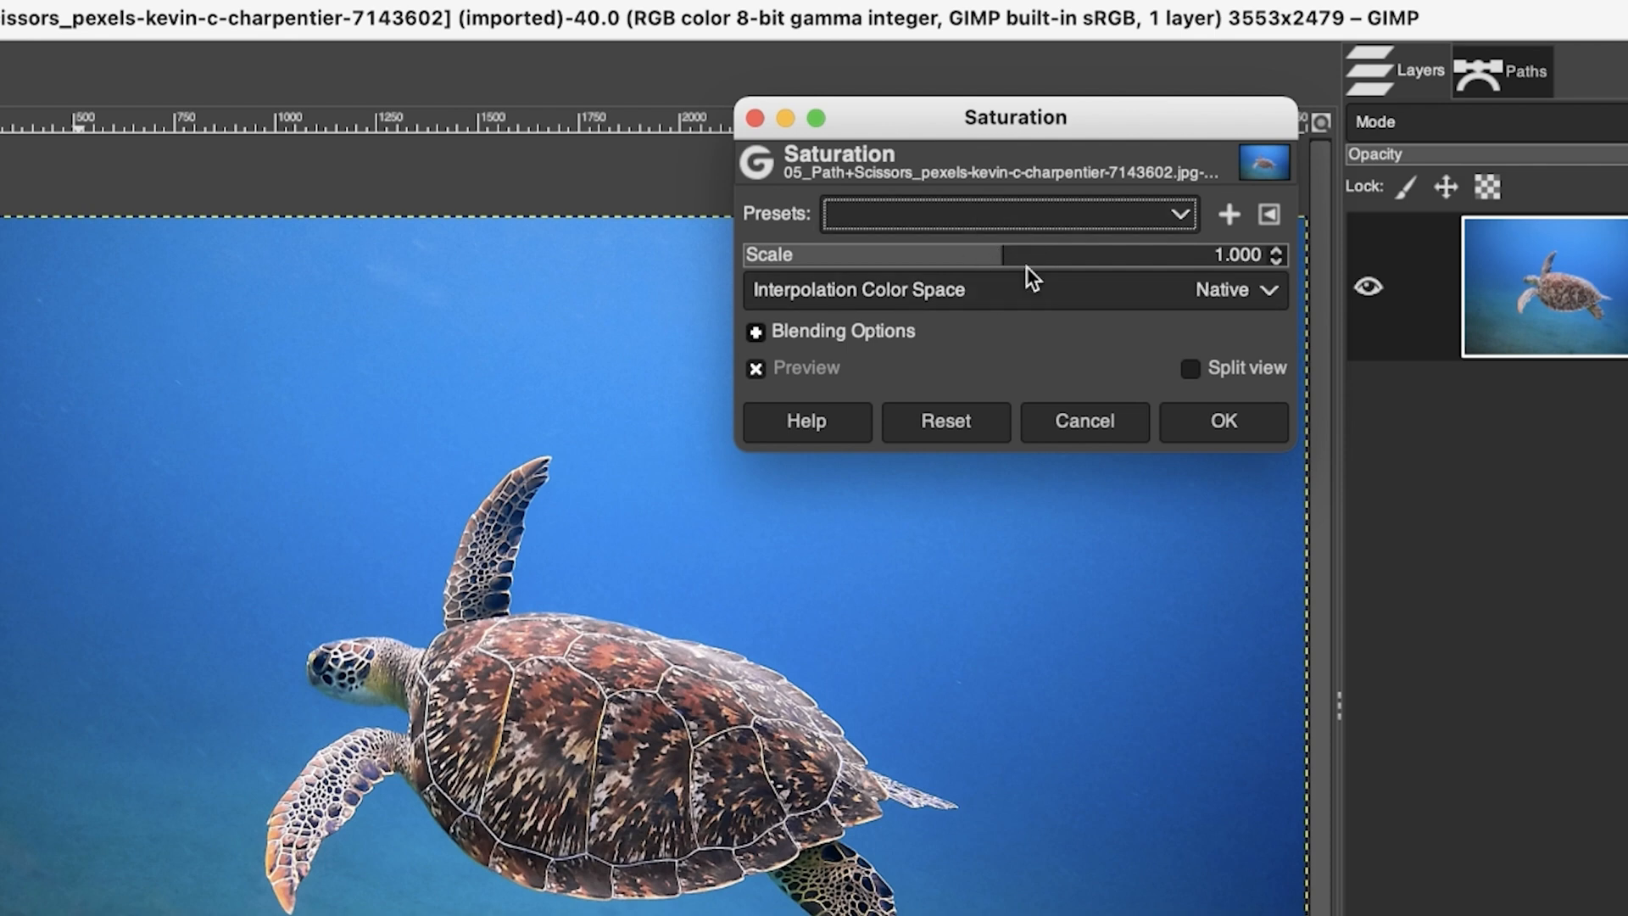
mouse_move(983, 150)
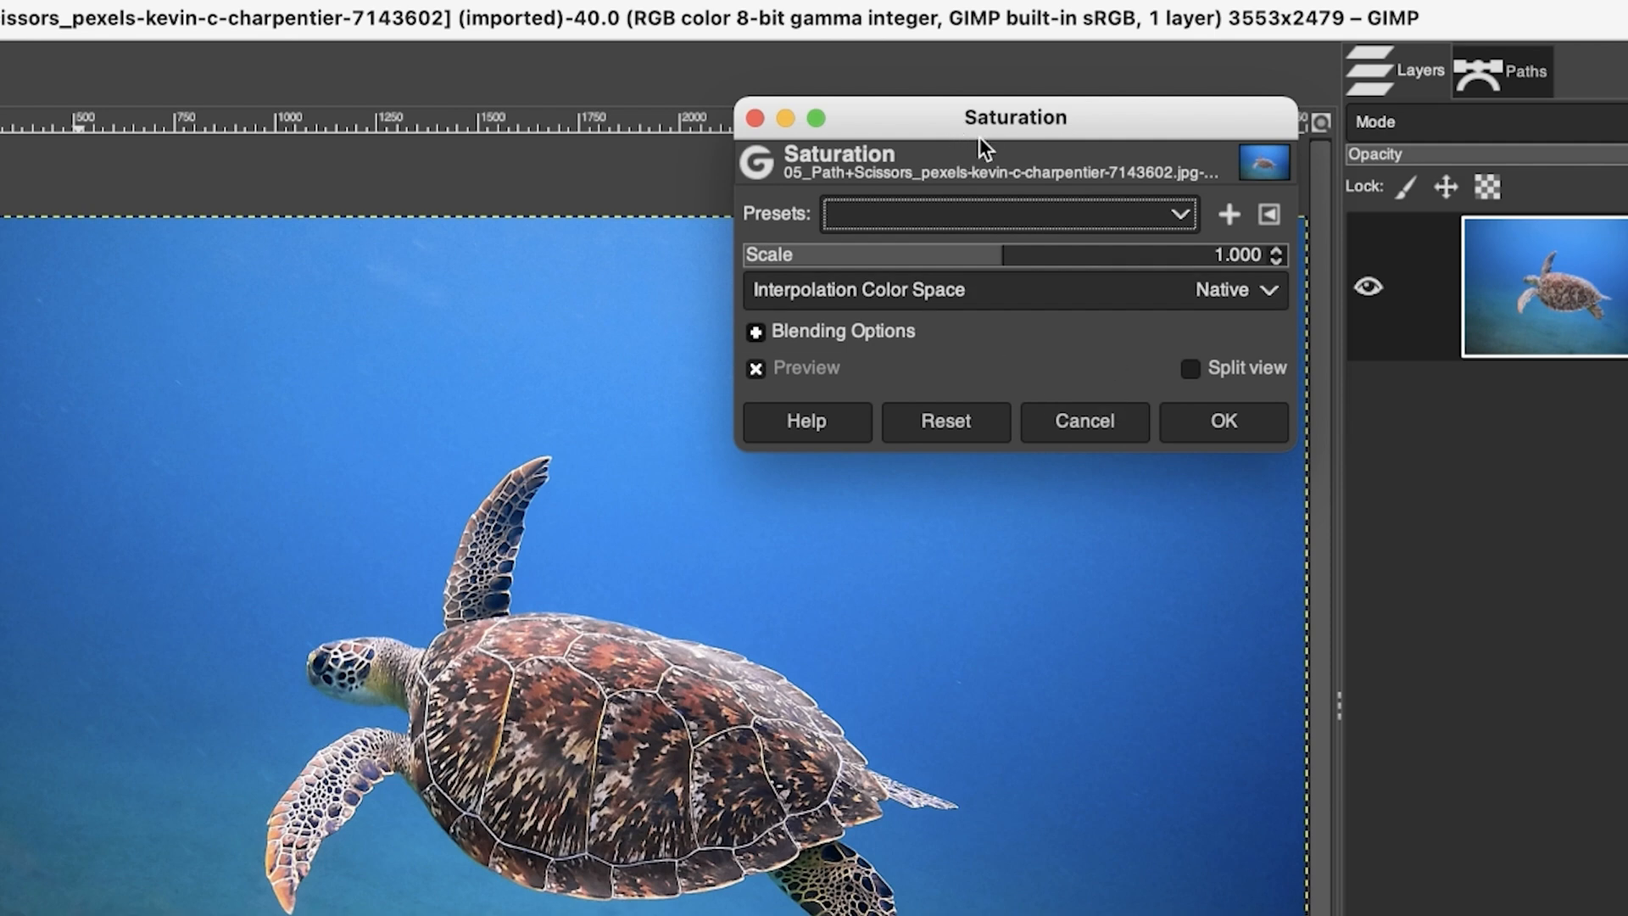
click(1223, 422)
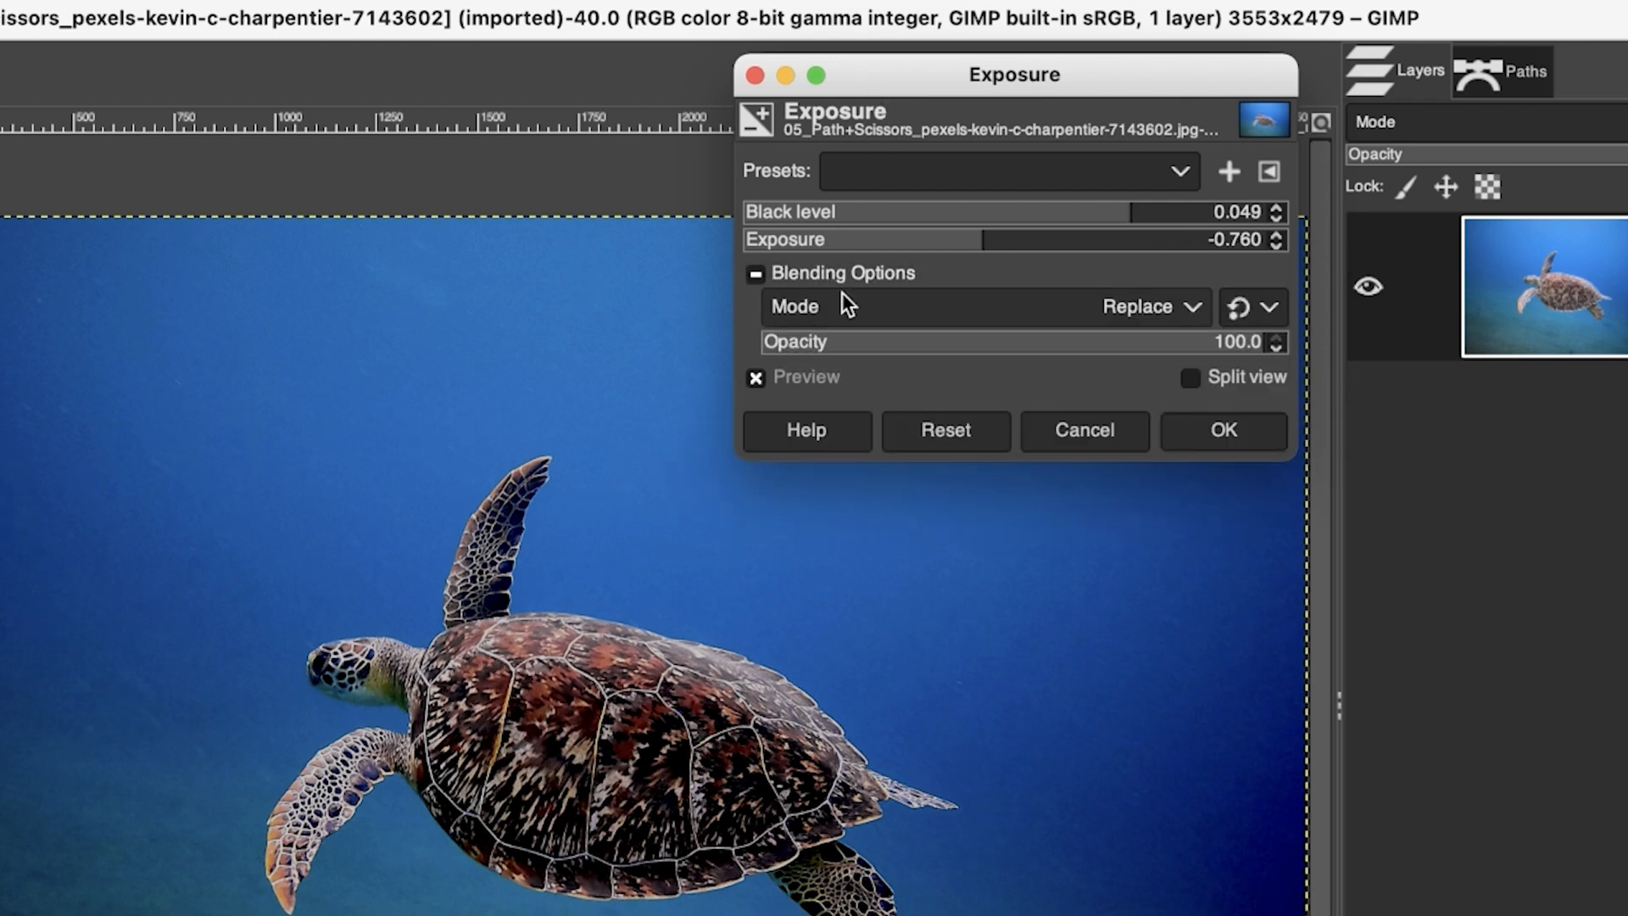
click(1148, 307)
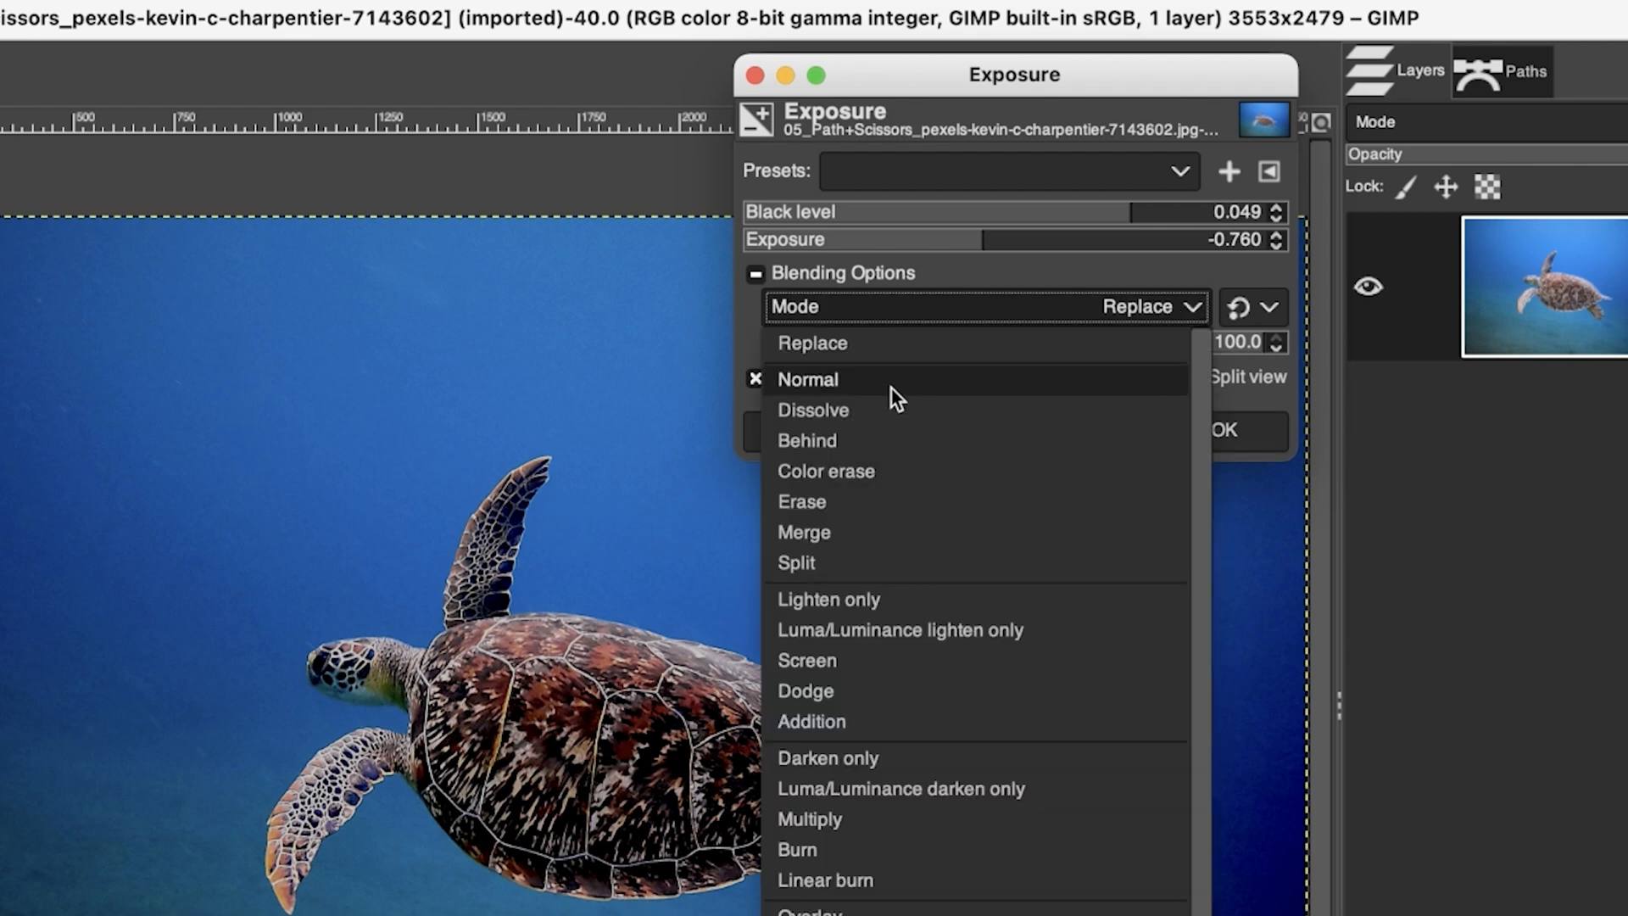
mouse_move(855, 572)
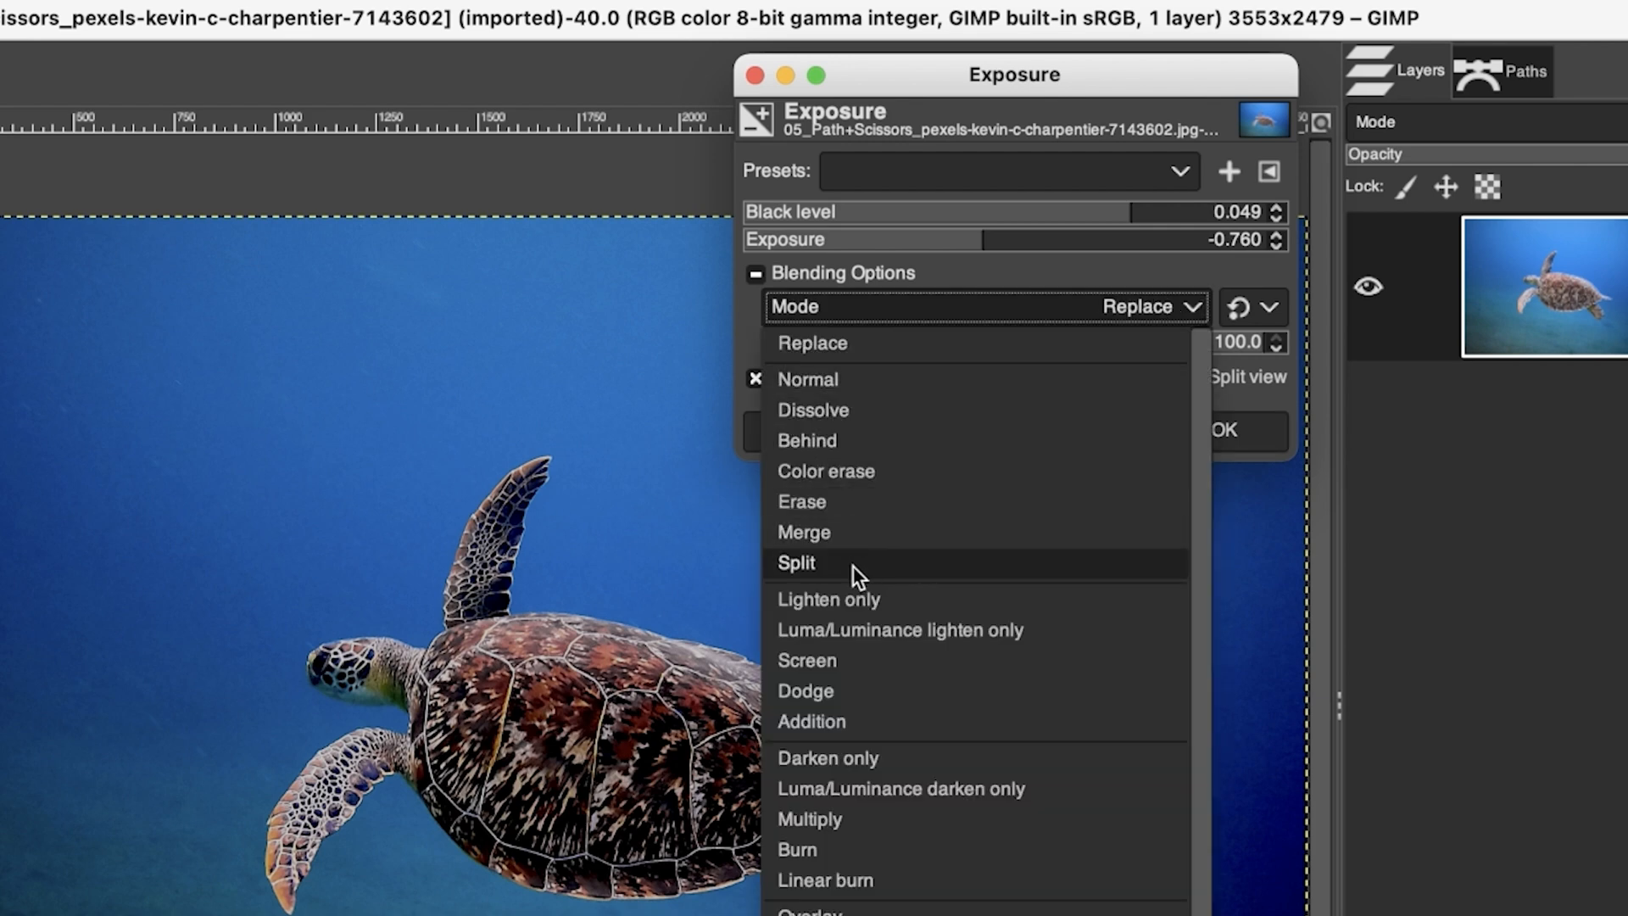
click(825, 758)
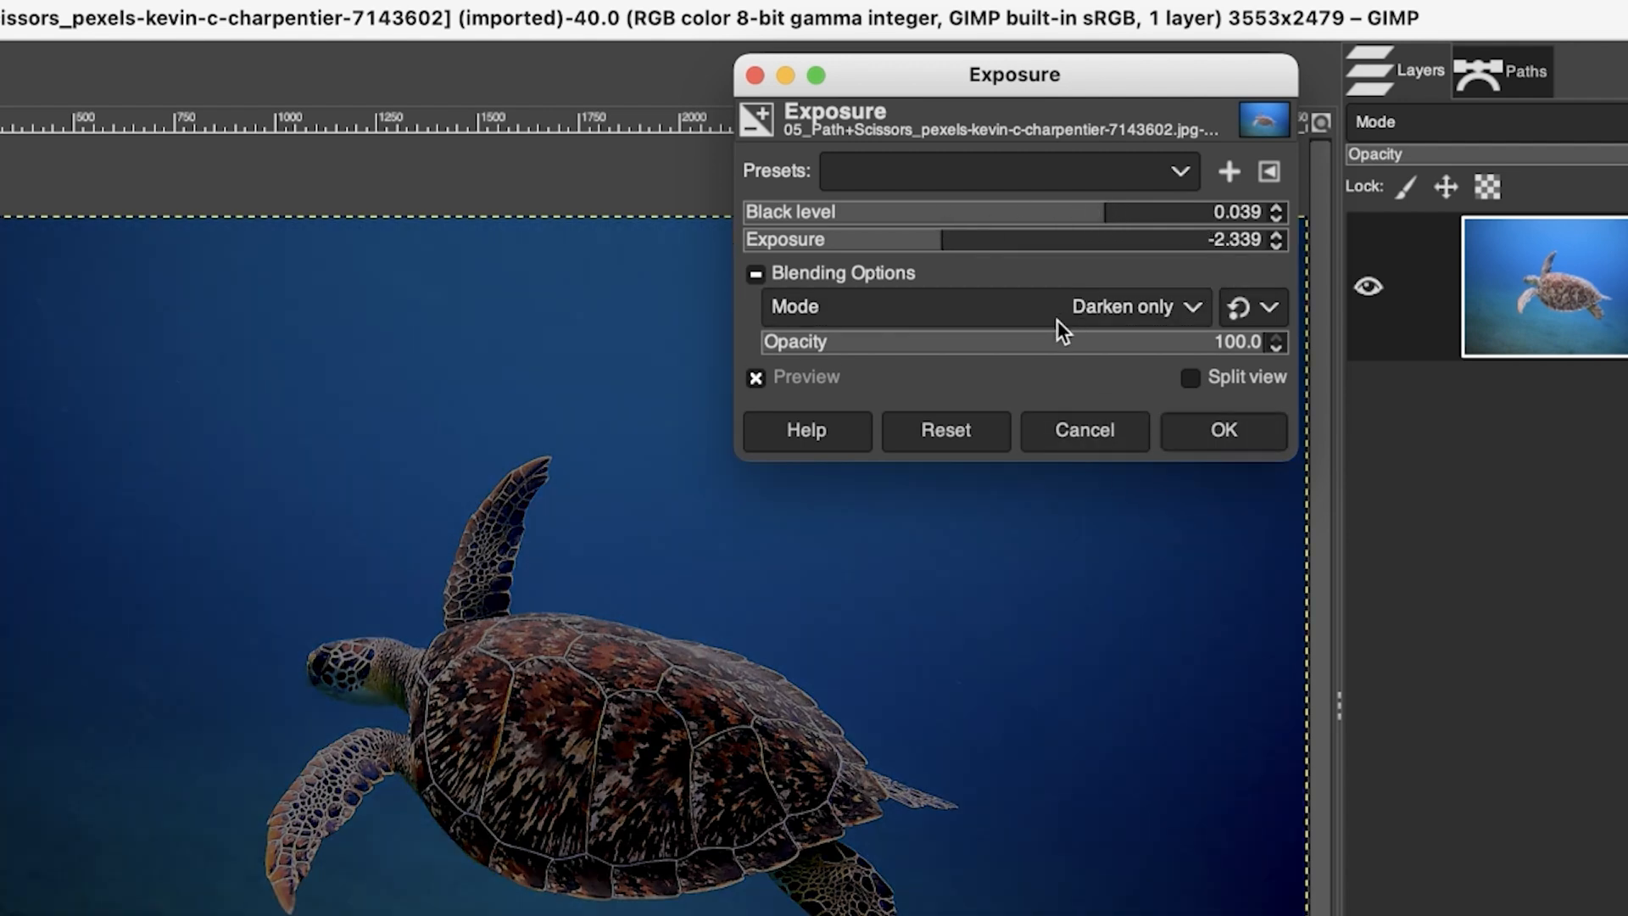
click(1223, 428)
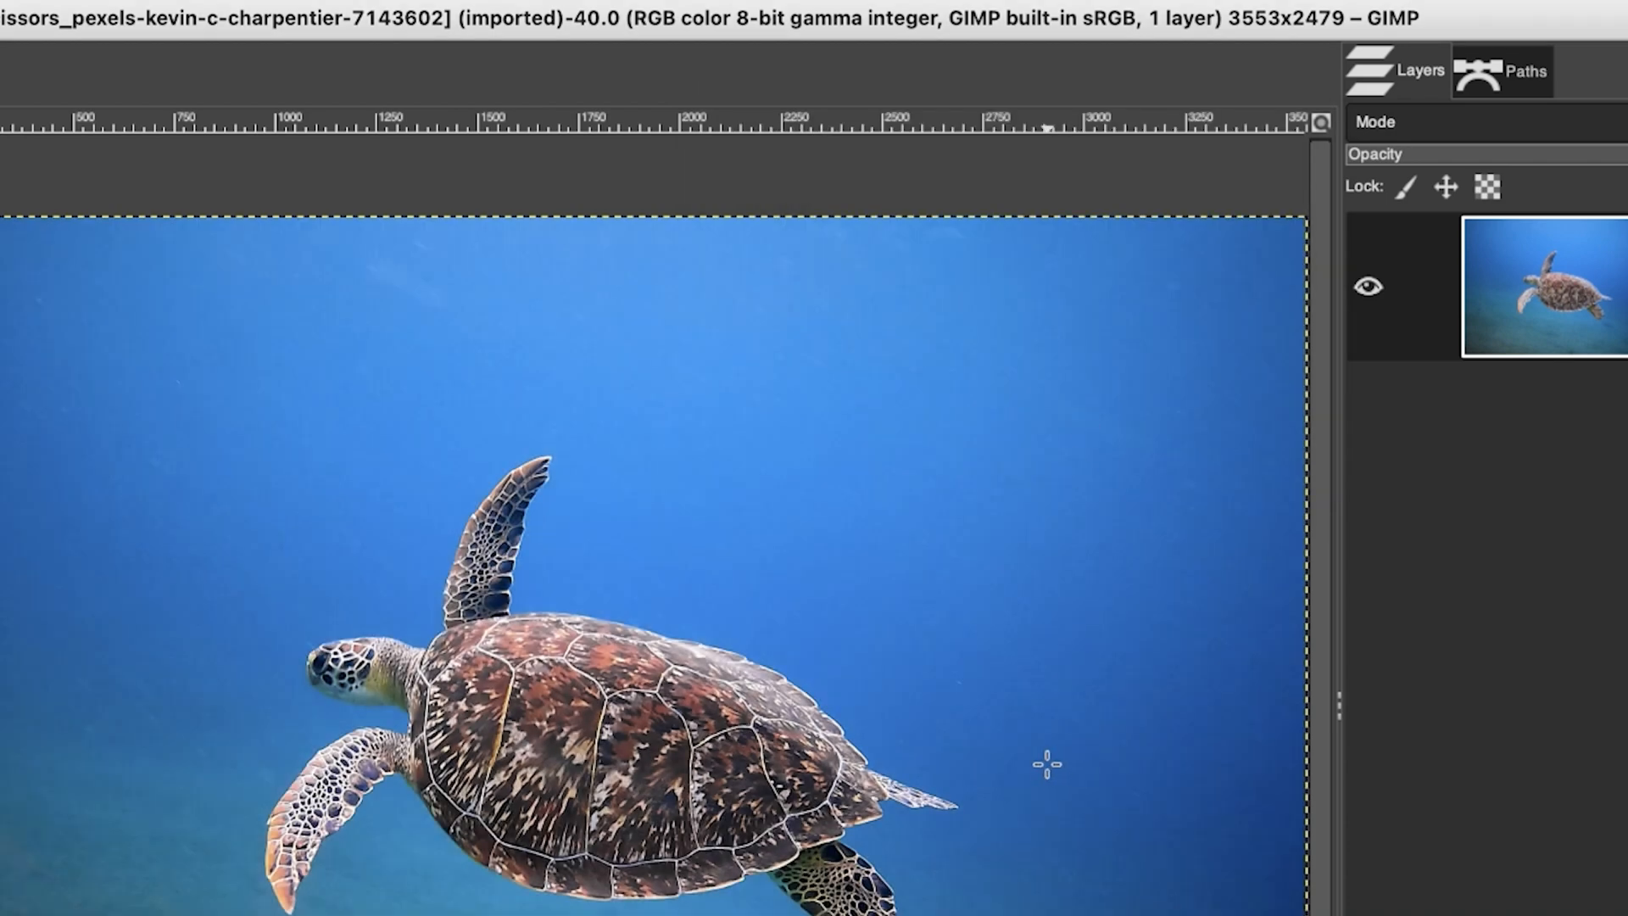
mouse_move(373, 395)
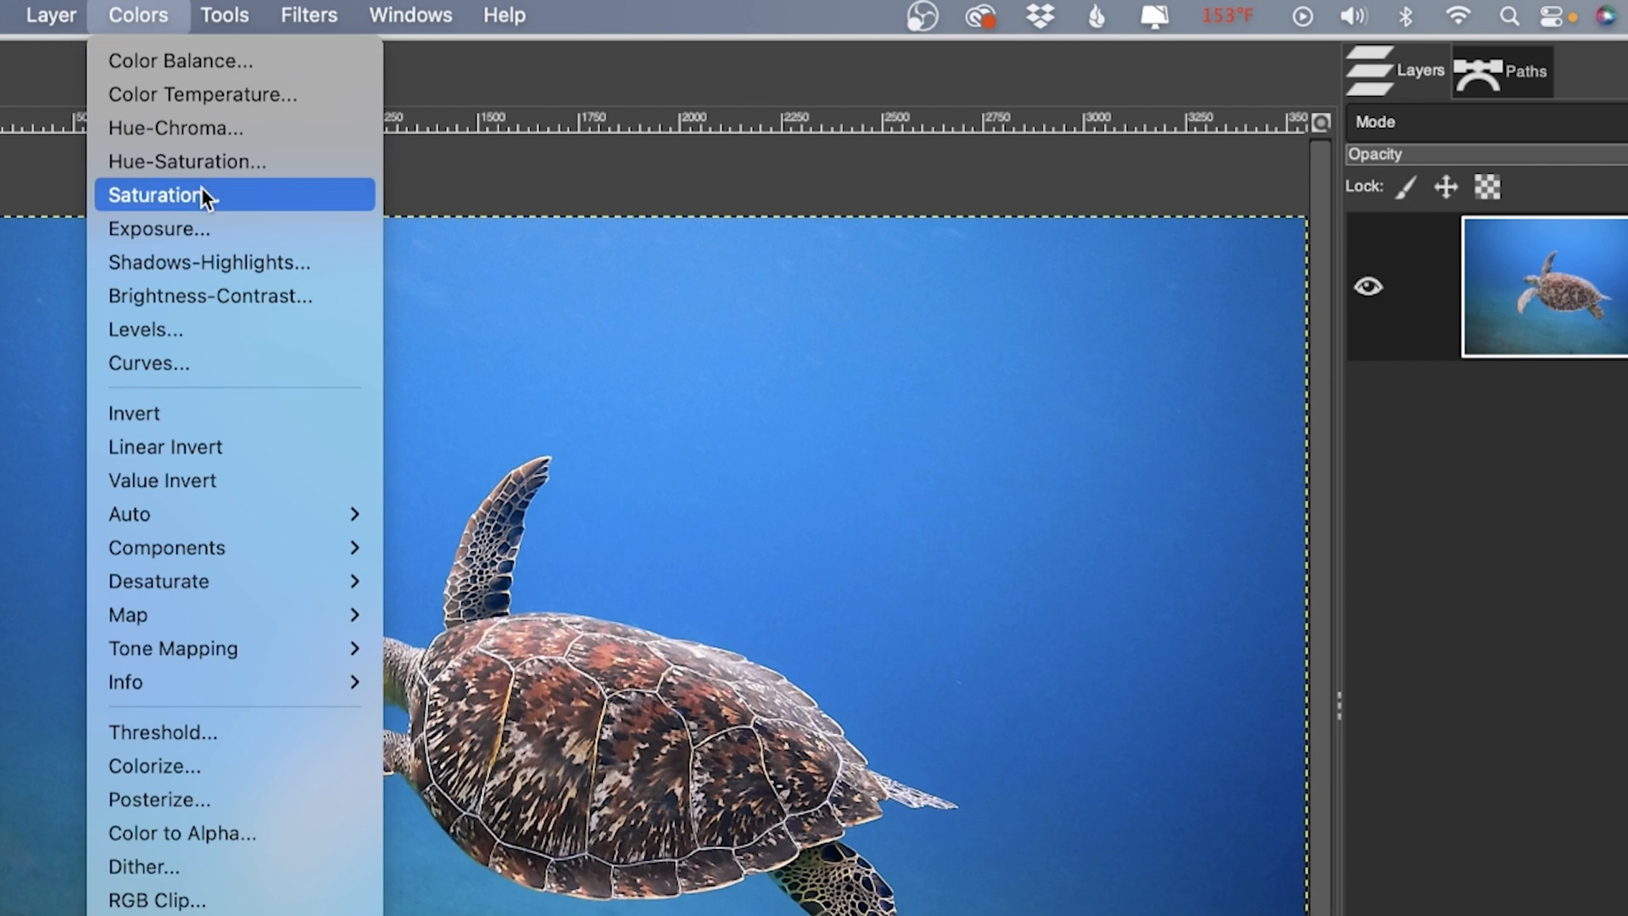
mouse_move(226, 265)
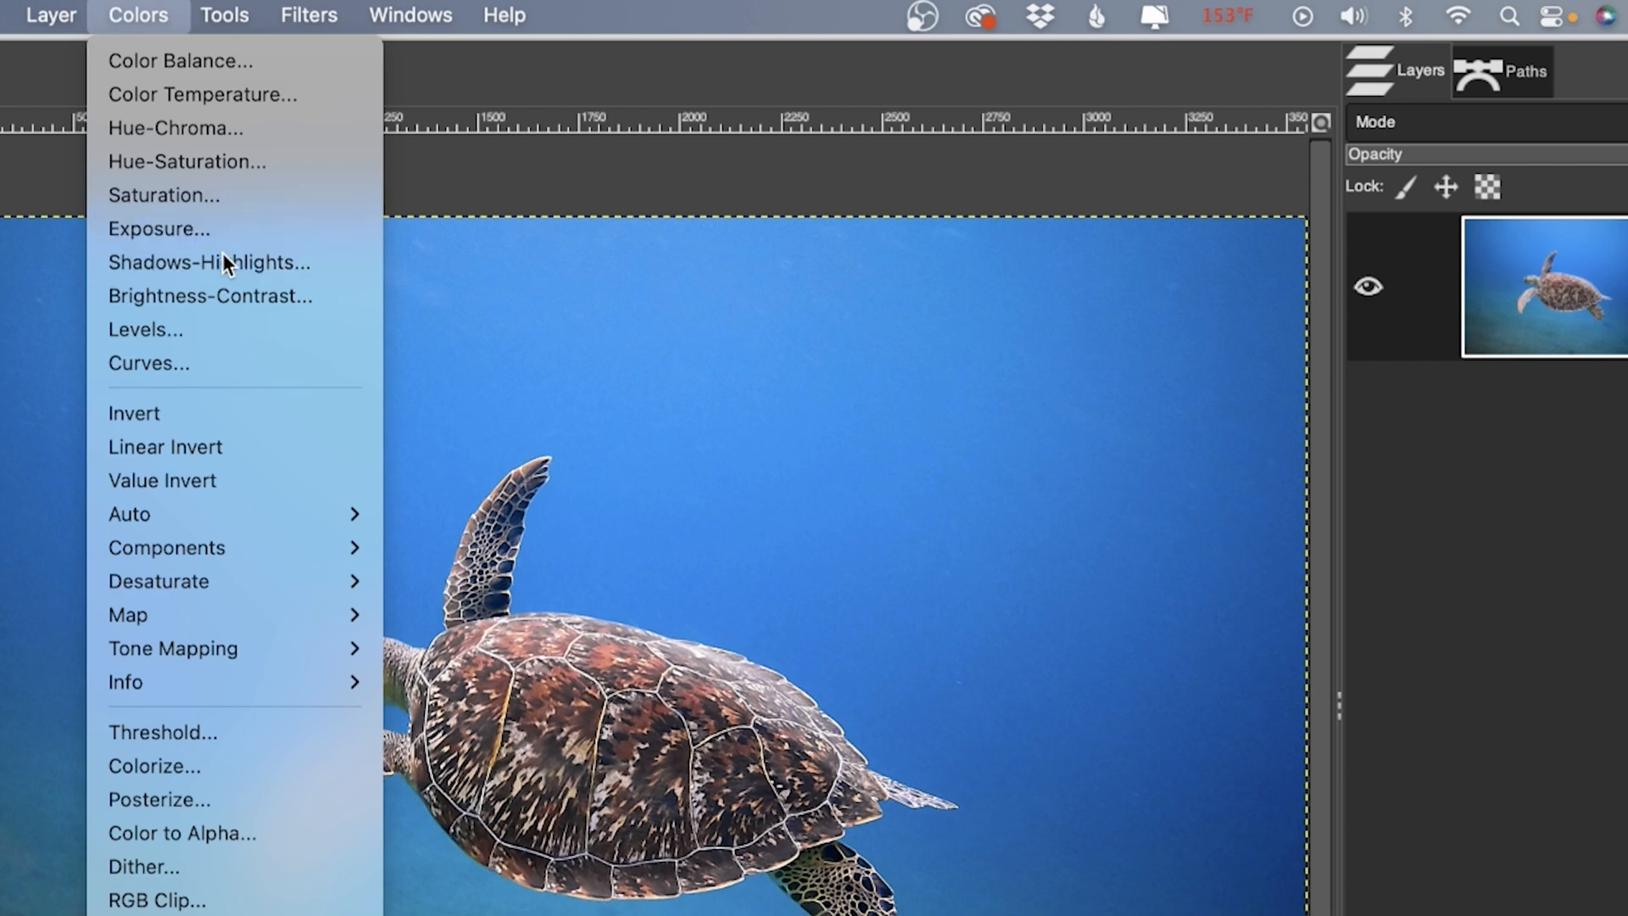
click(208, 261)
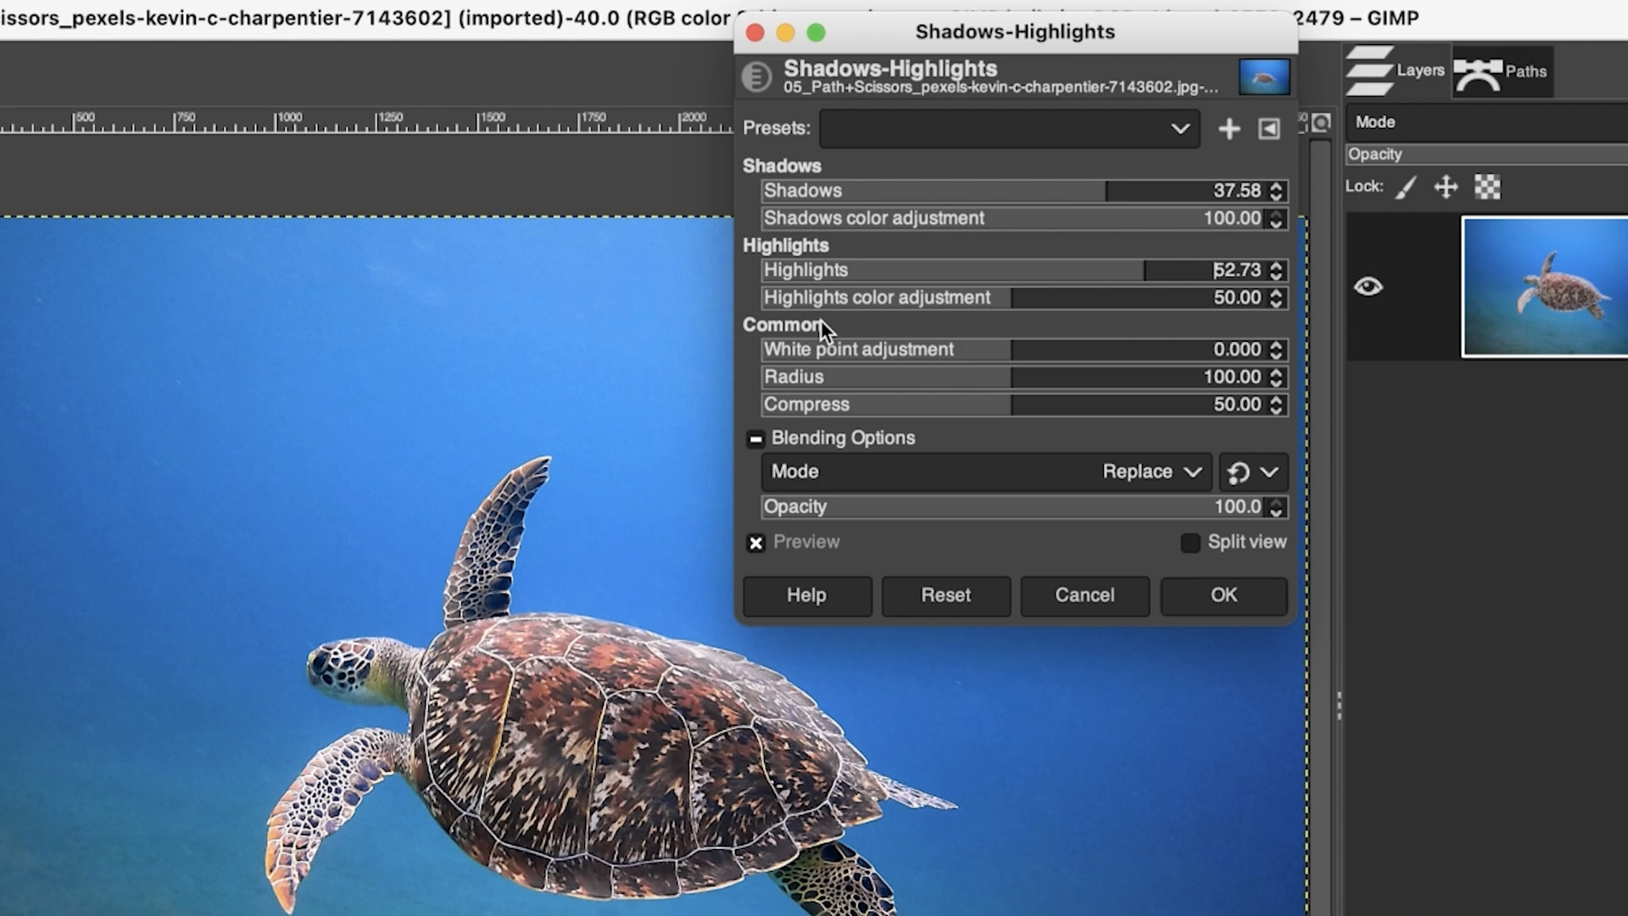
mouse_move(934, 346)
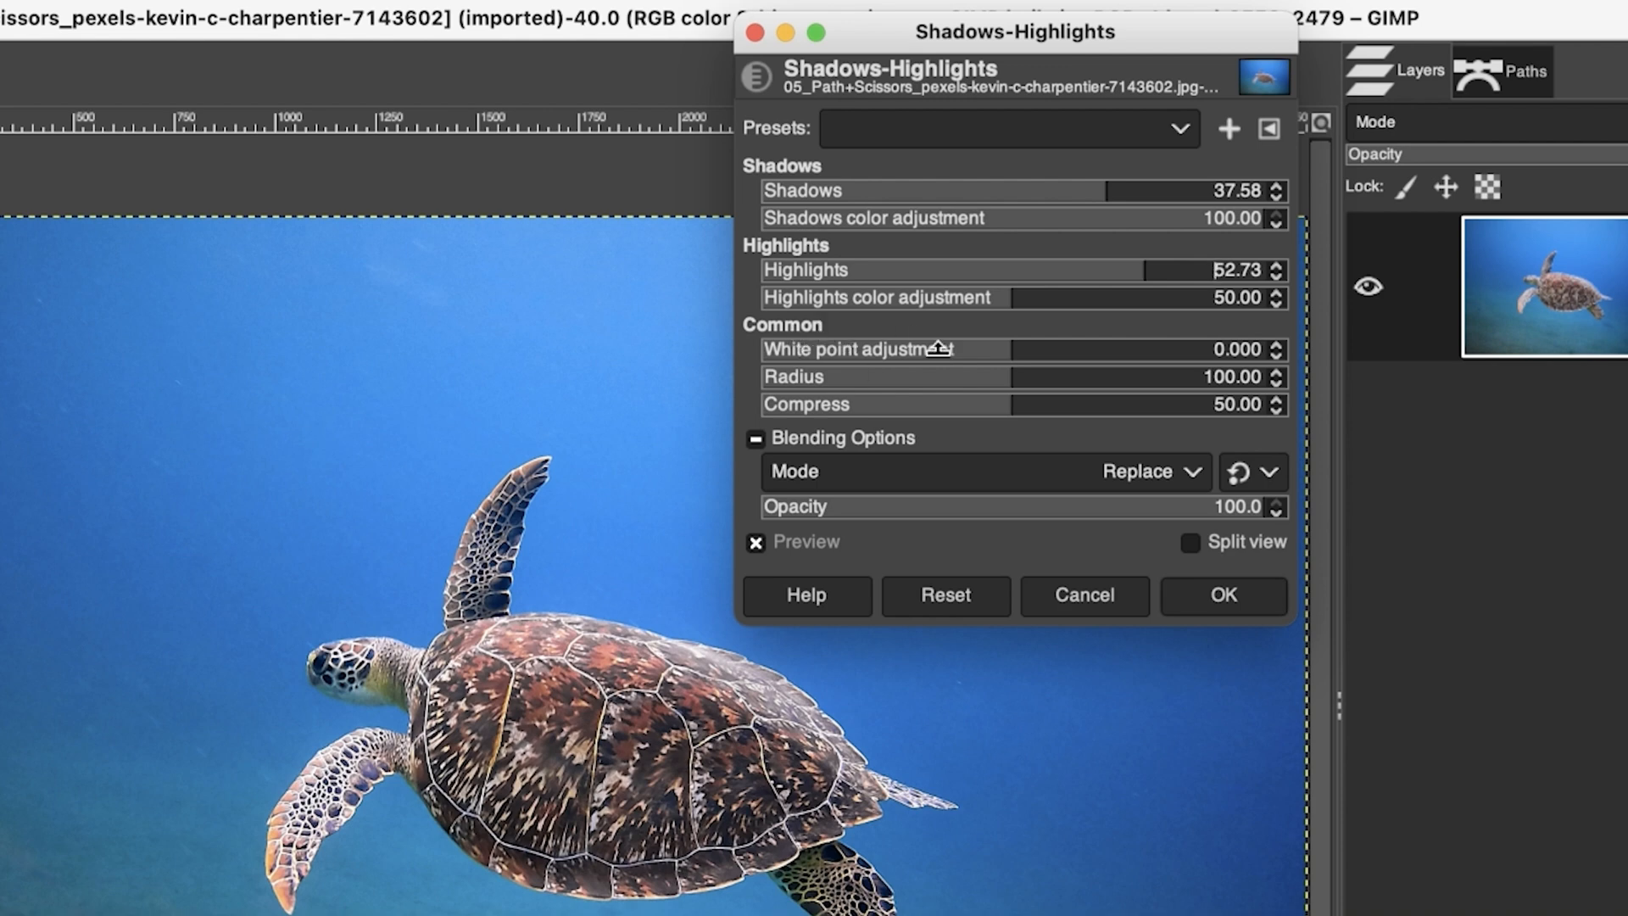
drag(934, 350, 903, 349)
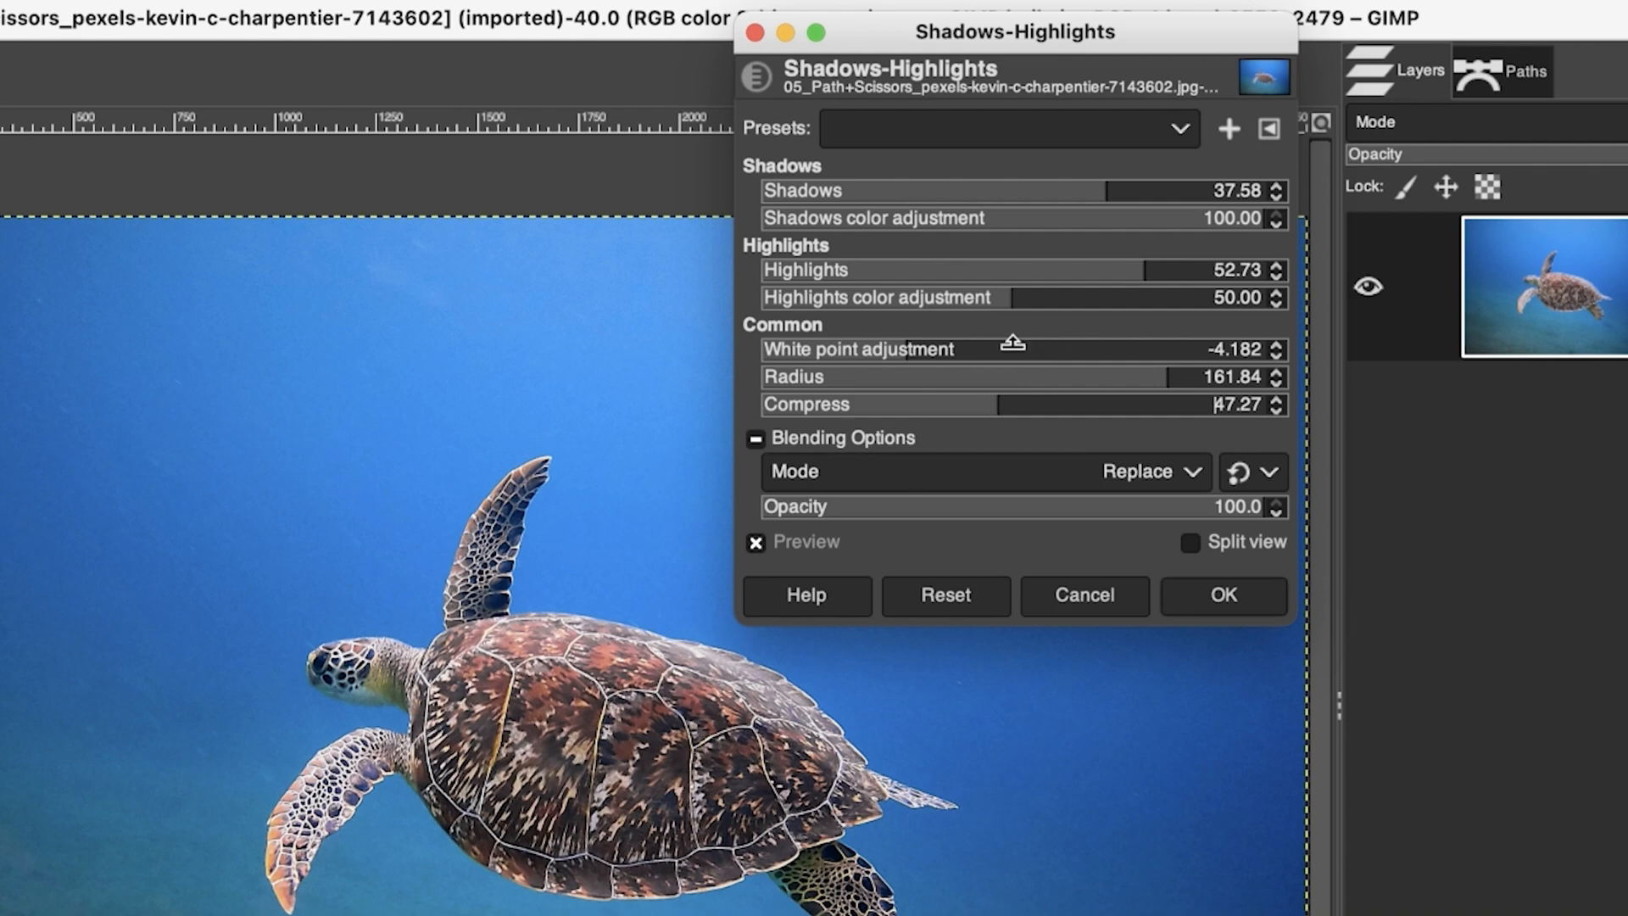
mouse_move(1194, 448)
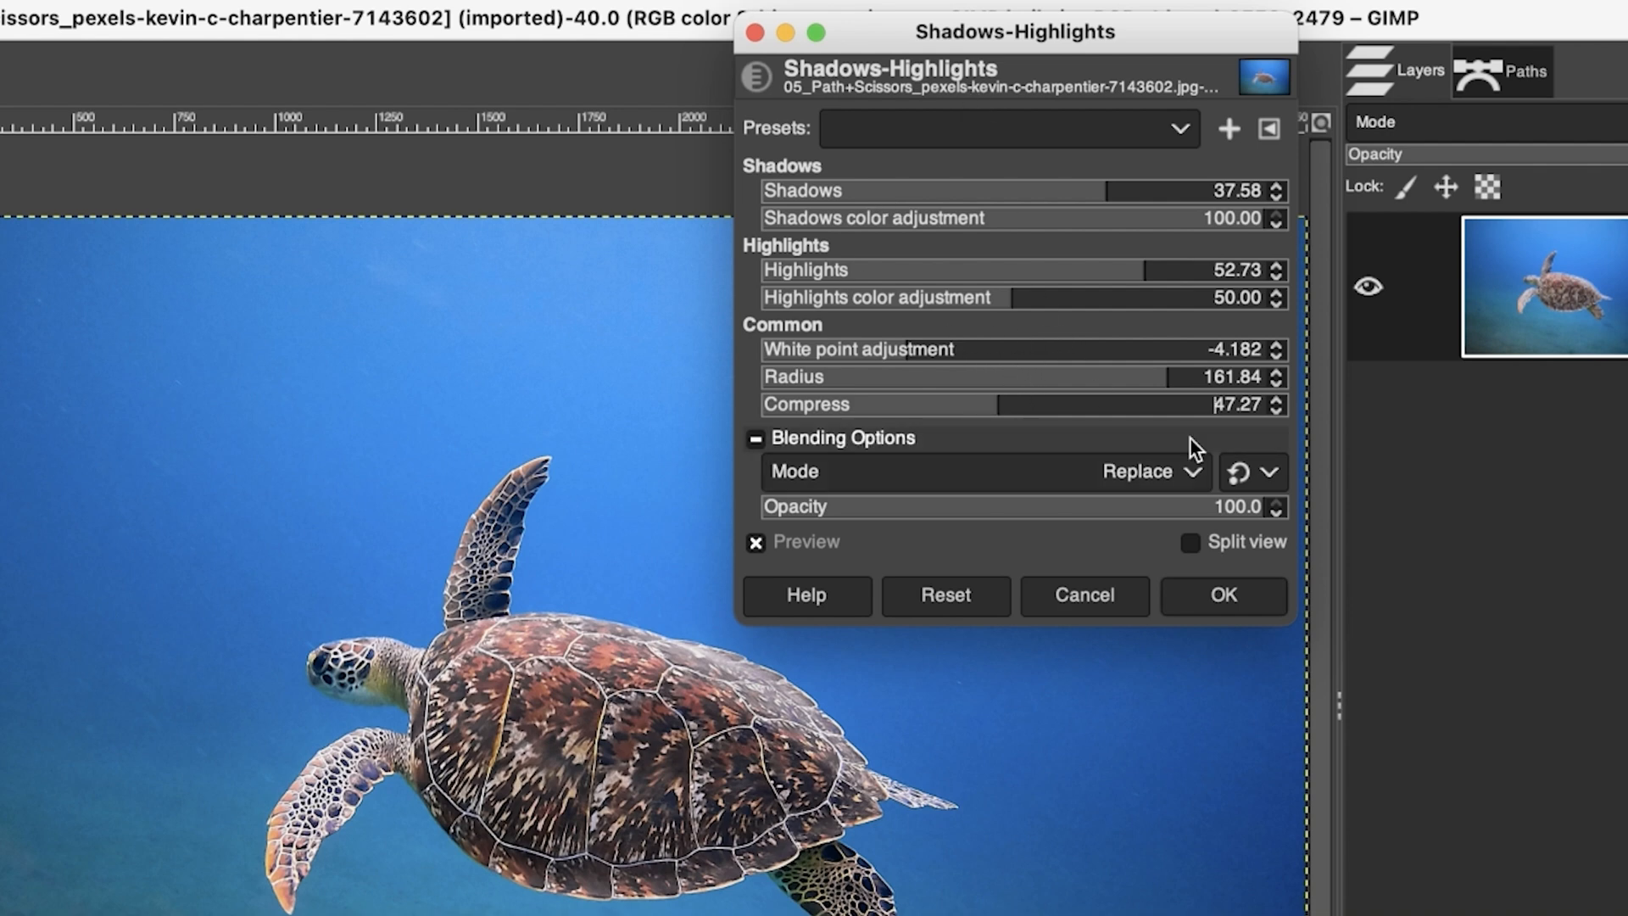
mouse_move(1034, 270)
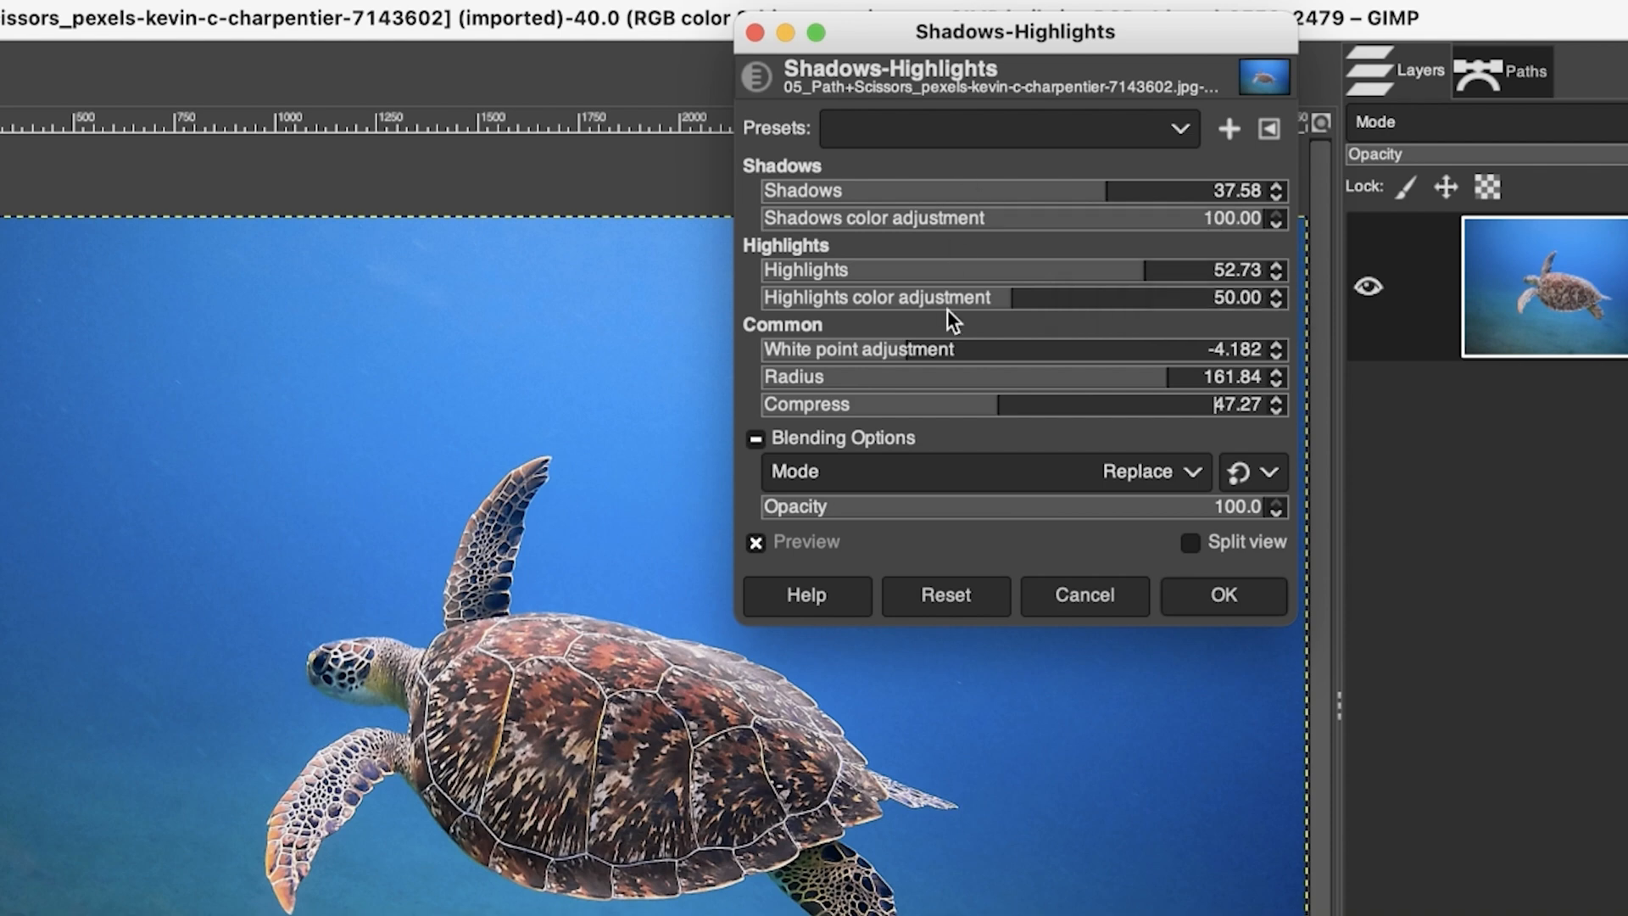
click(1222, 595)
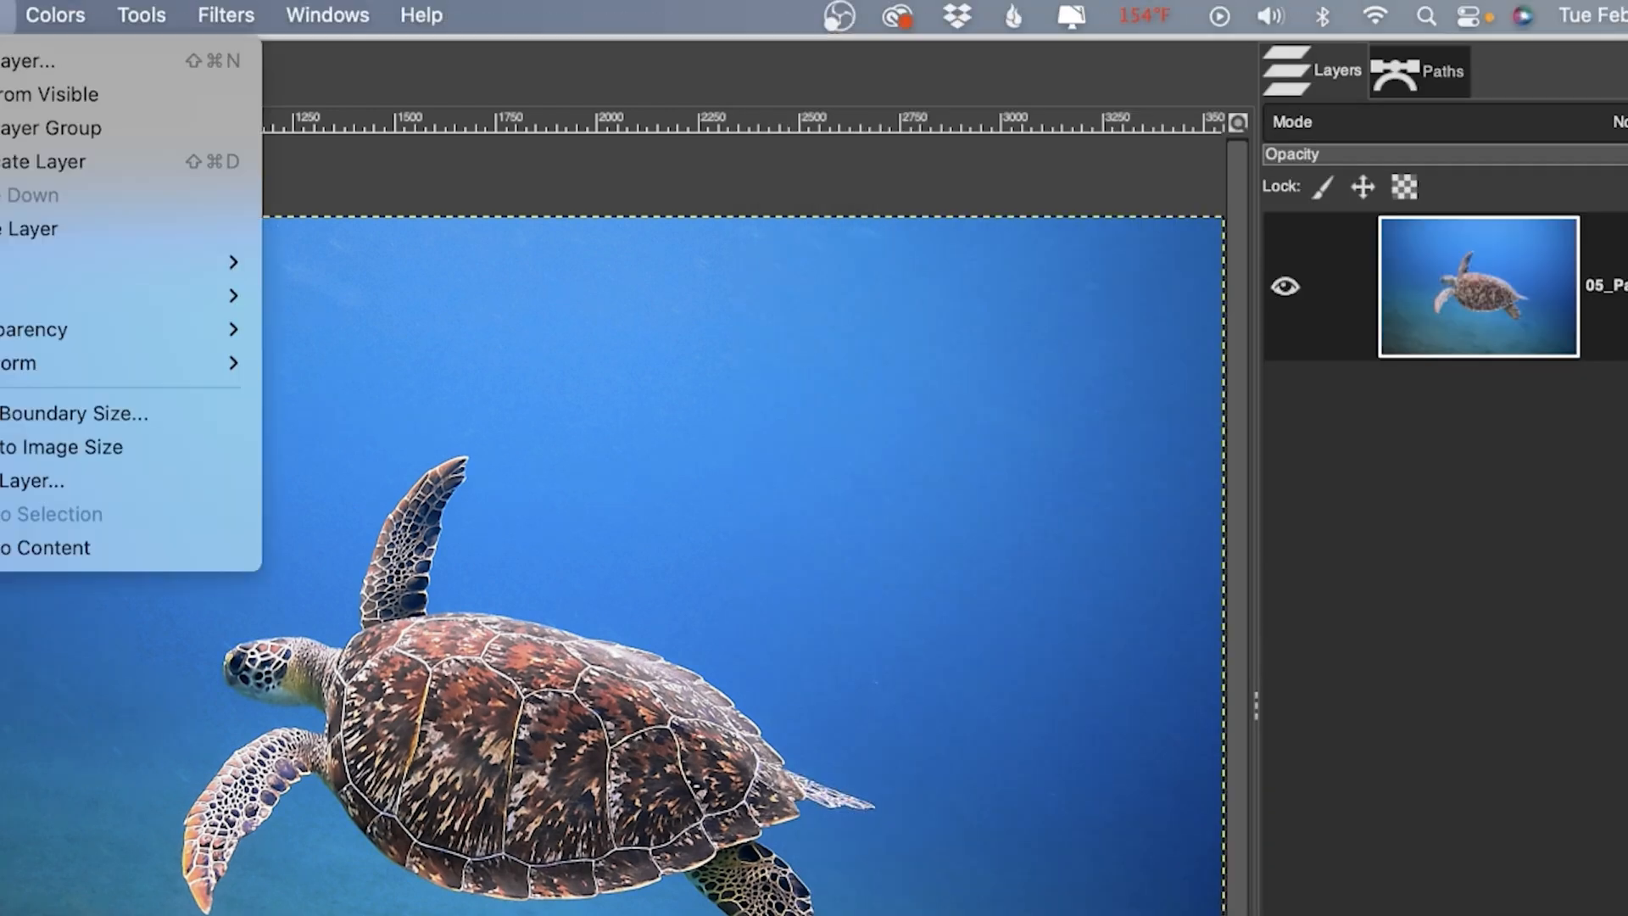
click(54, 16)
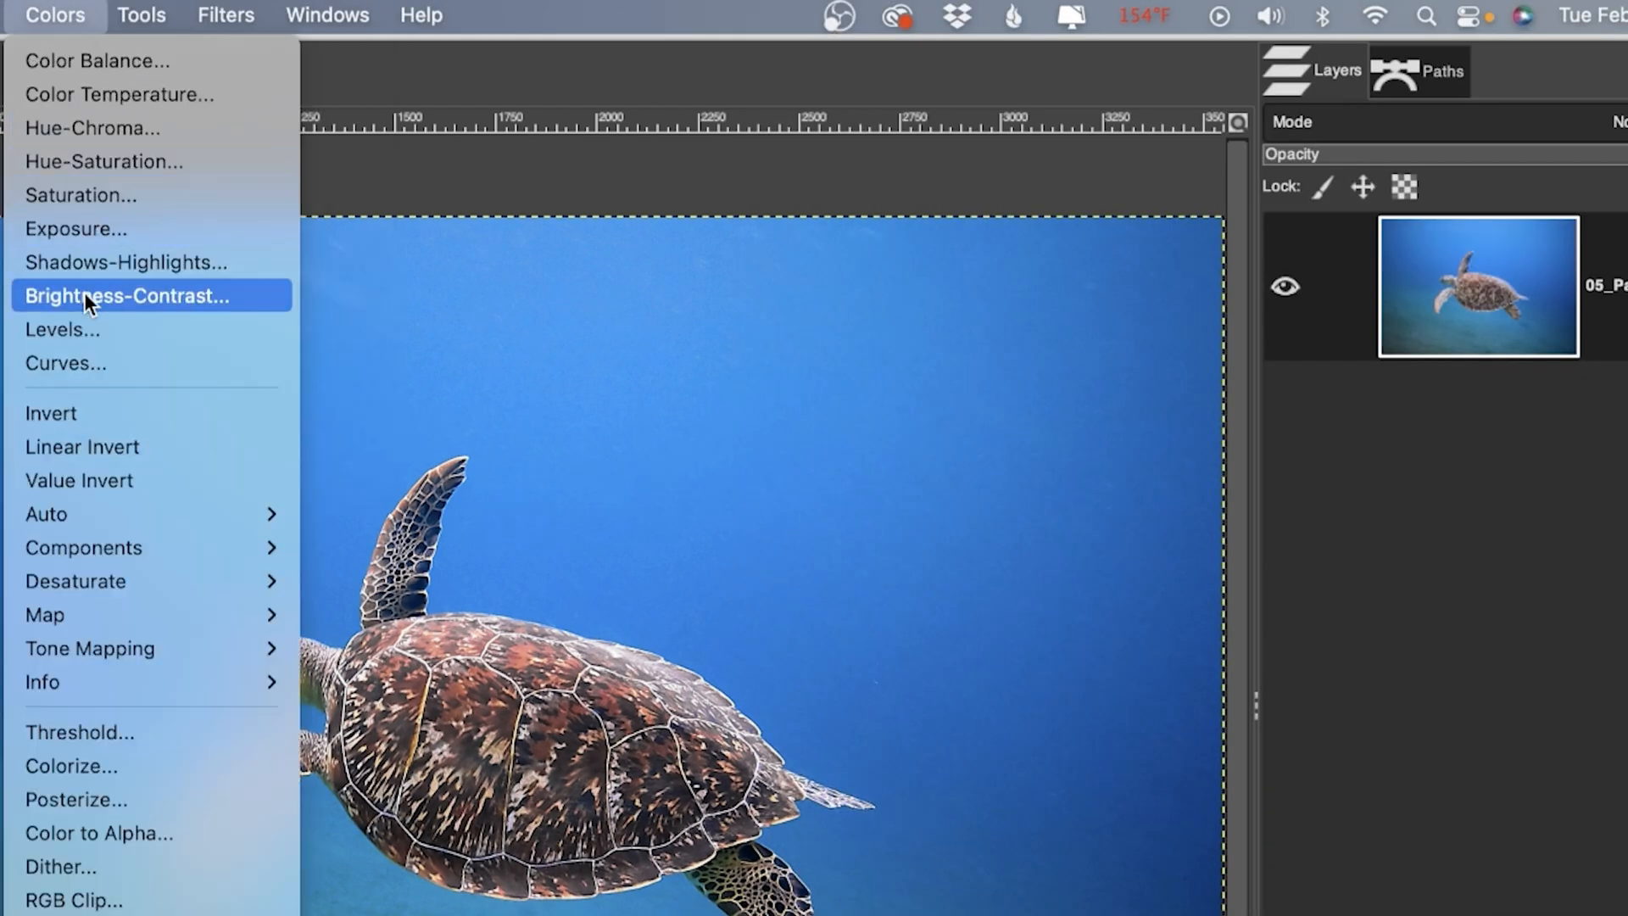
click(123, 295)
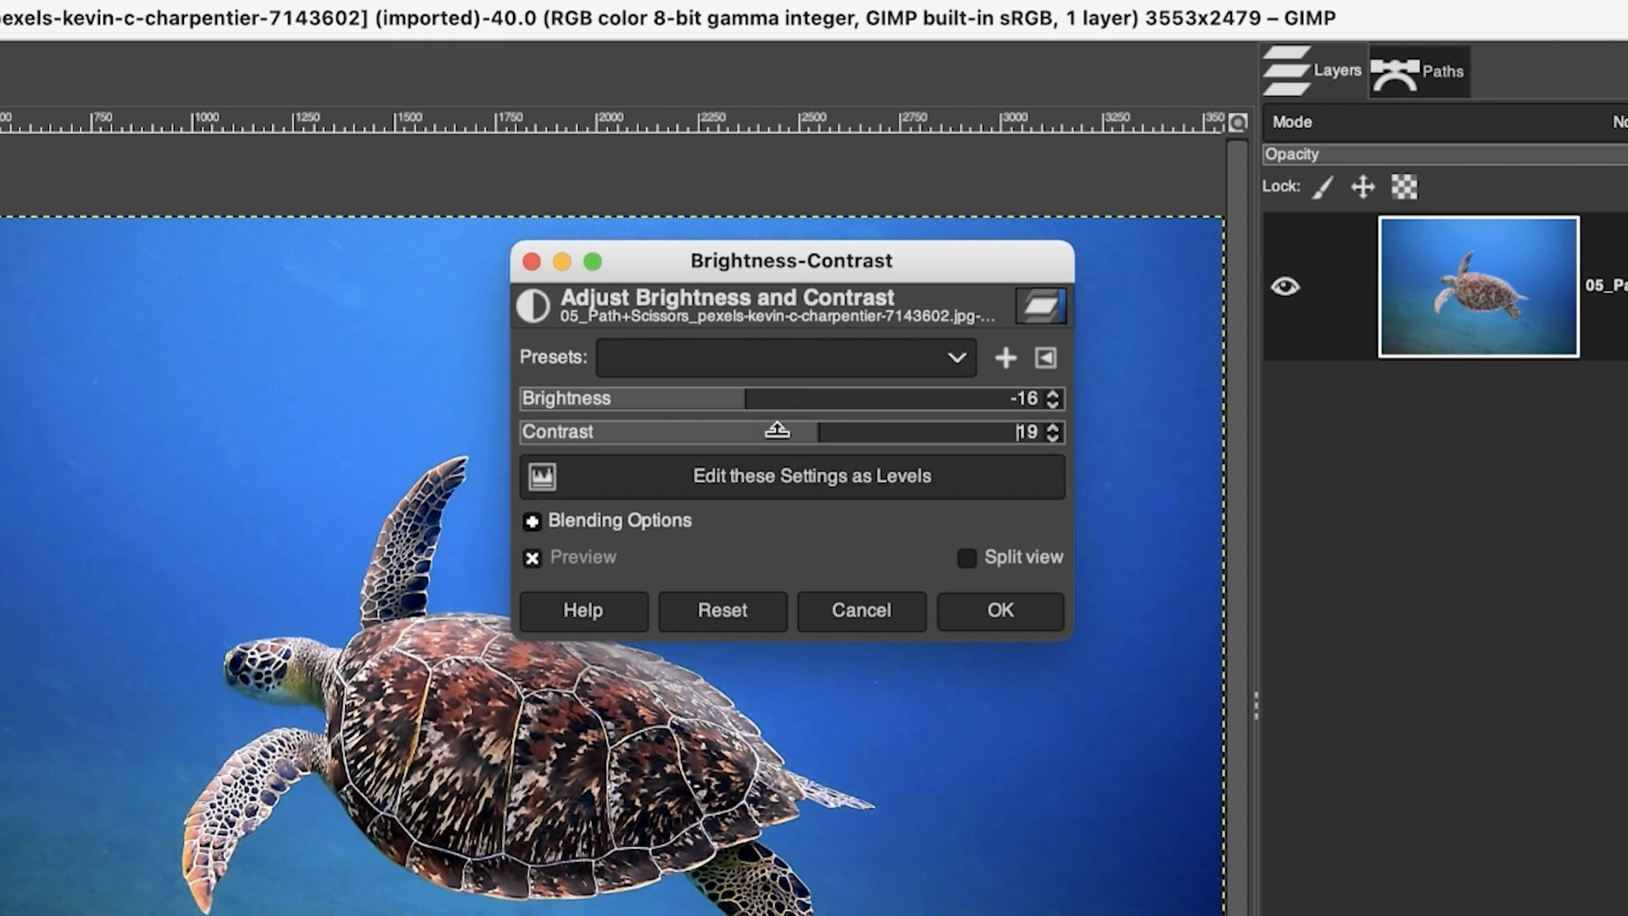
click(997, 609)
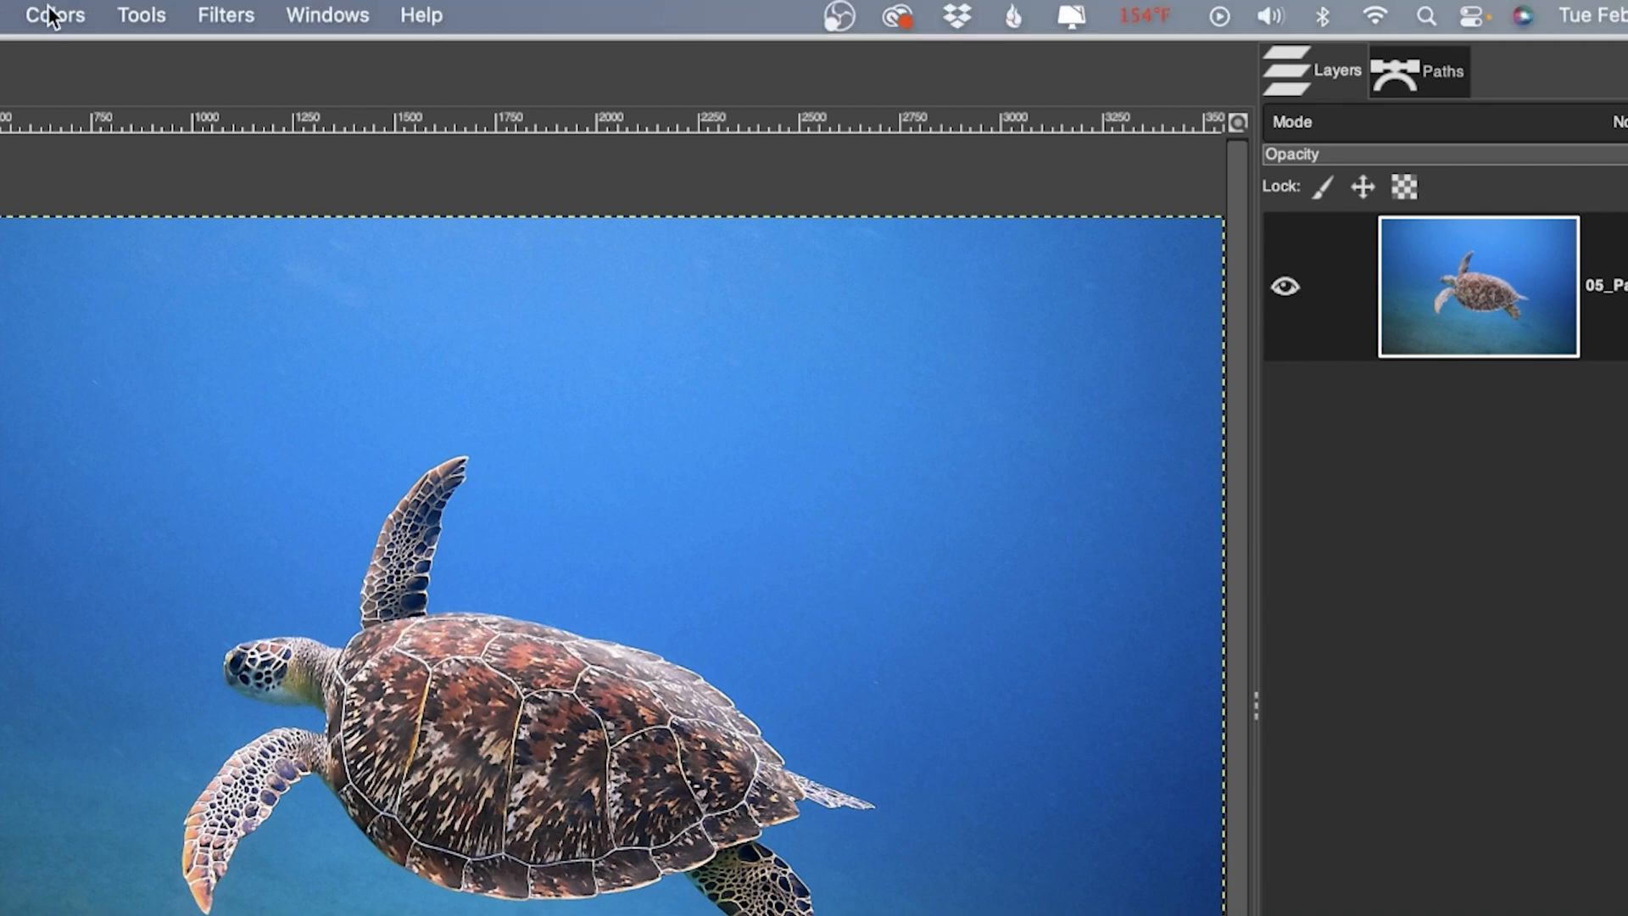
click(54, 15)
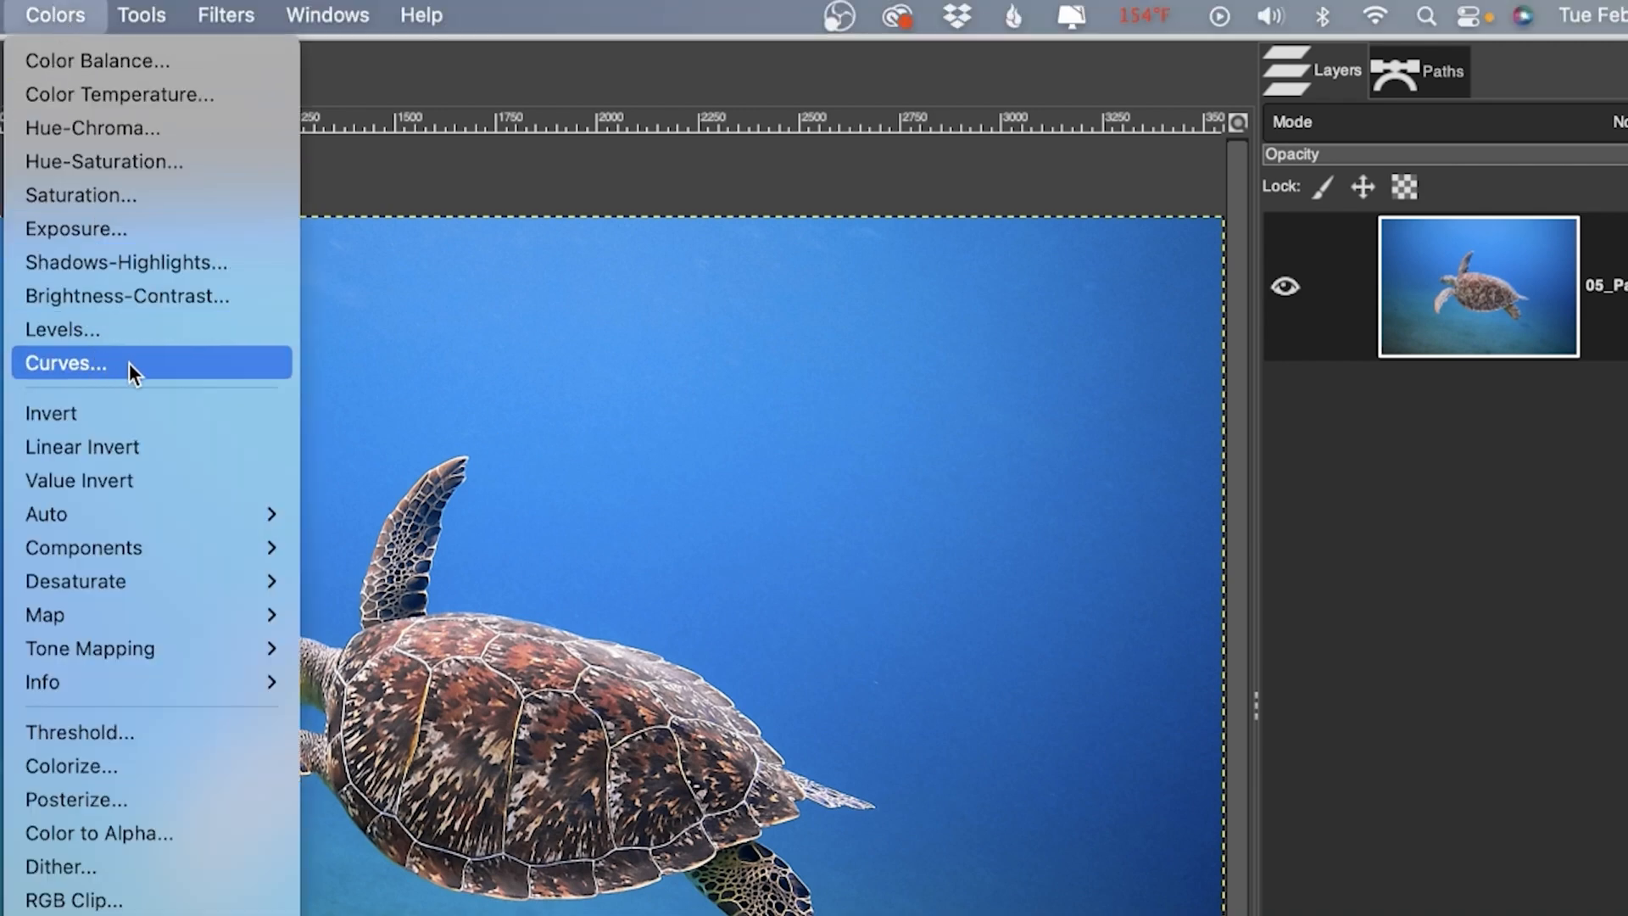
mouse_move(162, 371)
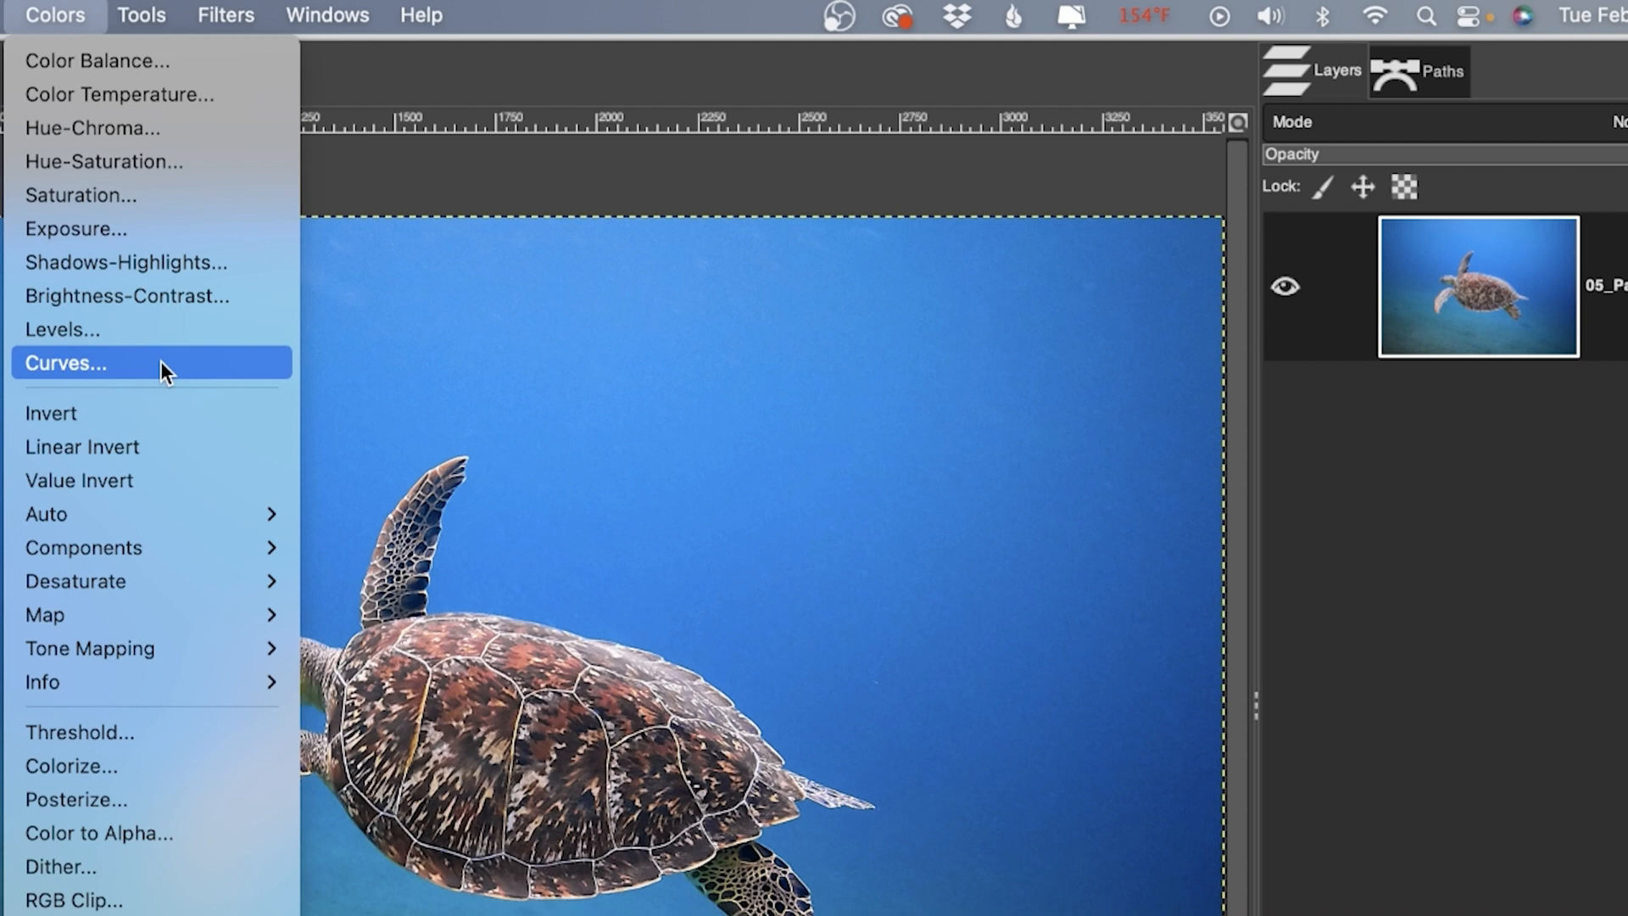
mouse_move(411, 83)
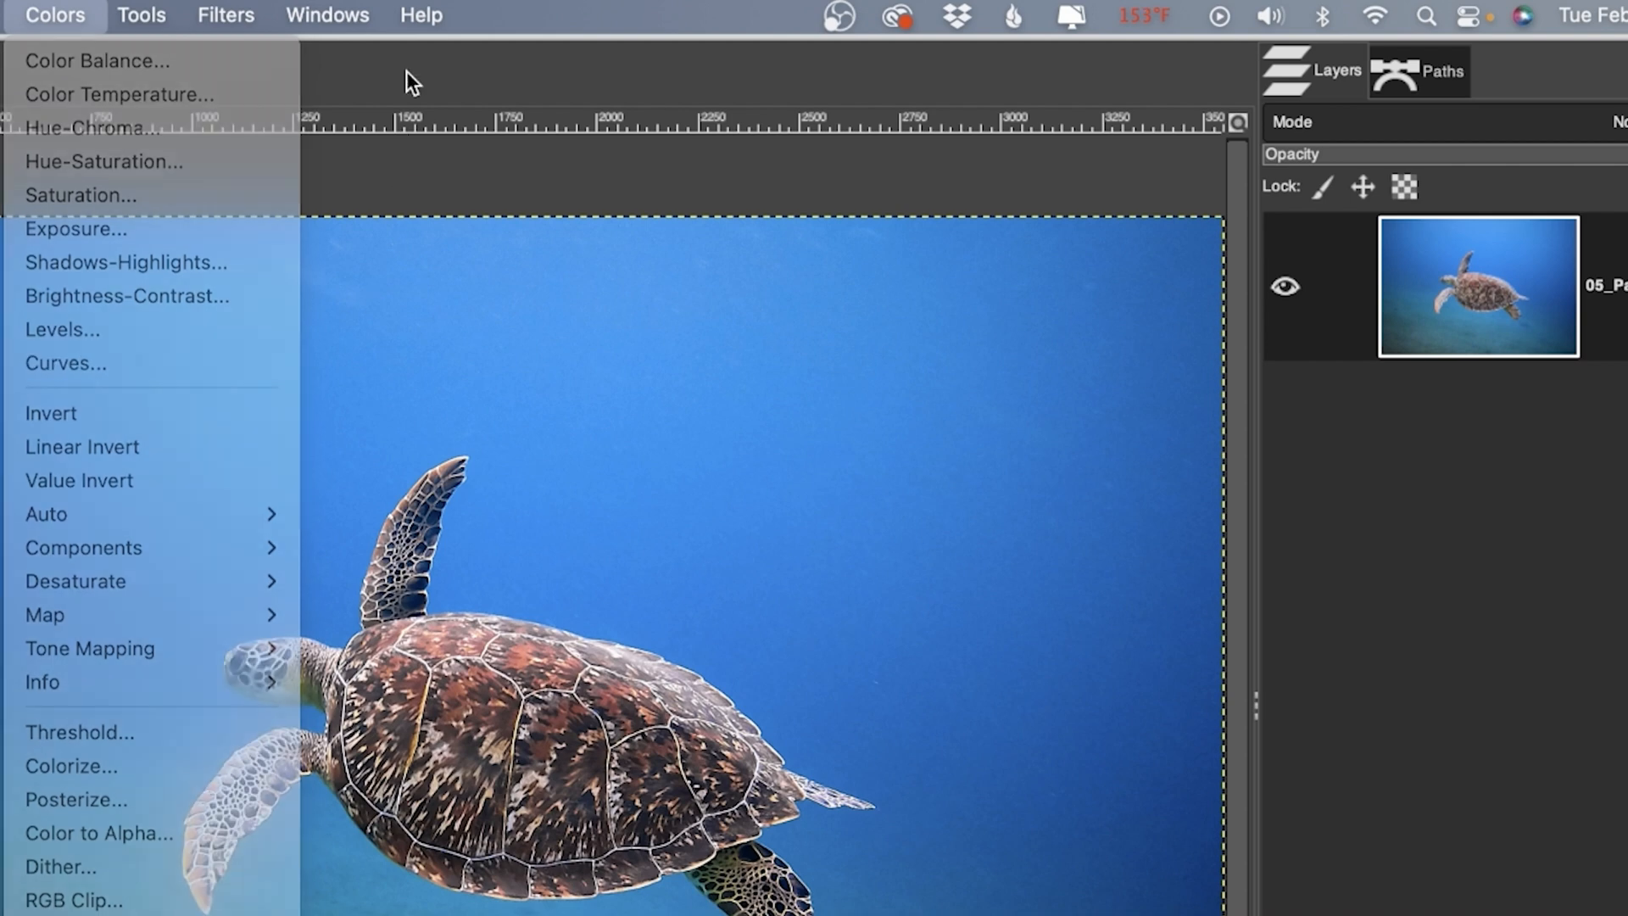